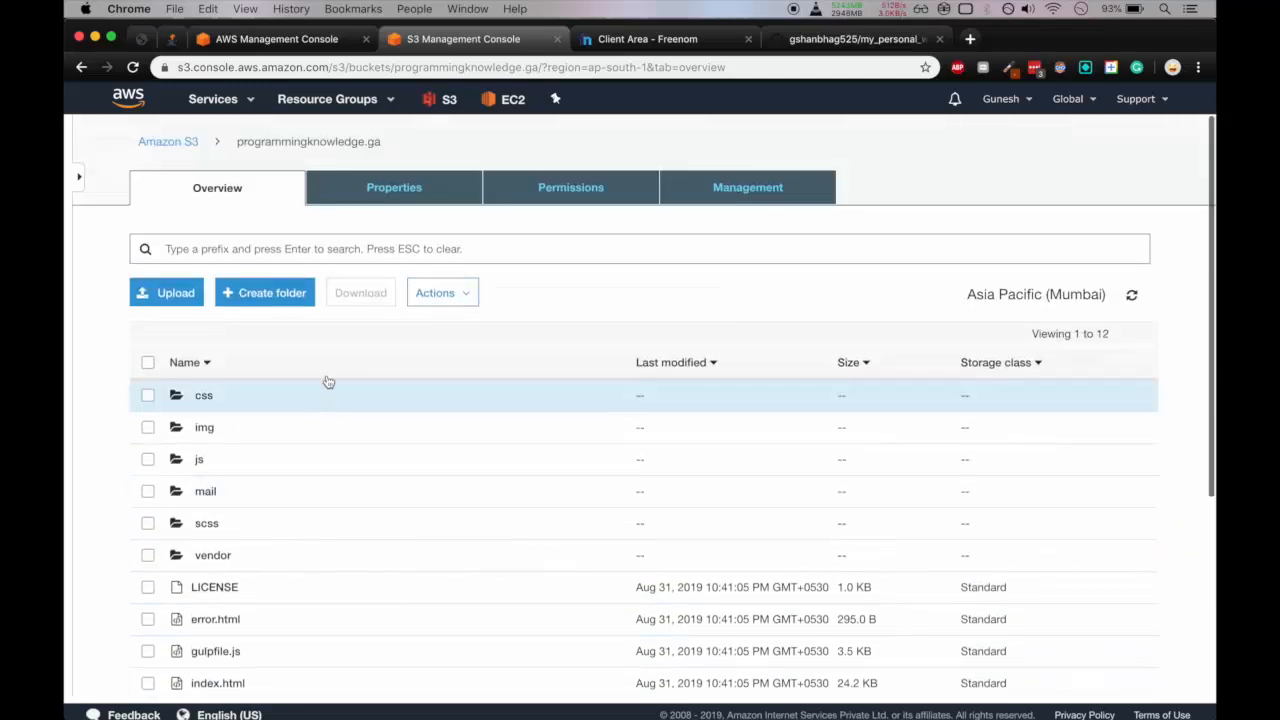
Choose 'Use this bucket to host a website' in the bucket's Static website hosting properties.
{"action": "left_click", "coordinate": [392, 188]}
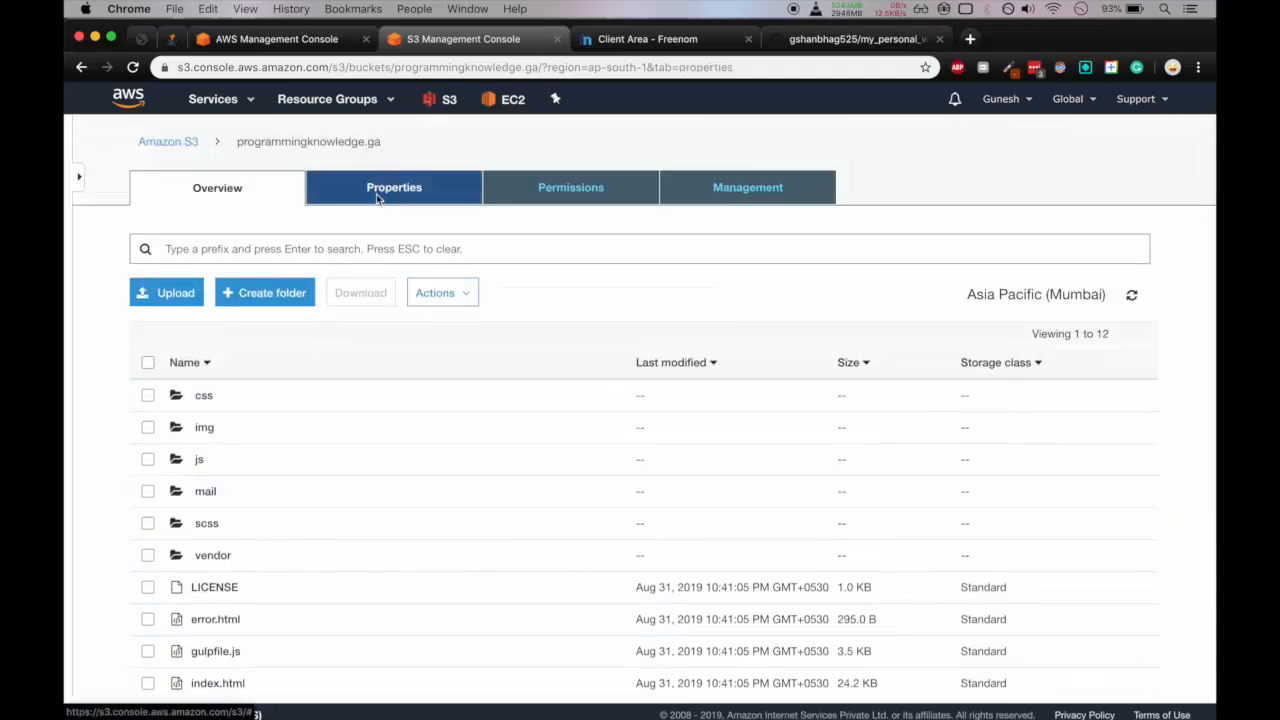
{"action": "left_click", "coordinate": [392, 188]}
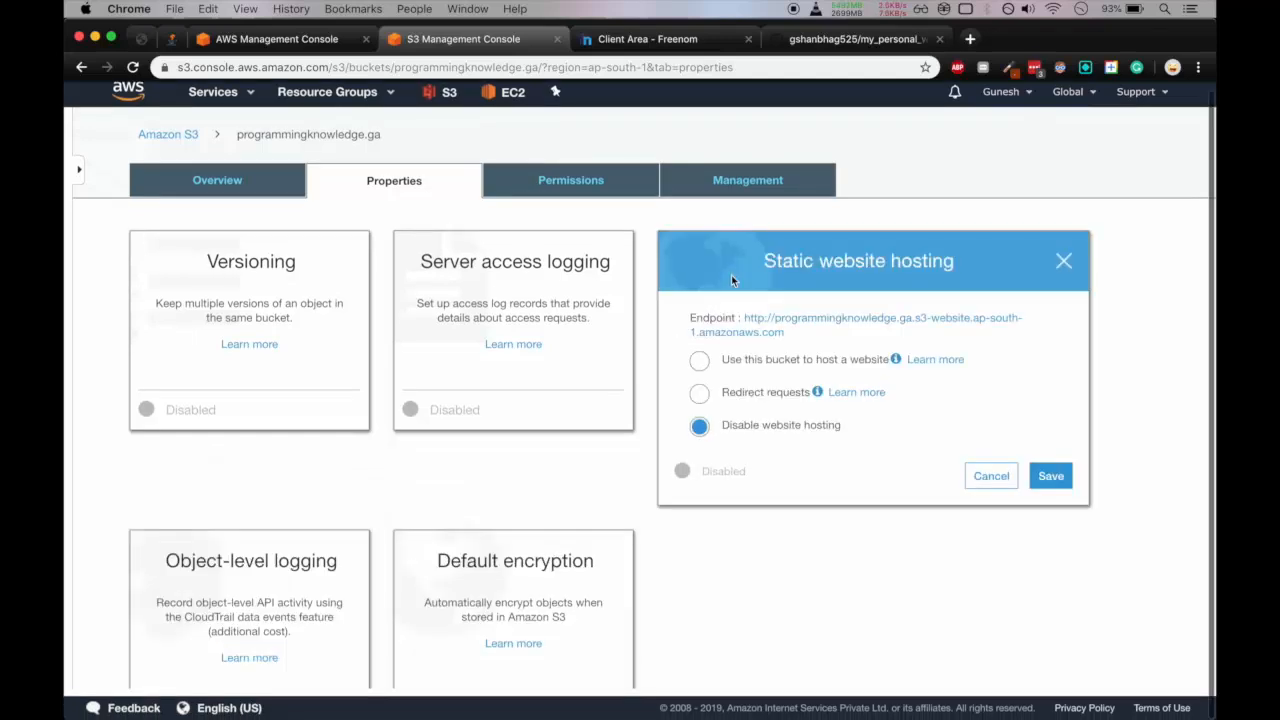
{"action": "scroll", "scroll_direction": "down", "scroll_amount": 3}
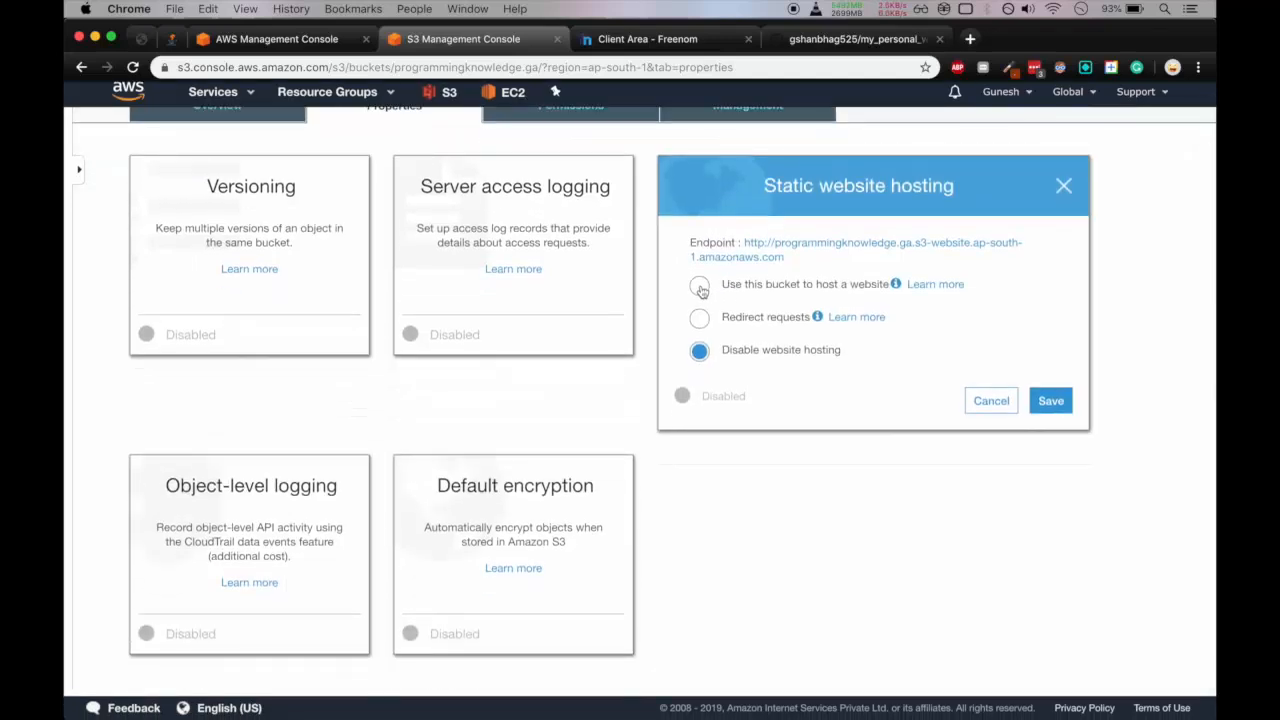
{"action": "left_click", "coordinate": [698, 284]}
{"action": "type", "text": "index.html"}
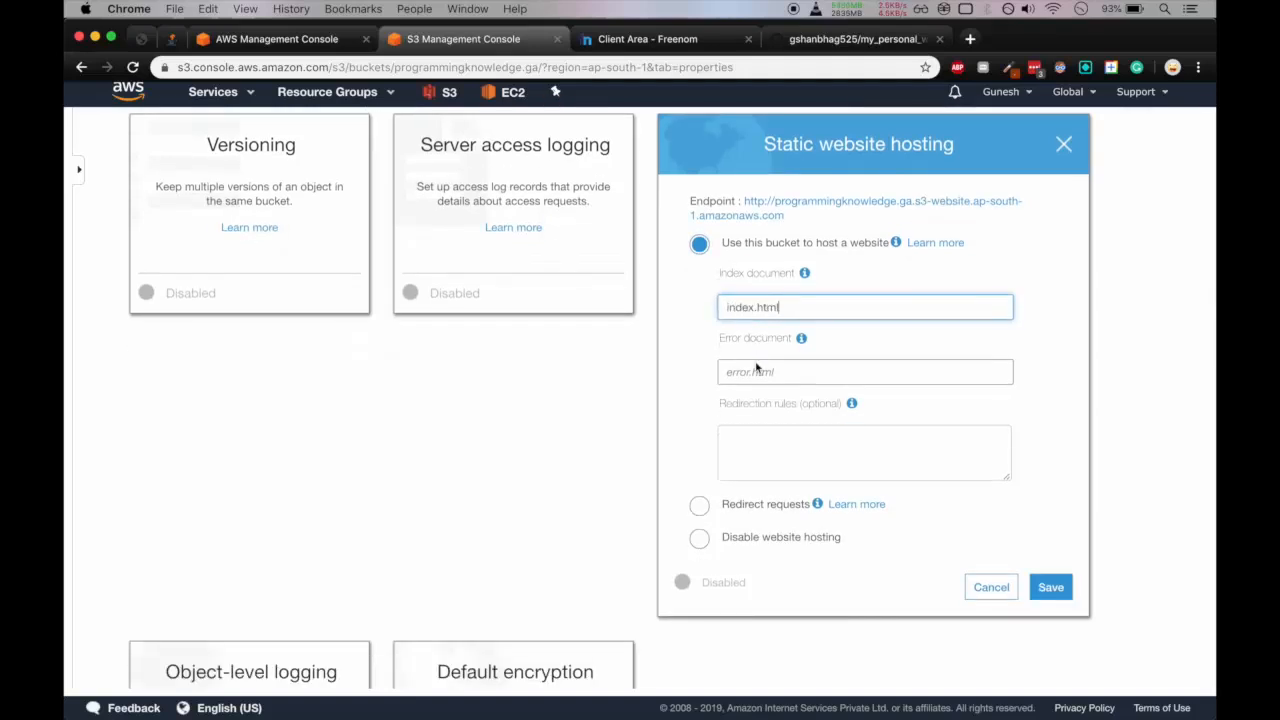
Set error.html as the error document alongside index.html and save the hosting settings.
{"action": "type", "text": "error"}
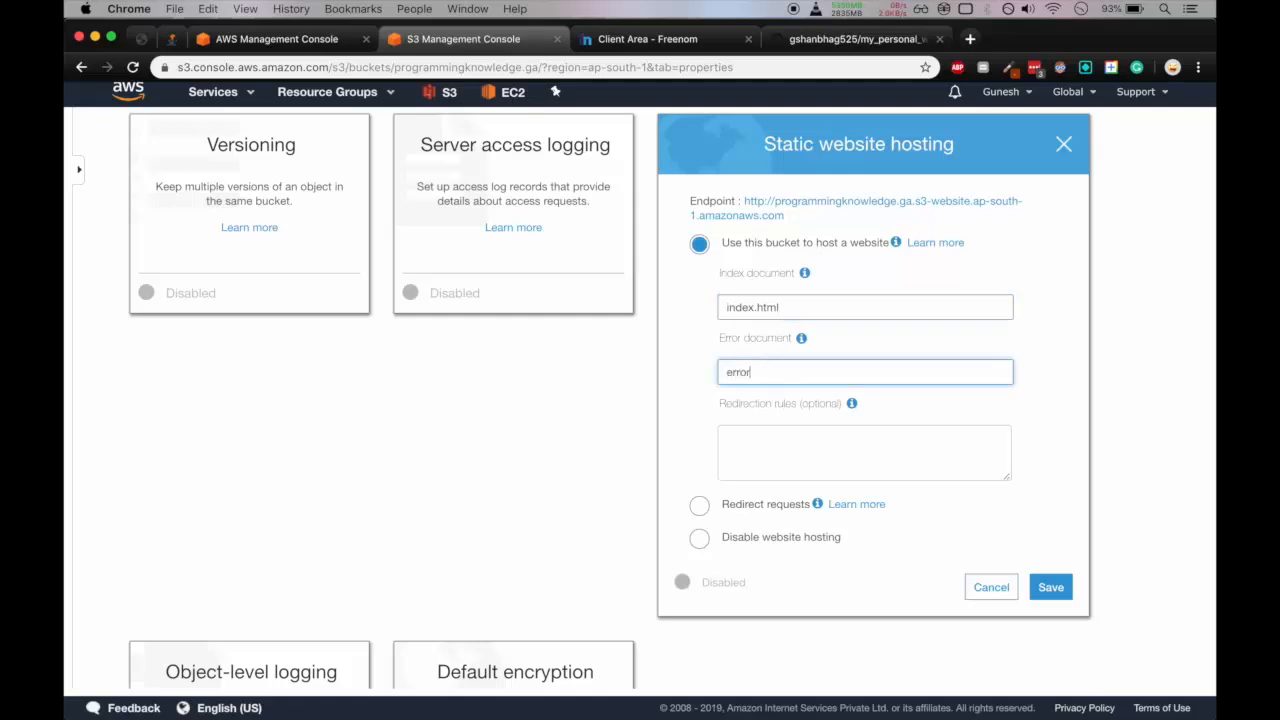
{"action": "type", "text": ".html"}
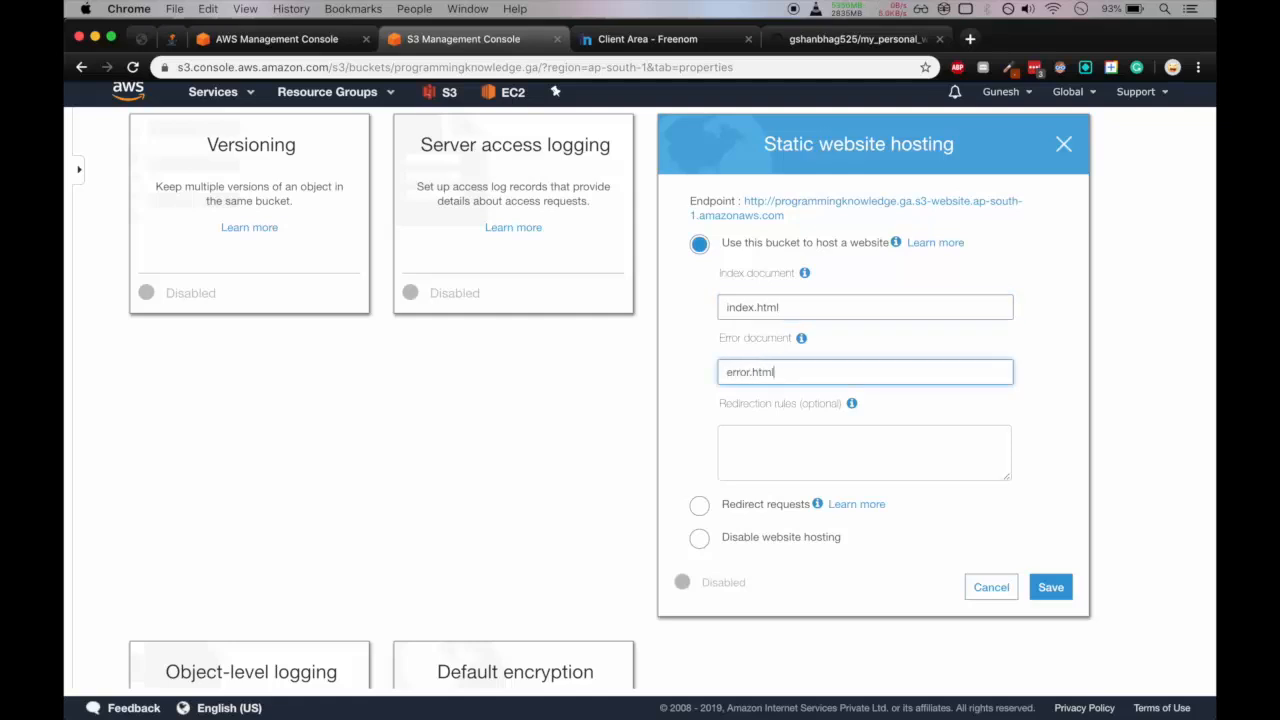
{"action": "scroll", "scroll_direction": "down", "scroll_amount": 3}
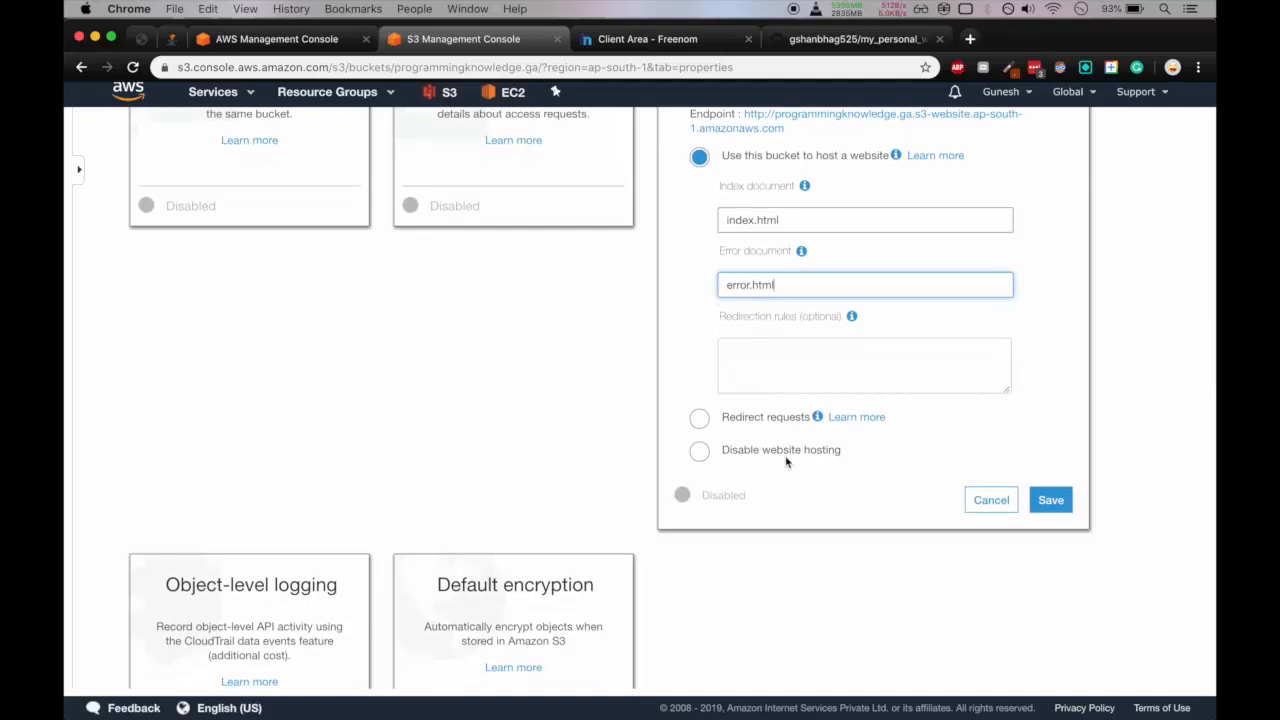
{"action": "left_click", "coordinate": [1050, 500]}
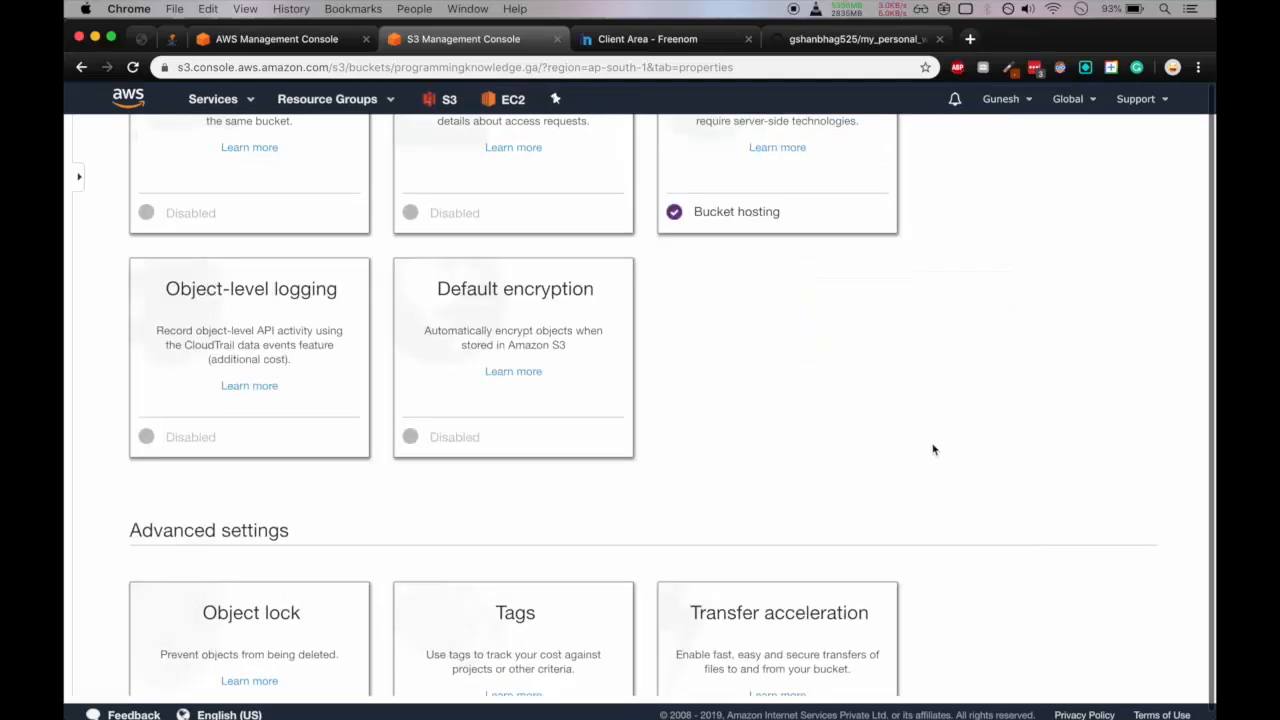
{"action": "scroll", "scroll_direction": "up", "scroll_amount": 3}
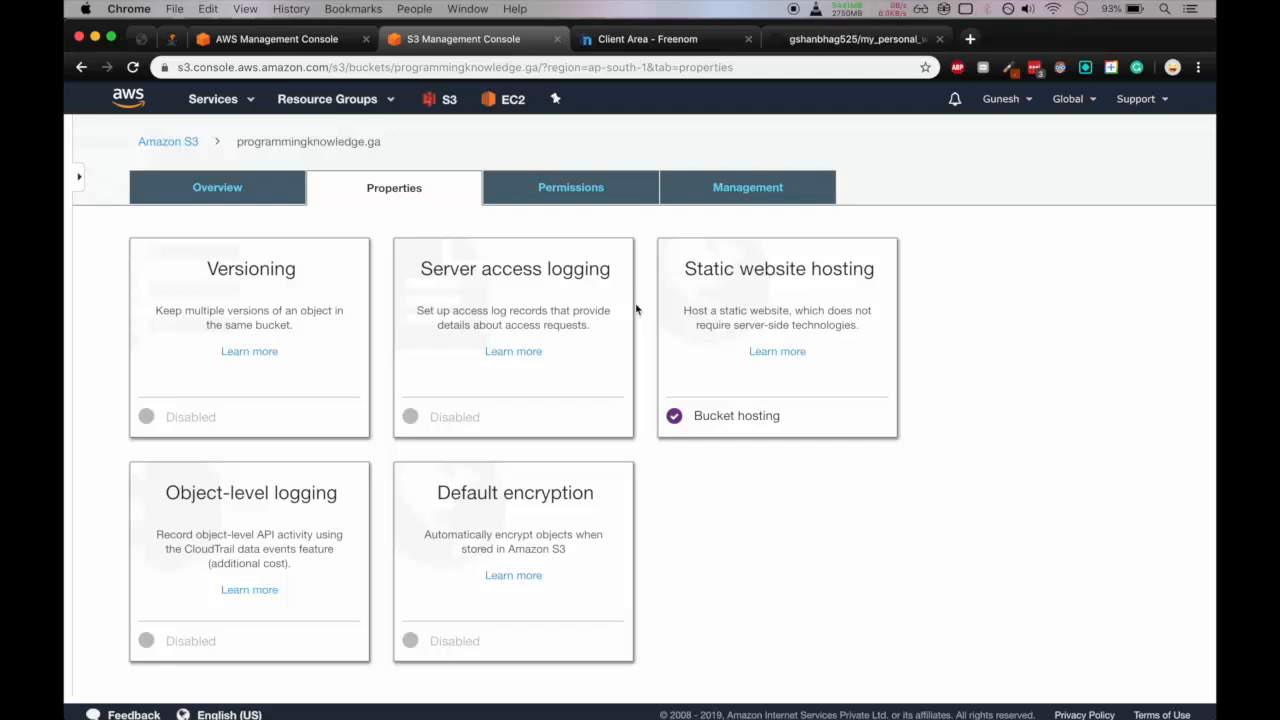
Reach the empty Bucket Policy editor under the bucket's Permissions, with block public access still on.
{"action": "left_click", "coordinate": [570, 188]}
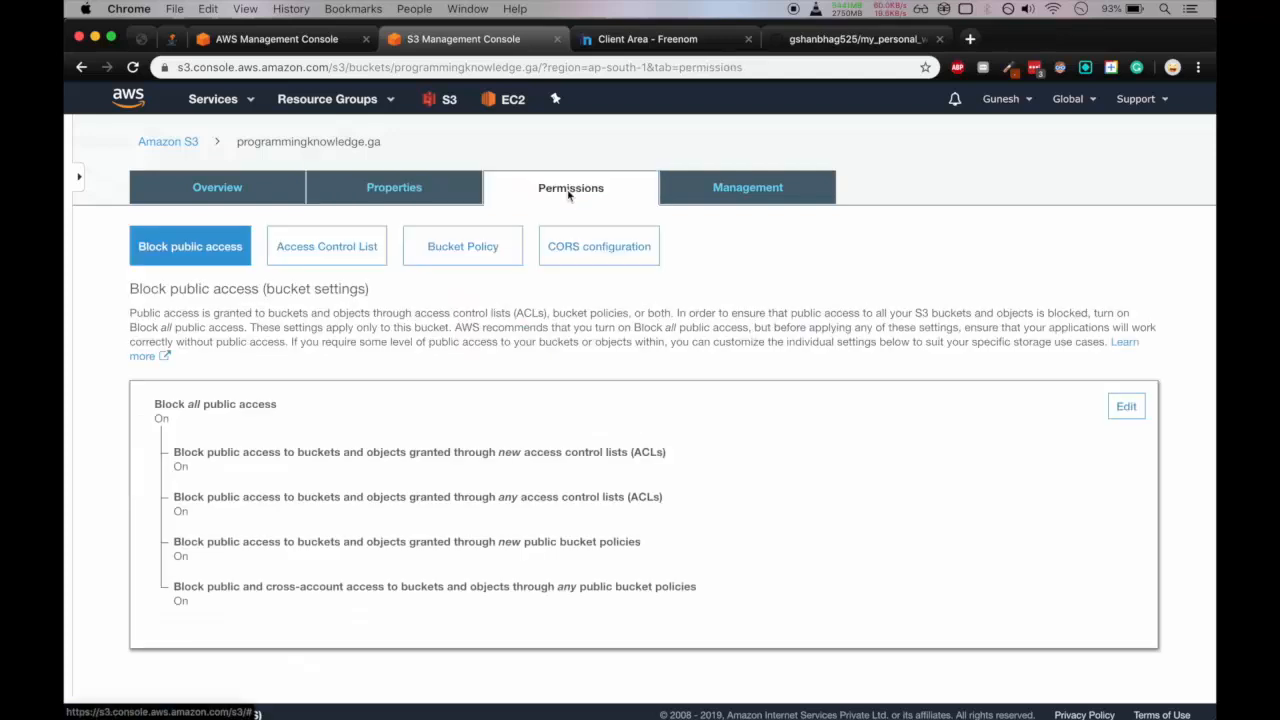
{"action": "scroll", "scroll_direction": "down", "scroll_amount": 3}
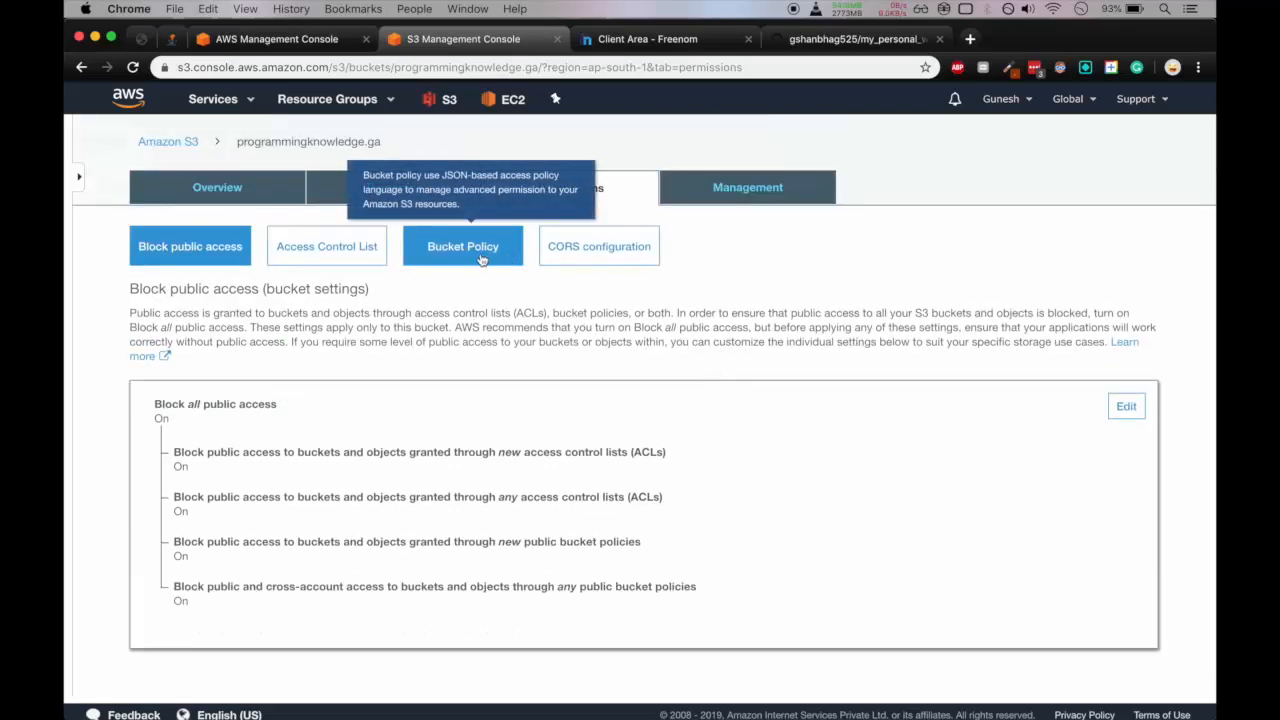
{"action": "left_click", "coordinate": [464, 246]}
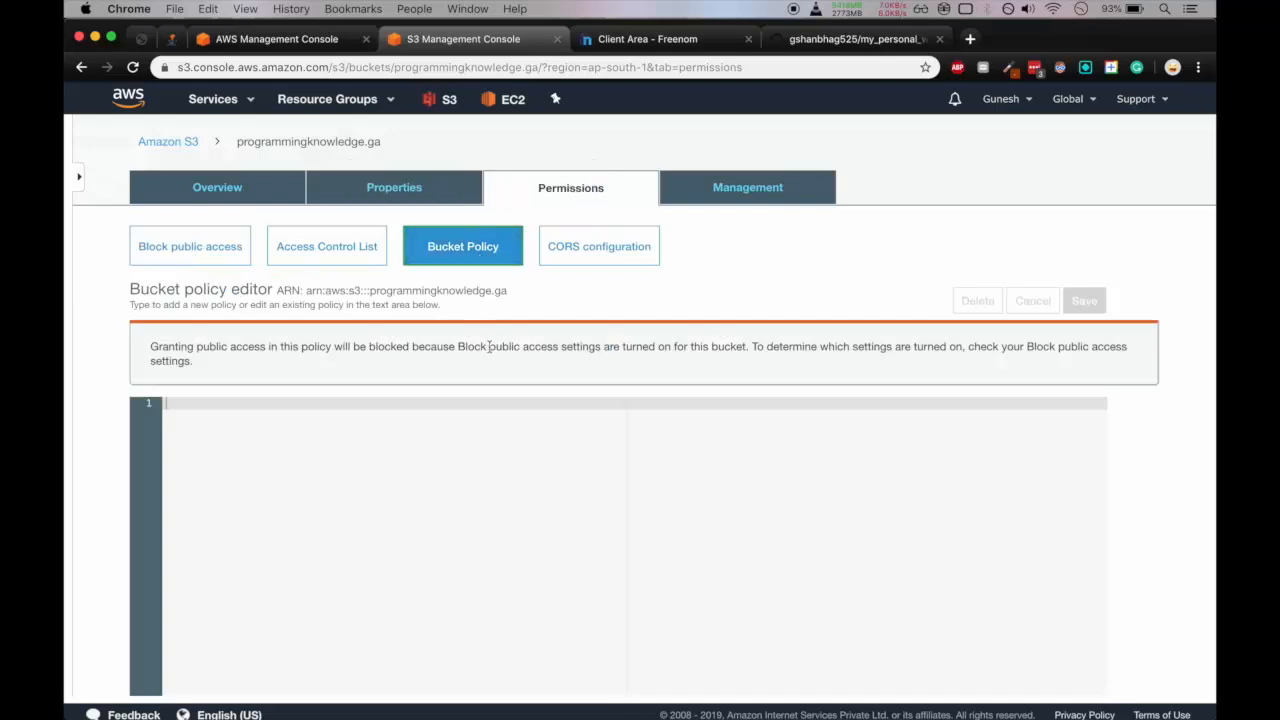
{"action": "scroll", "scroll_direction": "down", "scroll_amount": 3}
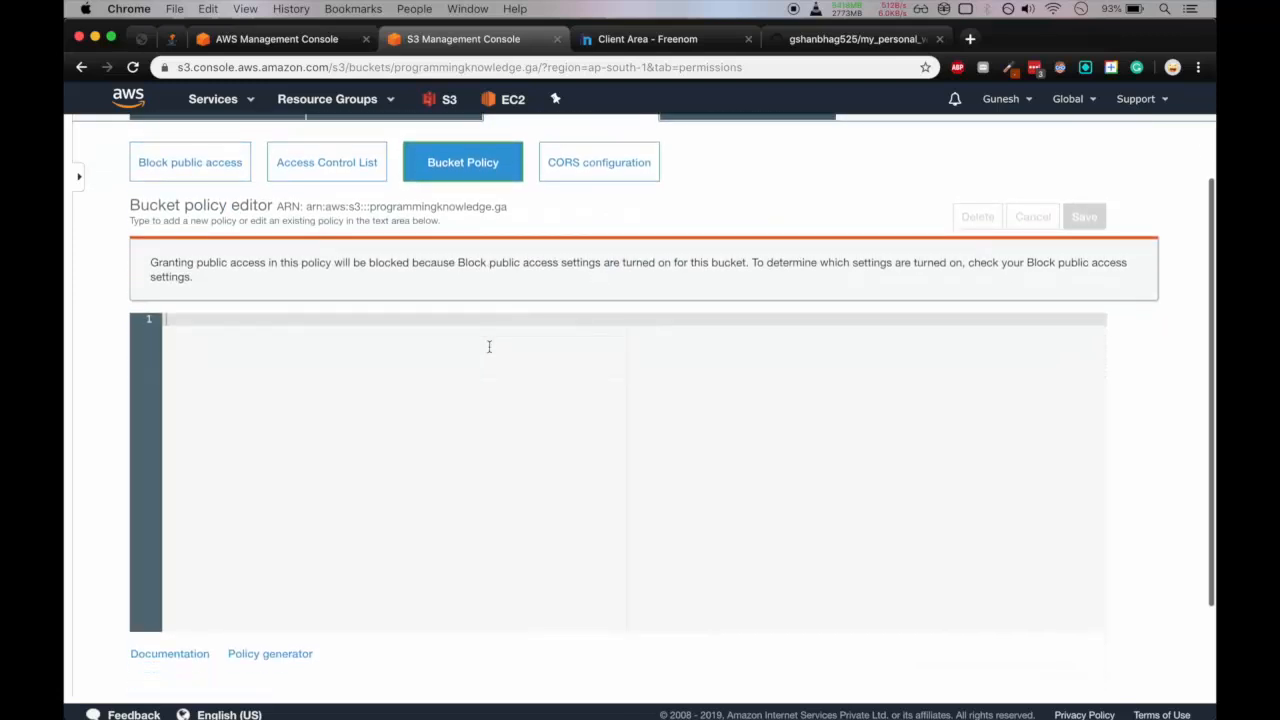
{"action": "scroll", "scroll_direction": "down", "scroll_amount": 3}
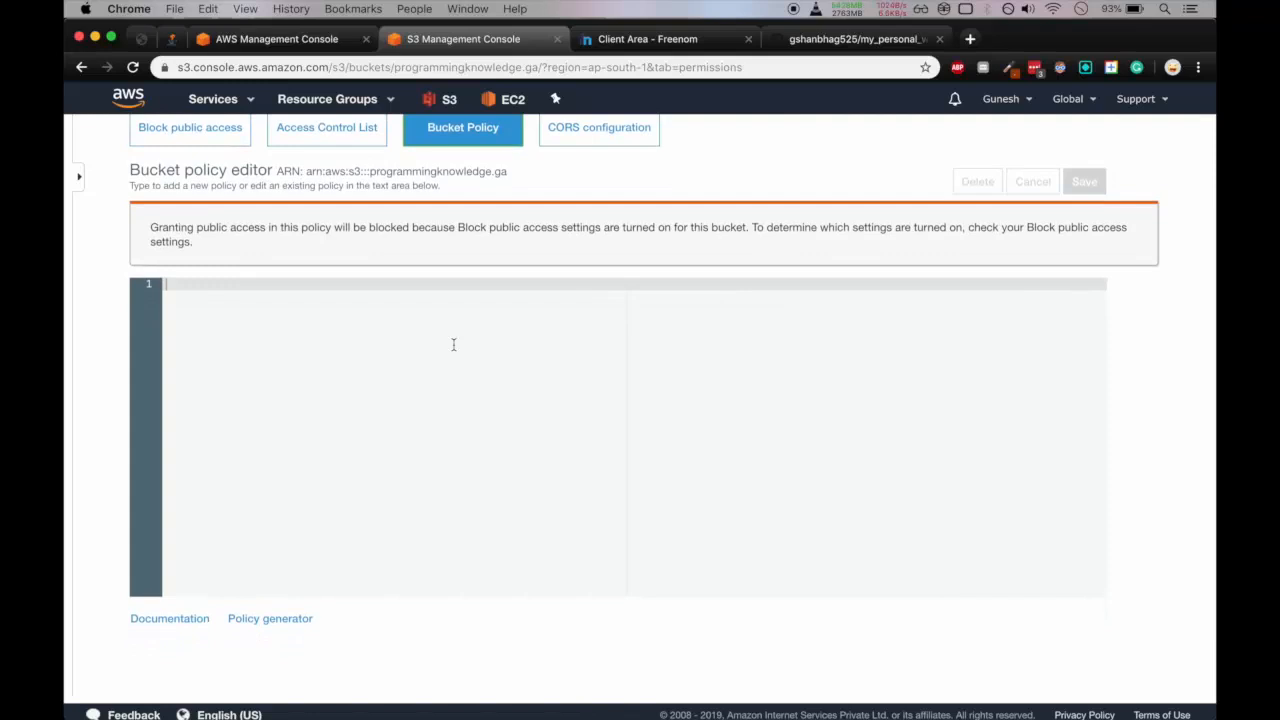
{"action": "scroll", "scroll_direction": "down", "scroll_amount": 3}
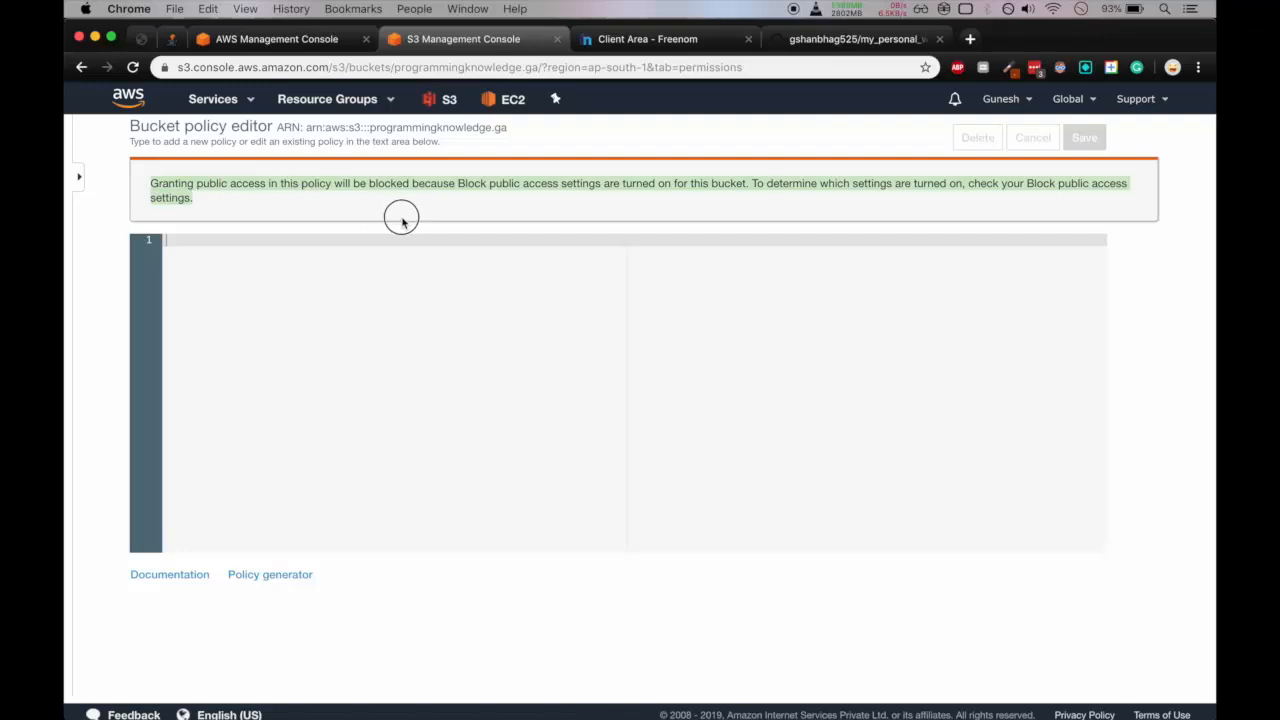
{"action": "mouse_move", "coordinate": [396, 204]}
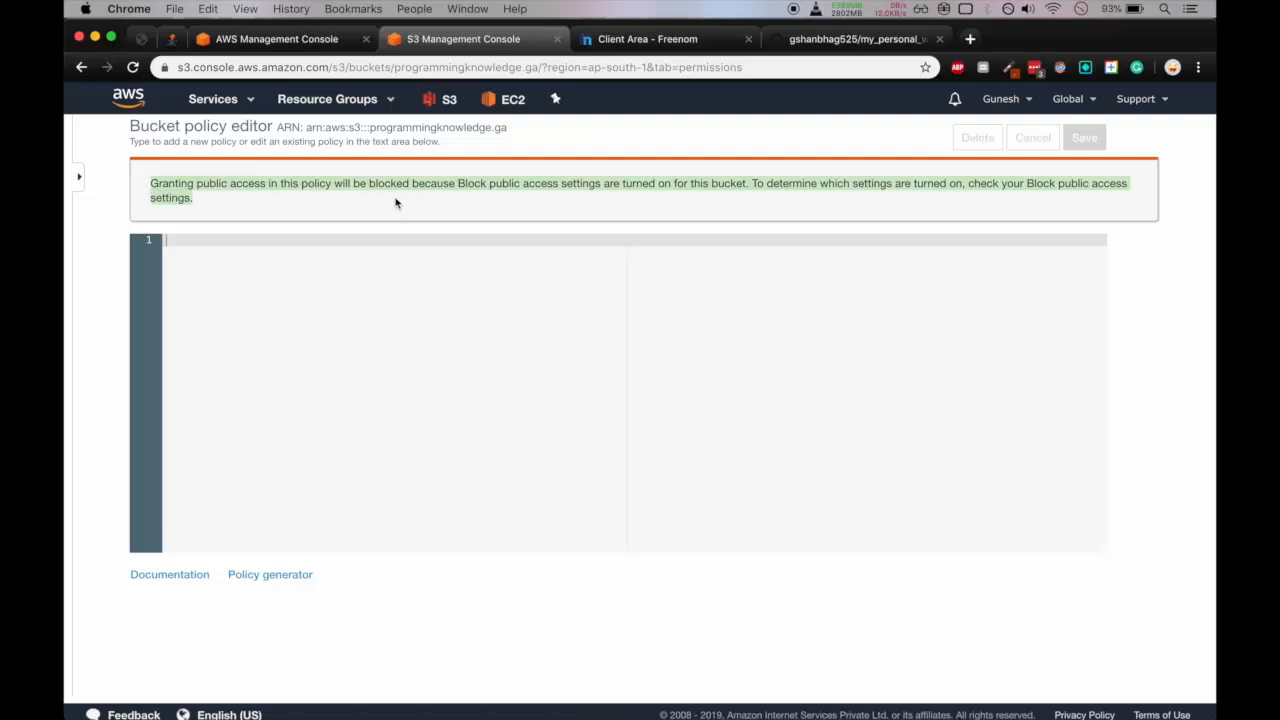
{"action": "scroll", "scroll_direction": "down", "scroll_amount": 3}
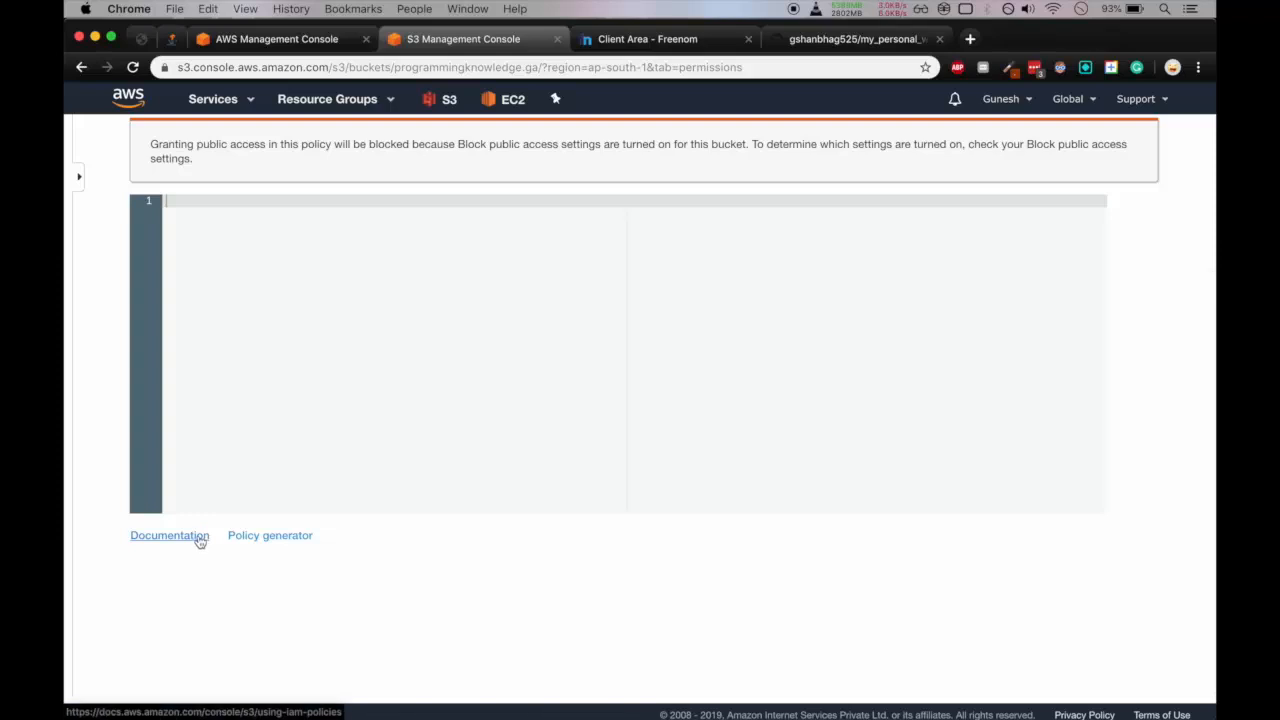
Copy the 'Granting Read-Only Permission to an Anonymous User' example policy from the AWS bucket policy docs.
{"action": "left_click", "coordinate": [168, 536]}
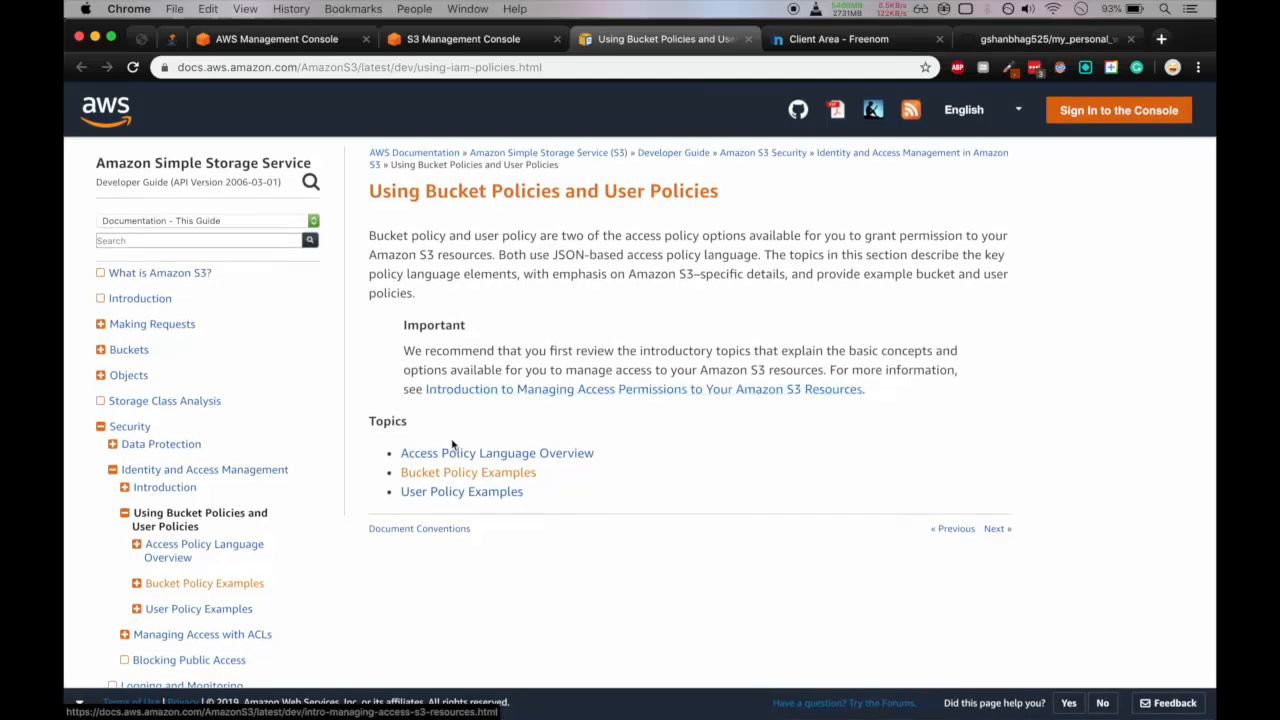
{"action": "left_click", "coordinate": [468, 472]}
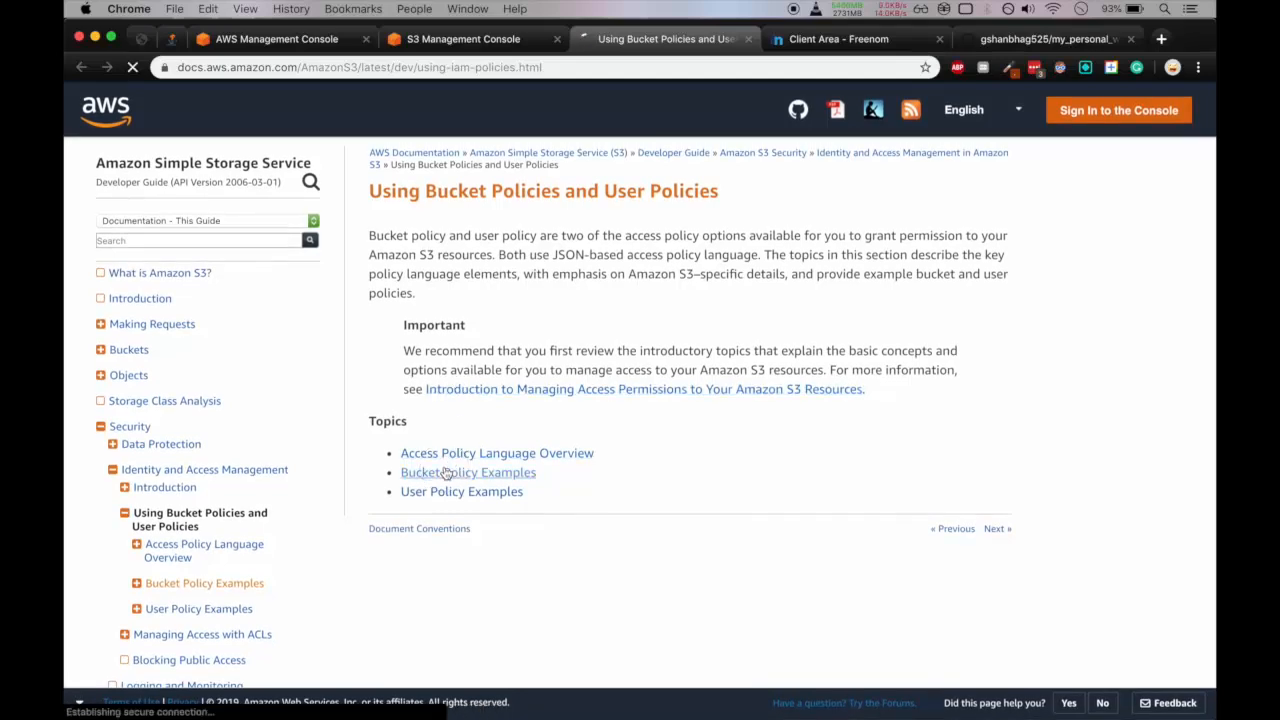
{"action": "left_click", "coordinate": [468, 472]}
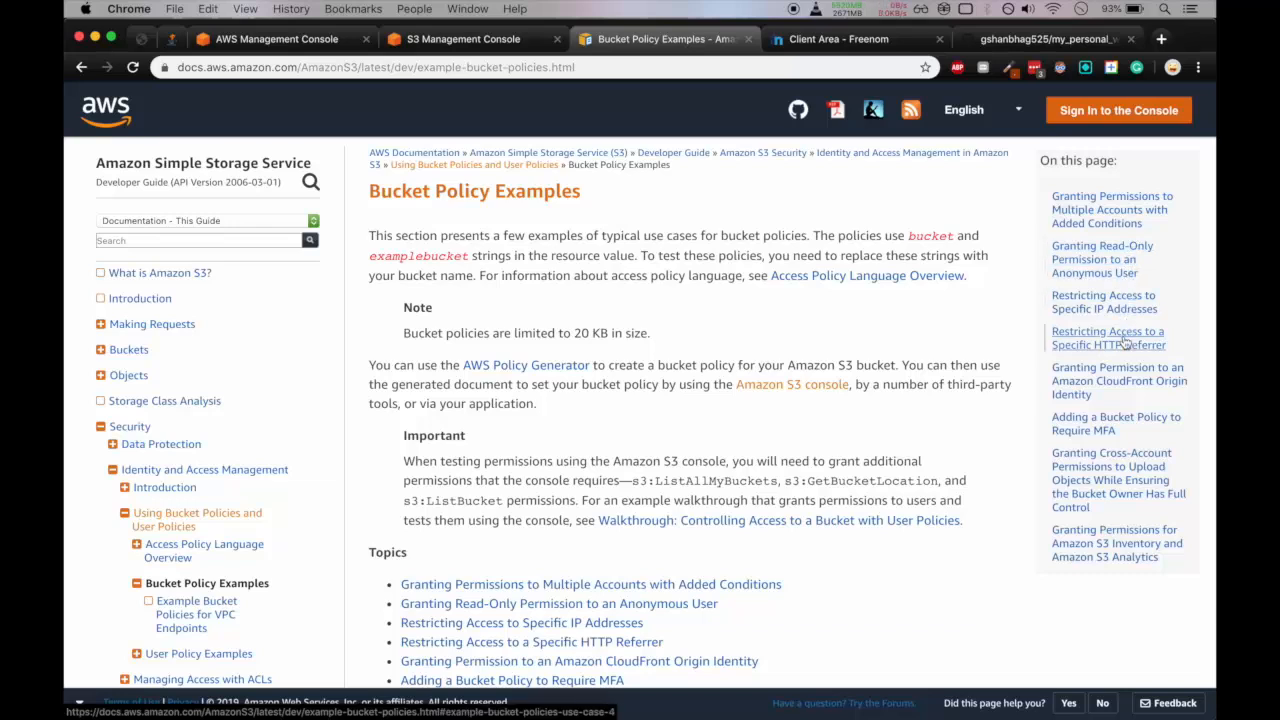
{"action": "left_click", "coordinate": [1102, 260]}
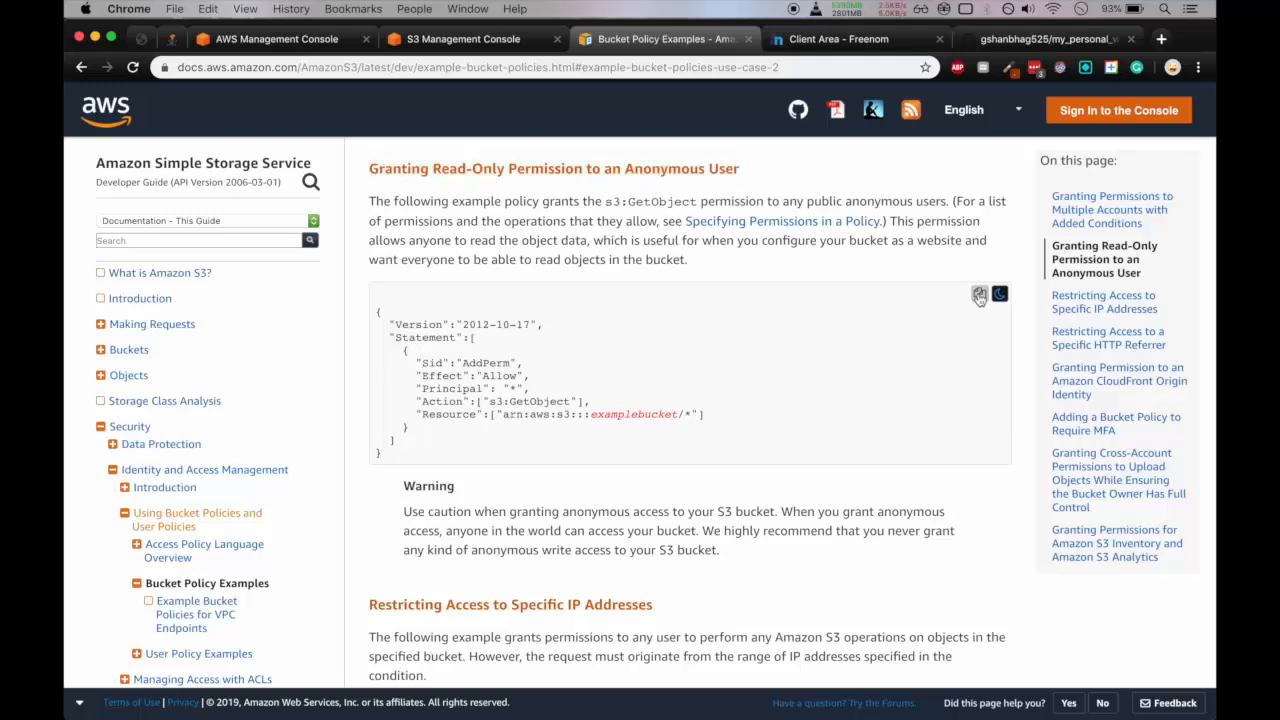
{"action": "mouse_move", "coordinate": [684, 236]}
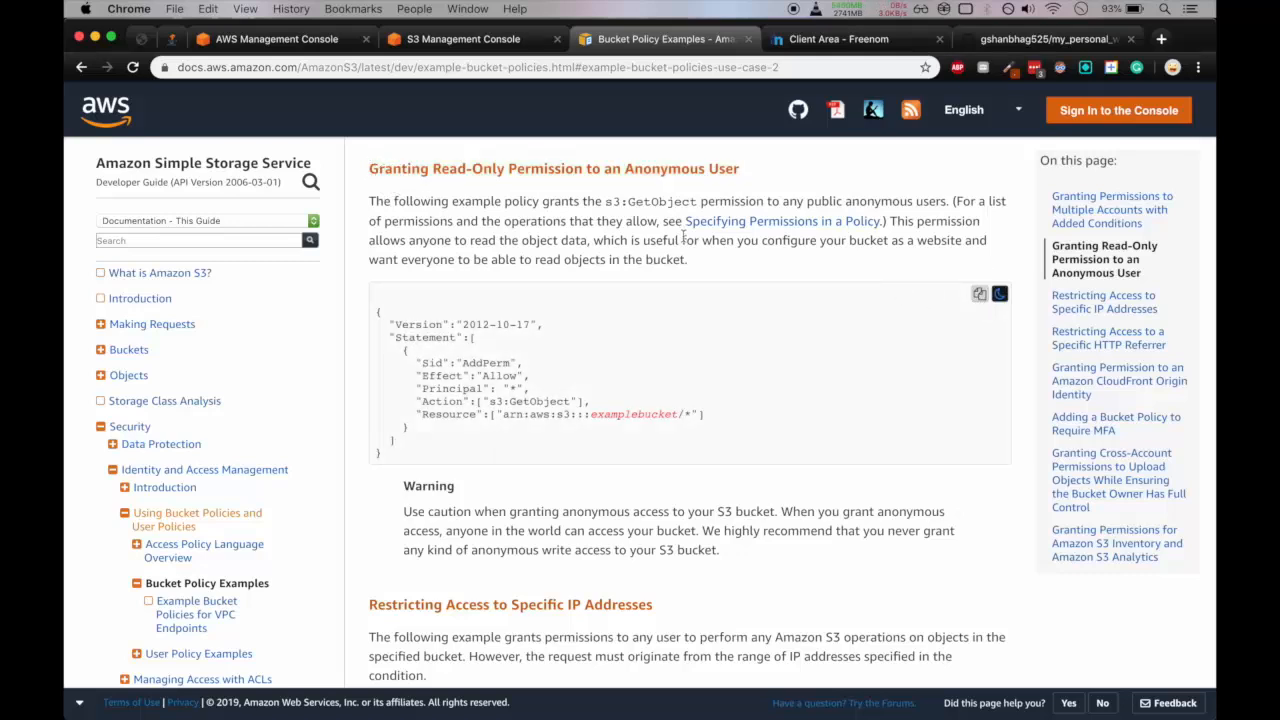
{"action": "left_click", "coordinate": [462, 40]}
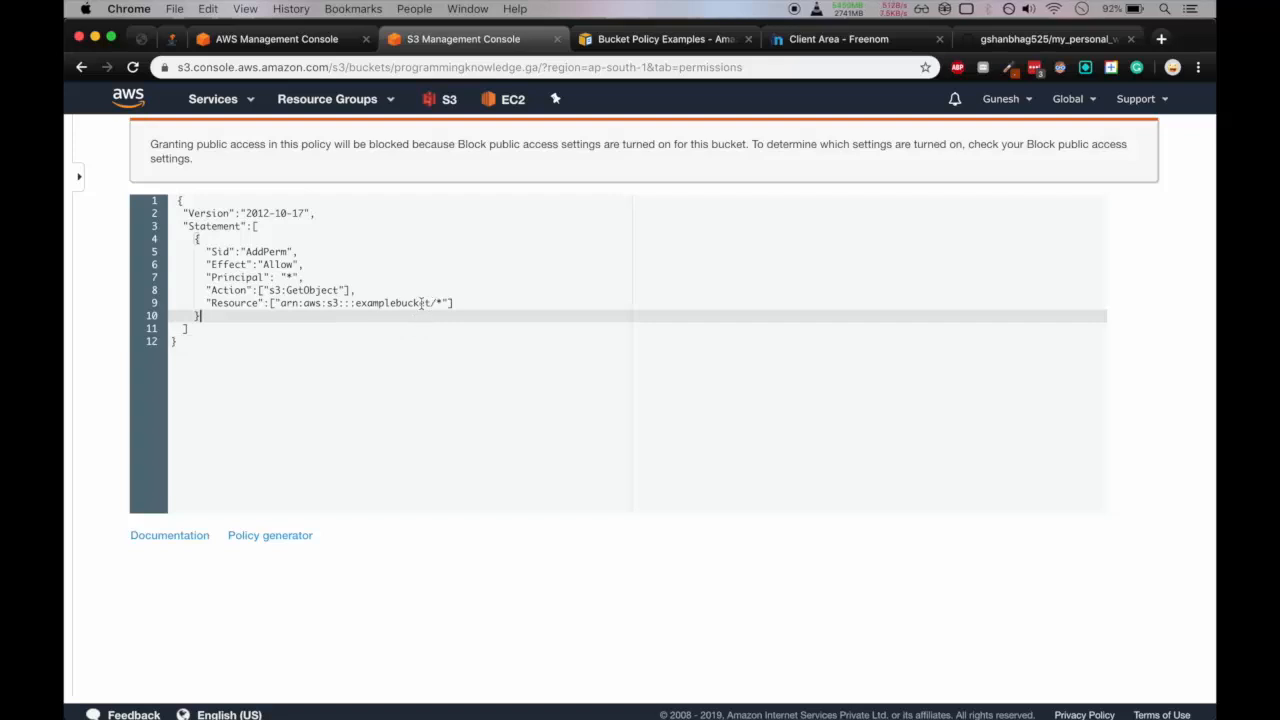
Point the policy's Resource at programmingknowledge.ga and save, getting an Access denied error.
{"action": "double_click", "coordinate": [390, 302]}
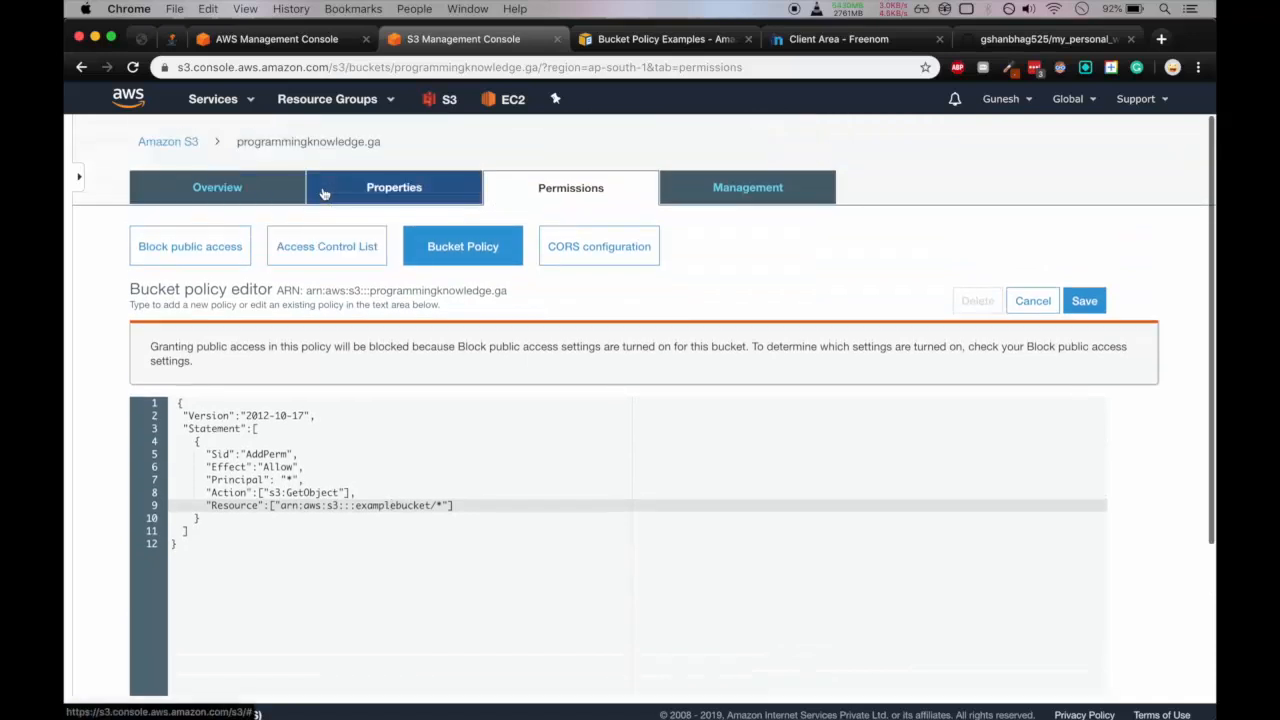
{"action": "scroll", "scroll_direction": "down", "scroll_amount": 3}
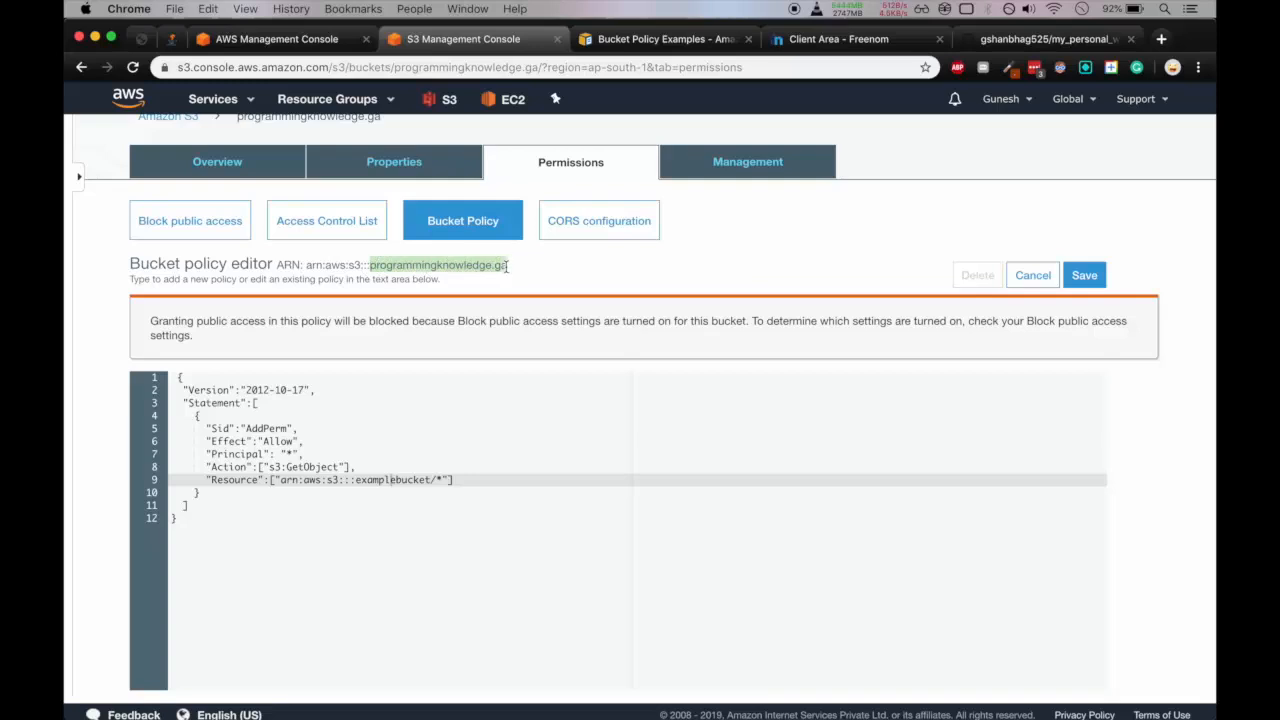
{"action": "scroll", "scroll_direction": "down", "scroll_amount": 3}
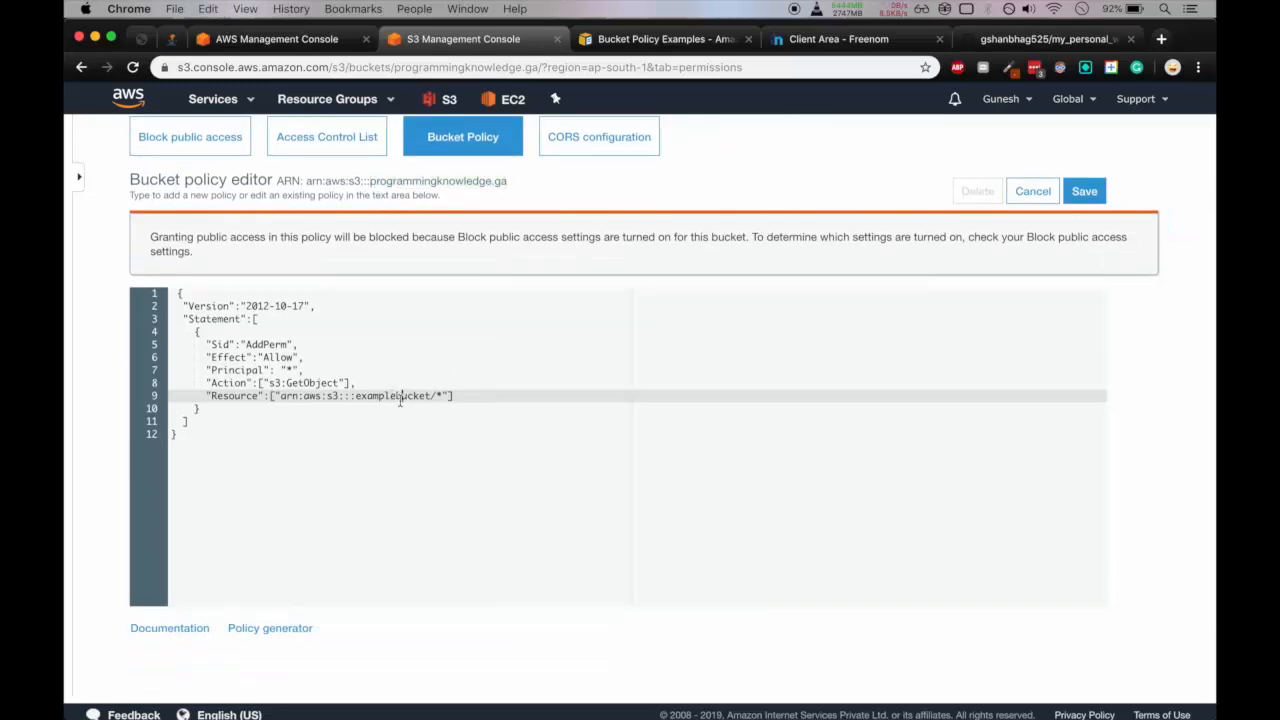
{"action": "type", "text": "programmingknowledge.ga"}
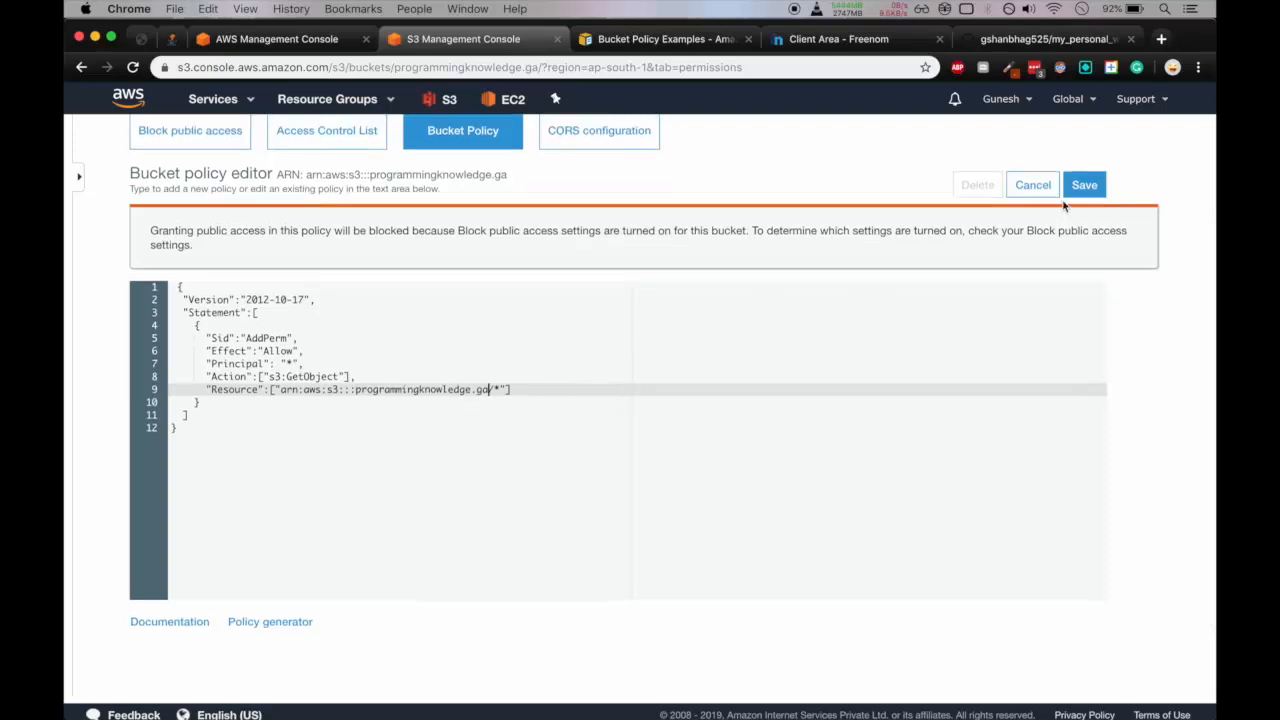
{"action": "left_click", "coordinate": [1084, 184]}
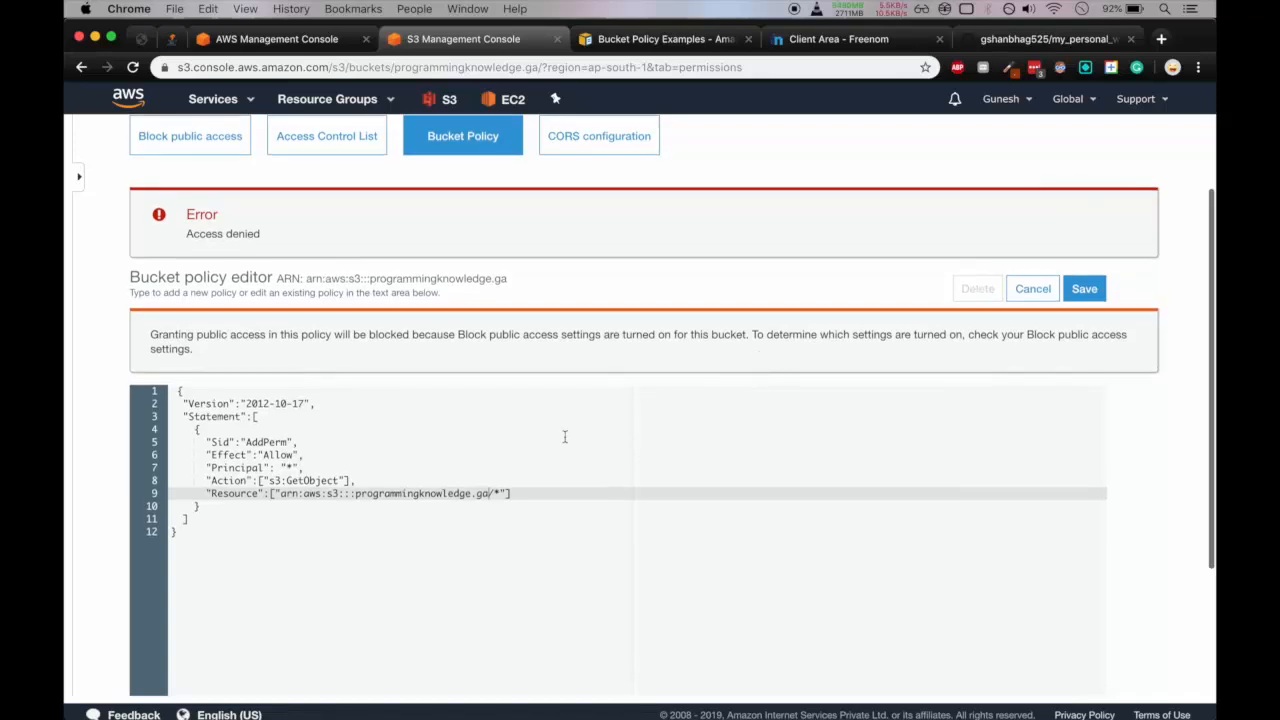
{"action": "scroll", "scroll_direction": "down", "scroll_amount": 3}
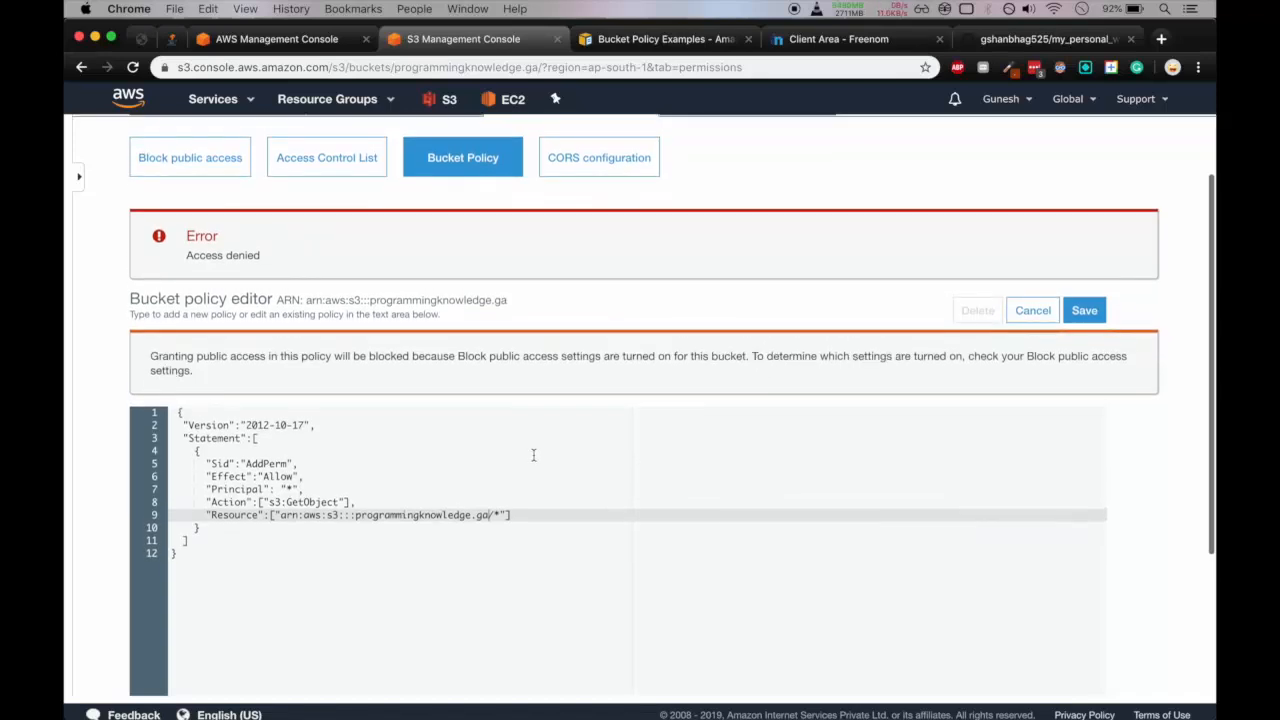
{"action": "mouse_move", "coordinate": [452, 292]}
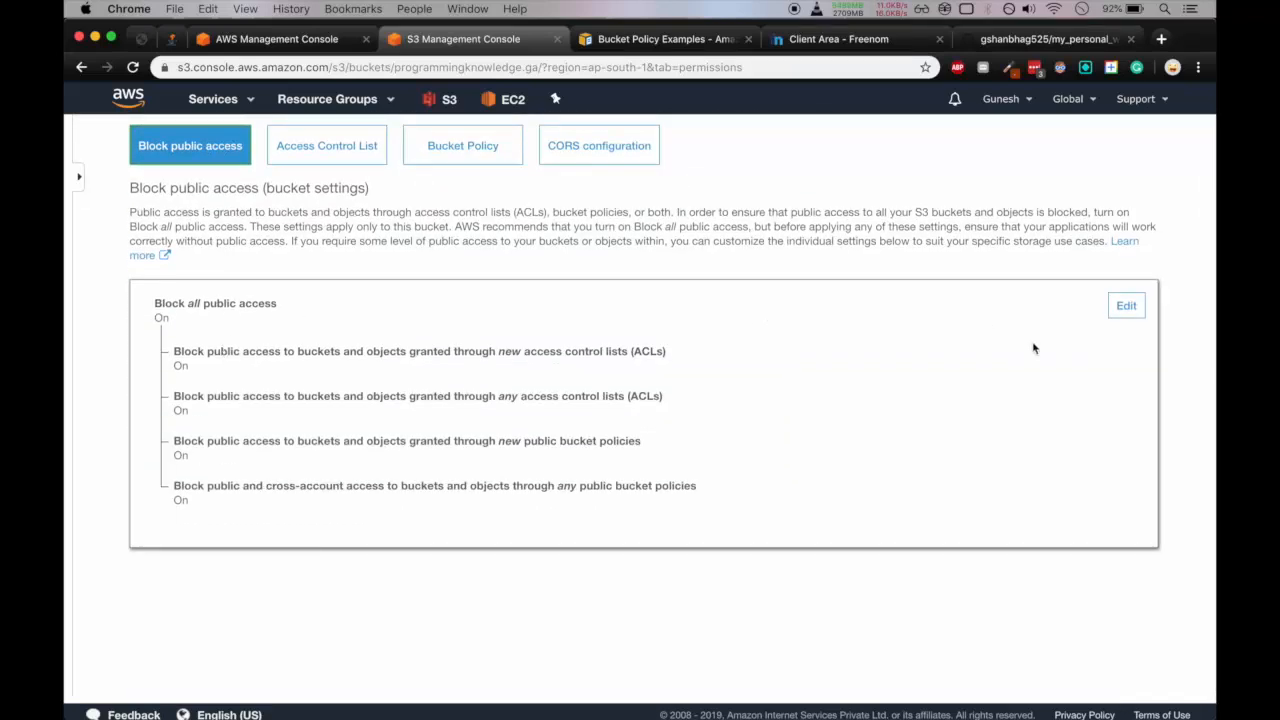
Uncheck Block all public access, save and confirm it, then return to the Bucket Policy editor.
{"action": "left_click", "coordinate": [1126, 304]}
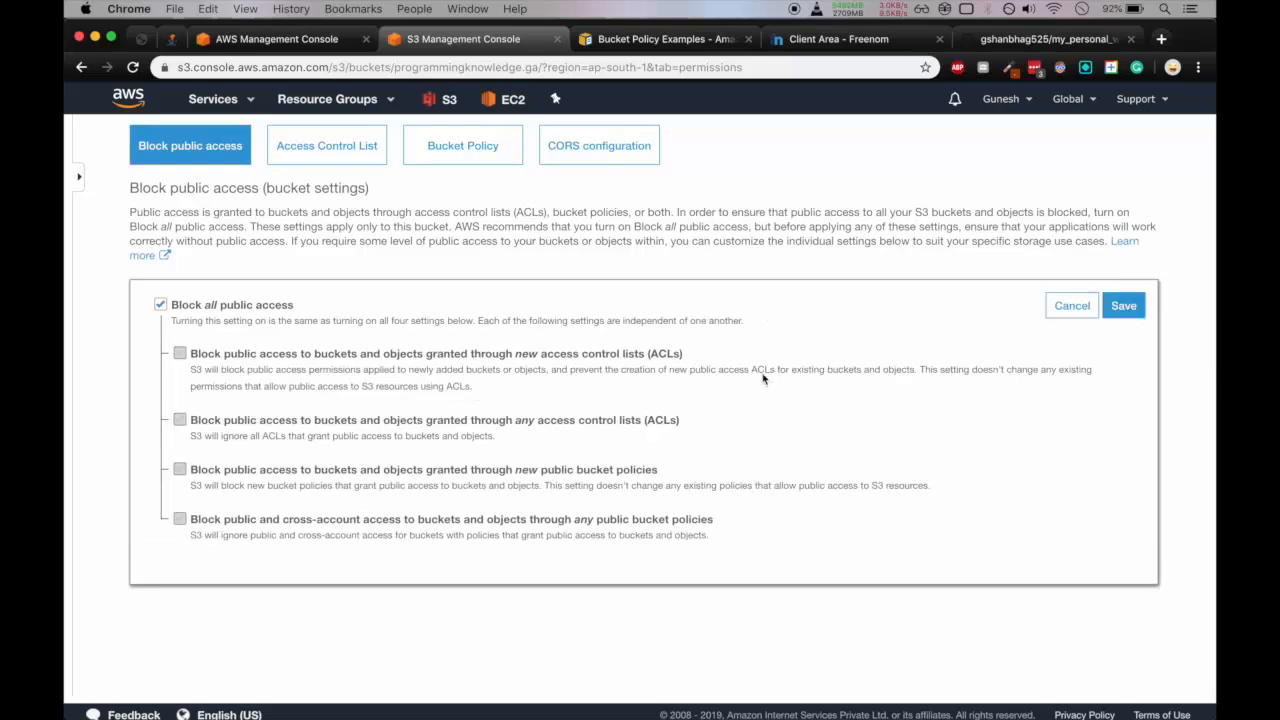
{"action": "left_click", "coordinate": [160, 304]}
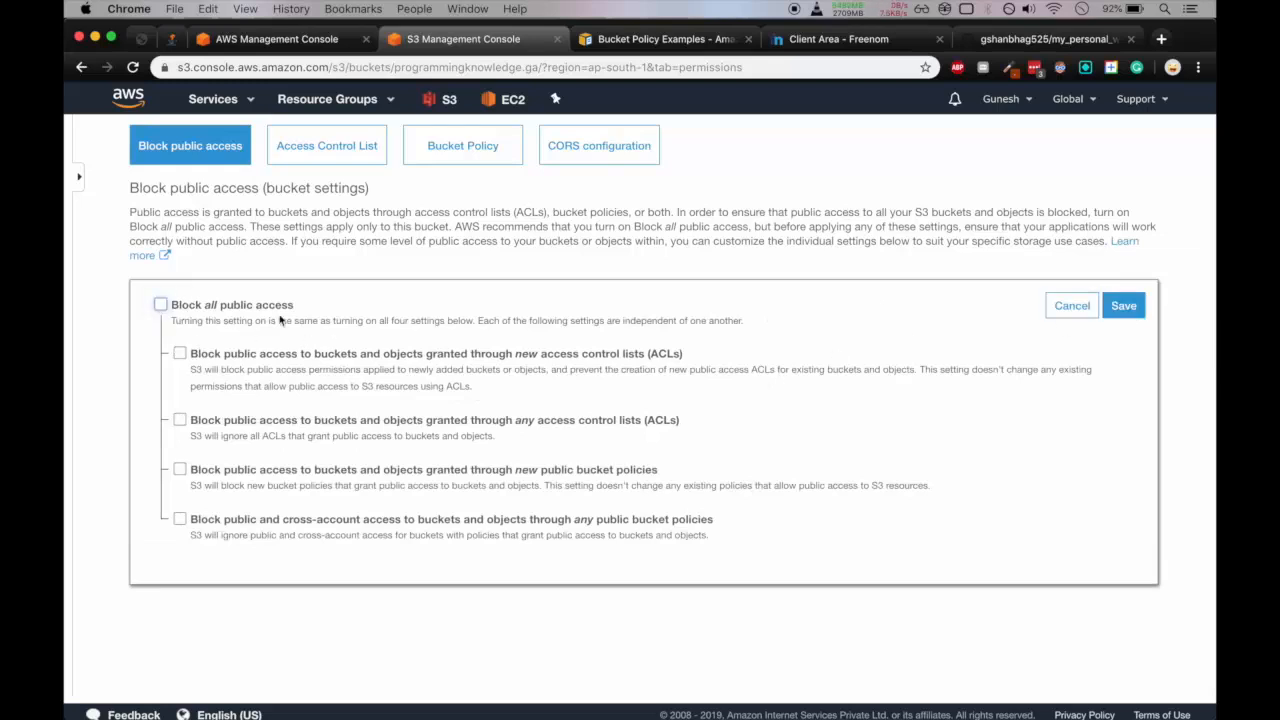
{"action": "left_click", "coordinate": [1124, 304]}
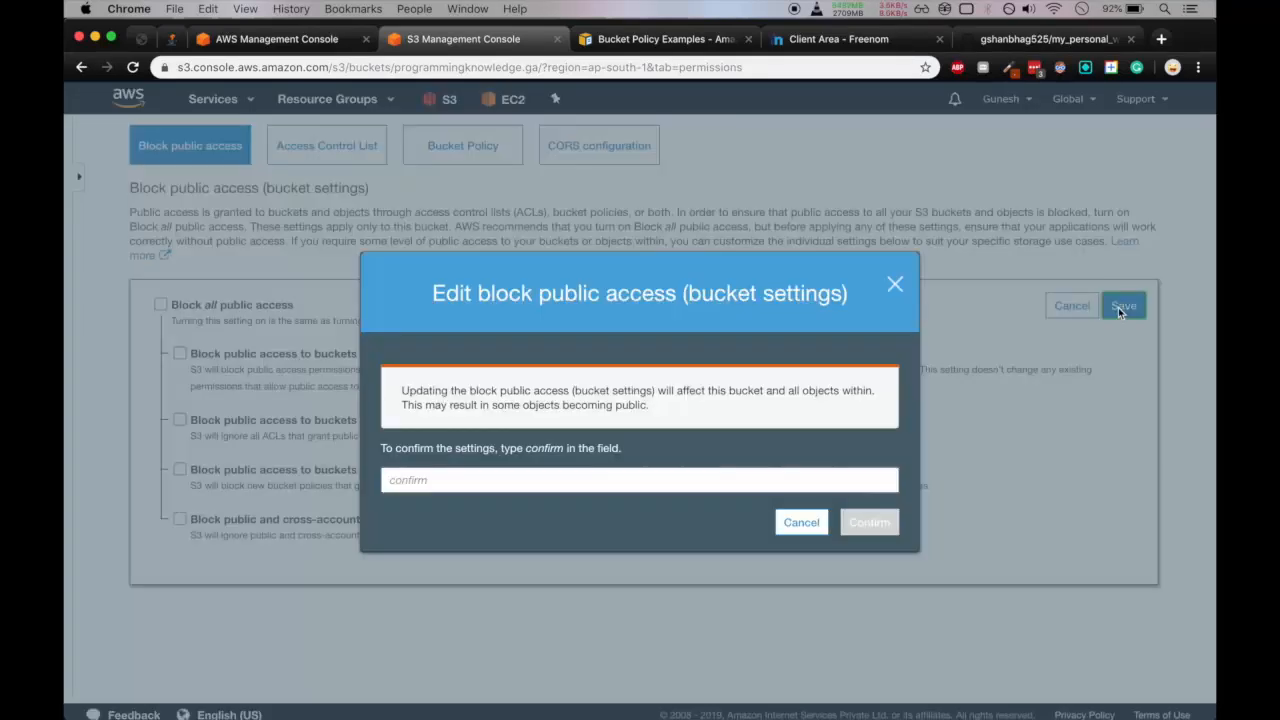
{"action": "type", "text": "c"}
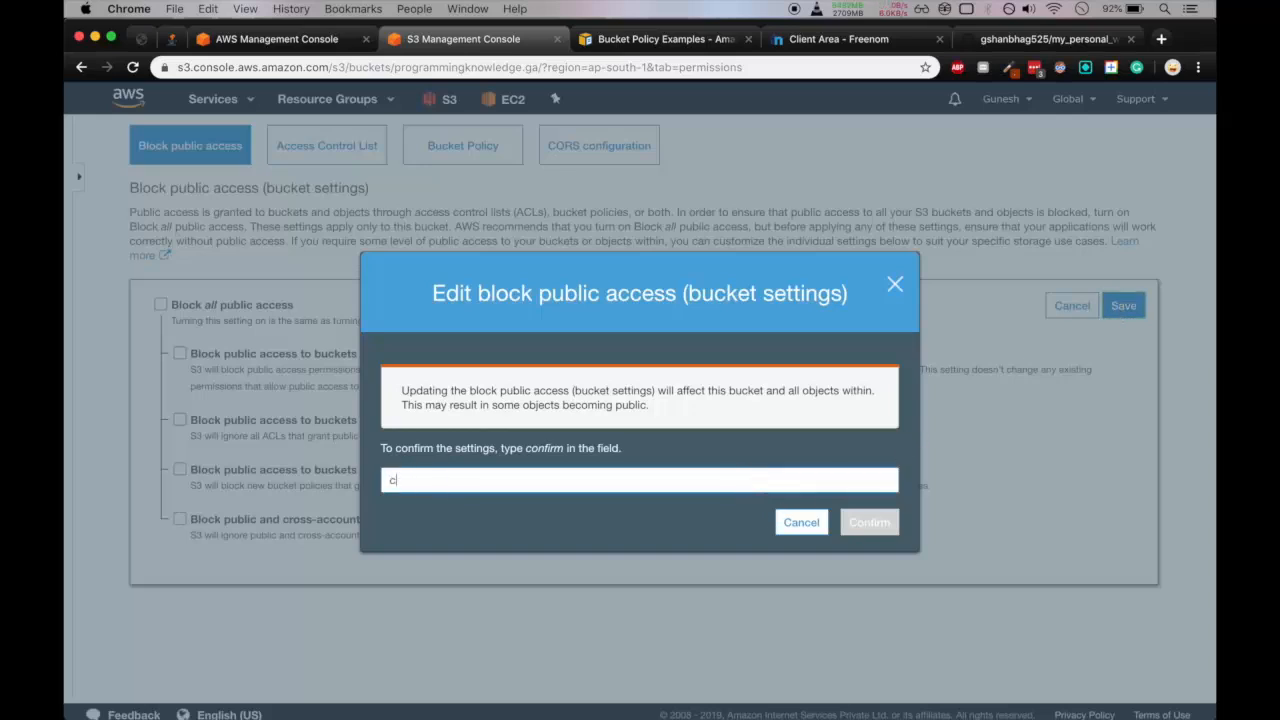
{"action": "type", "text": "onf"}
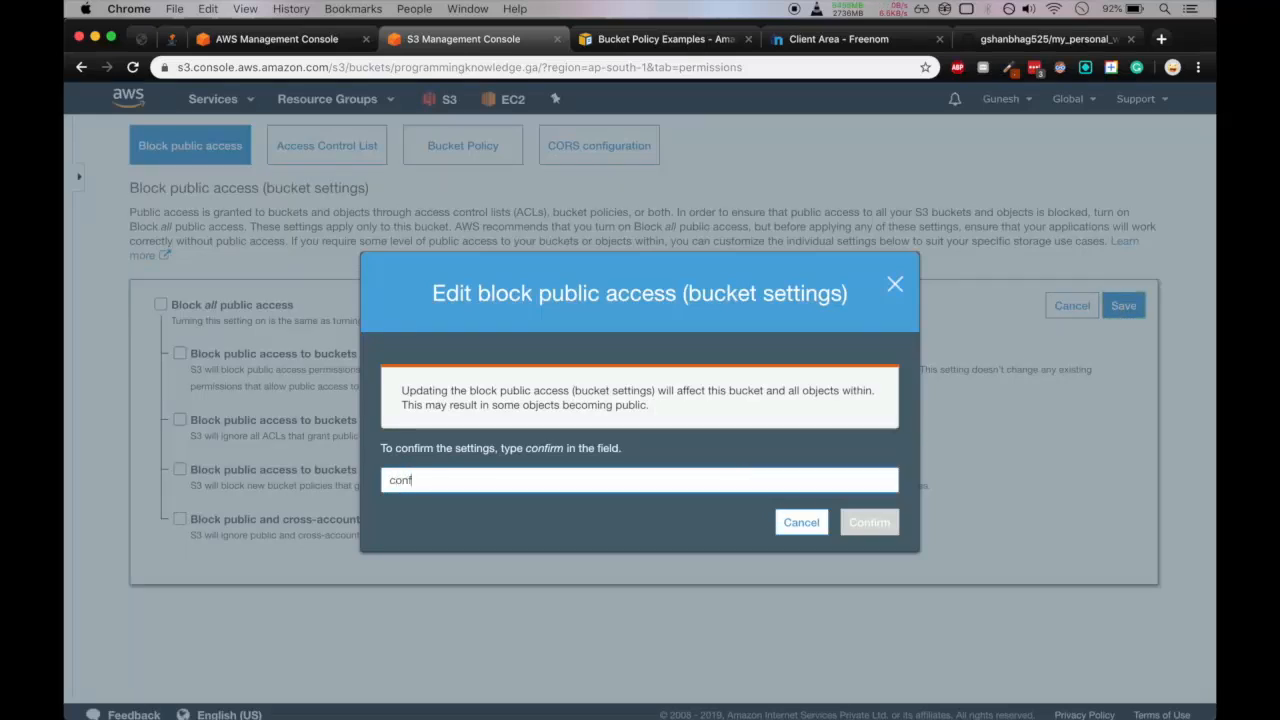
{"action": "left_click", "coordinate": [868, 522]}
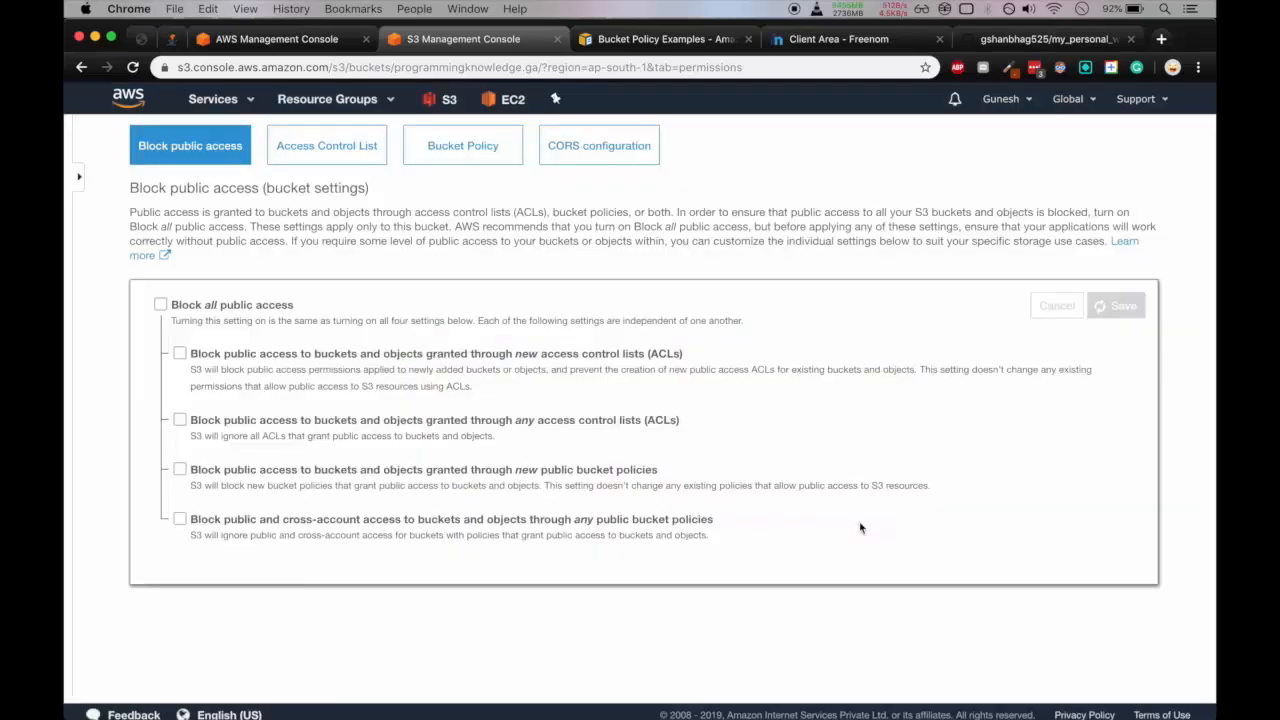
{"action": "left_click", "coordinate": [1116, 304]}
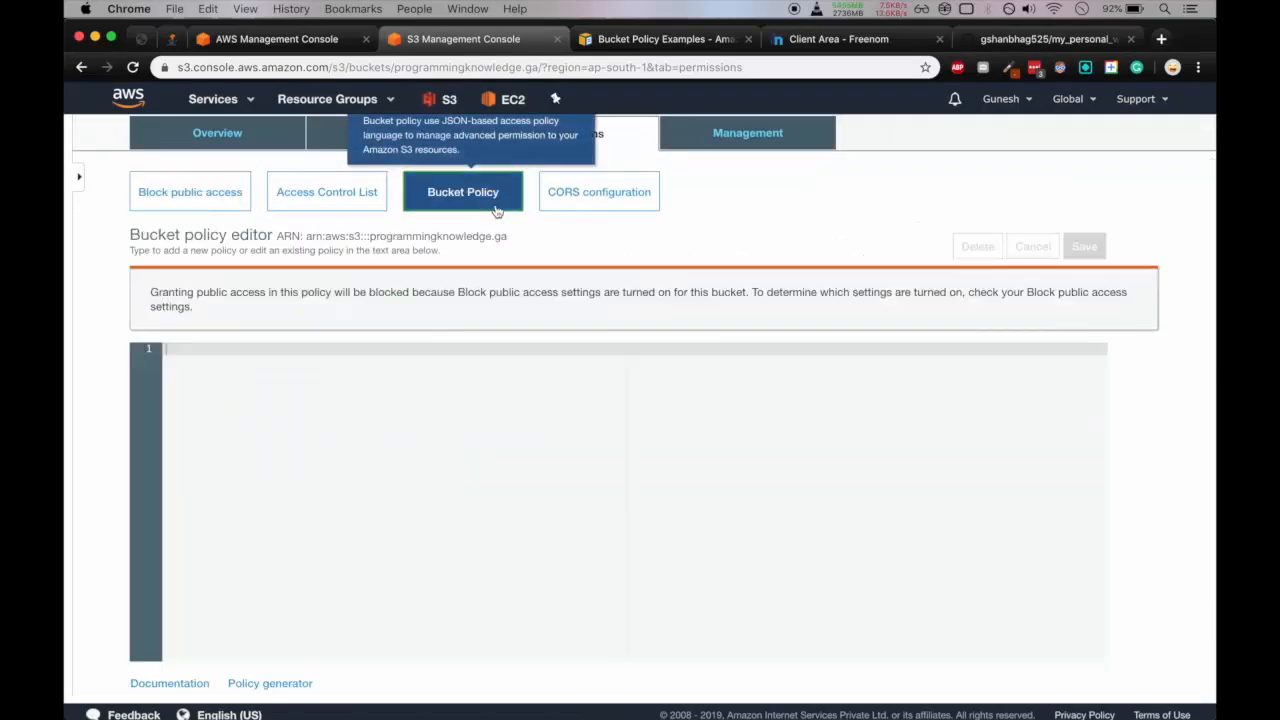
{"action": "mouse_move", "coordinate": [624, 24]}
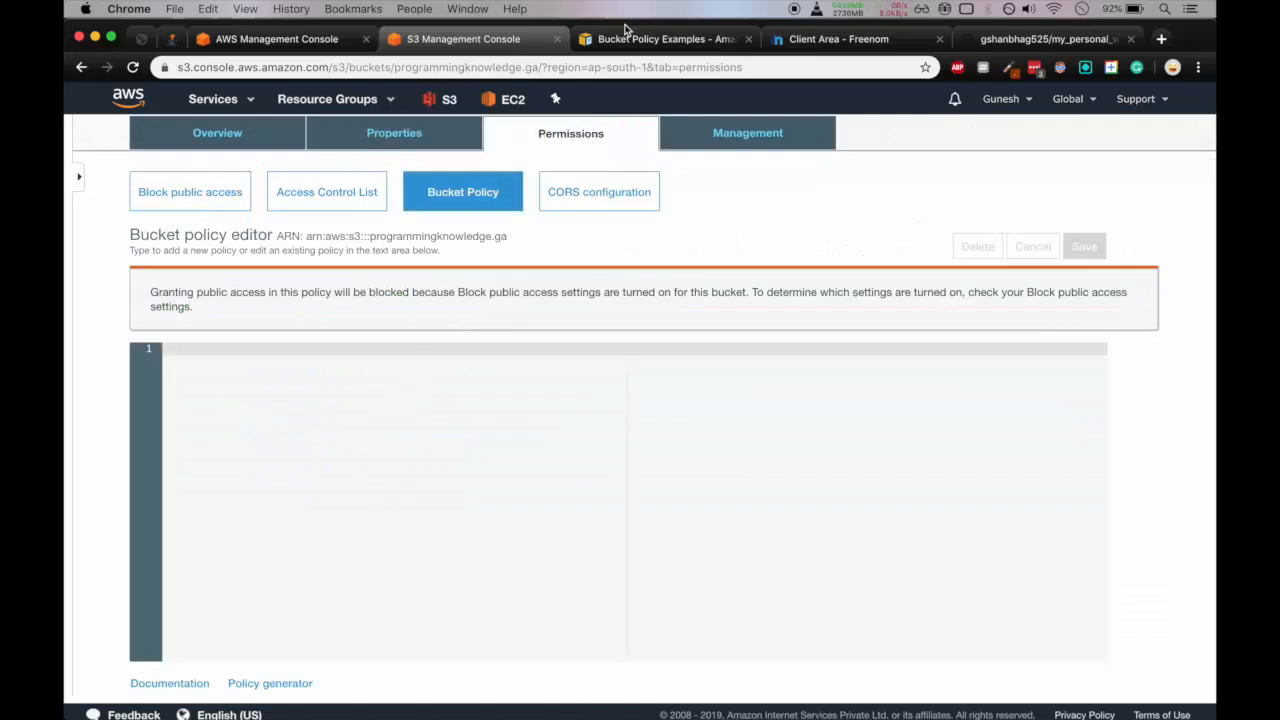
Paste the read-only policy, replace examplebucket with programmingknowledge.ga and save it, making the bucket public.
{"action": "left_click", "coordinate": [664, 40]}
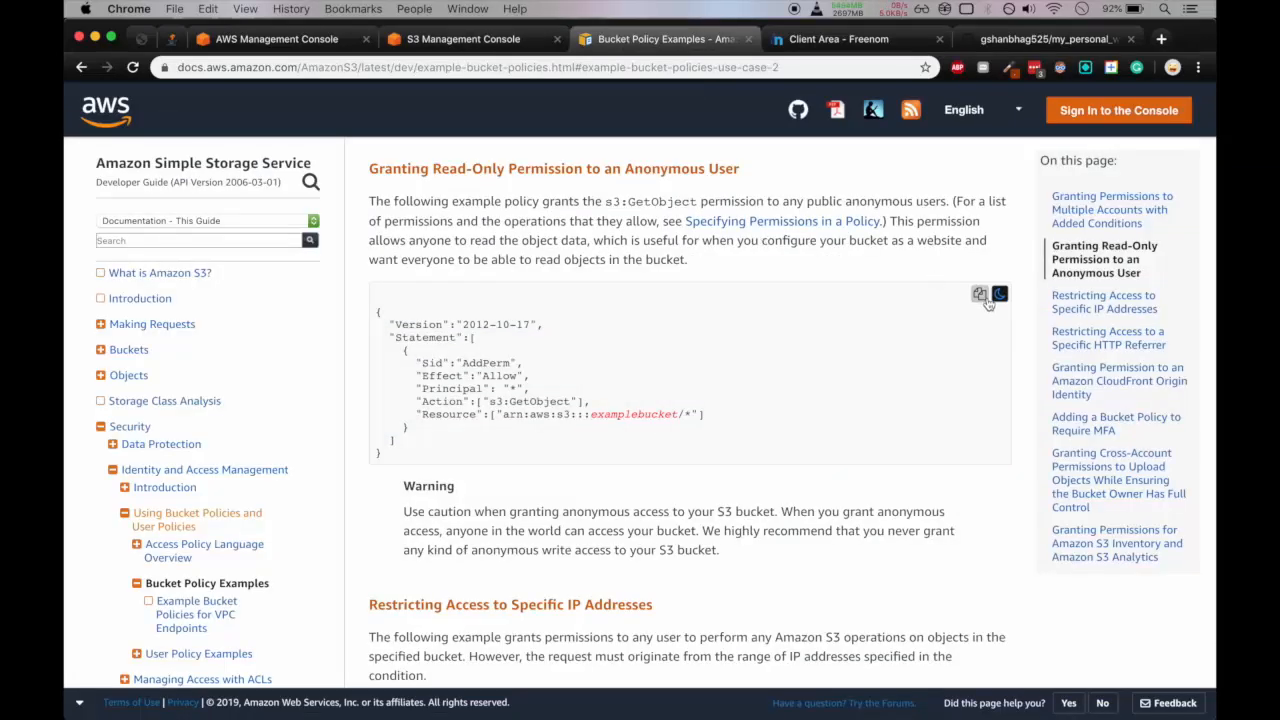
{"action": "left_click", "coordinate": [456, 40]}
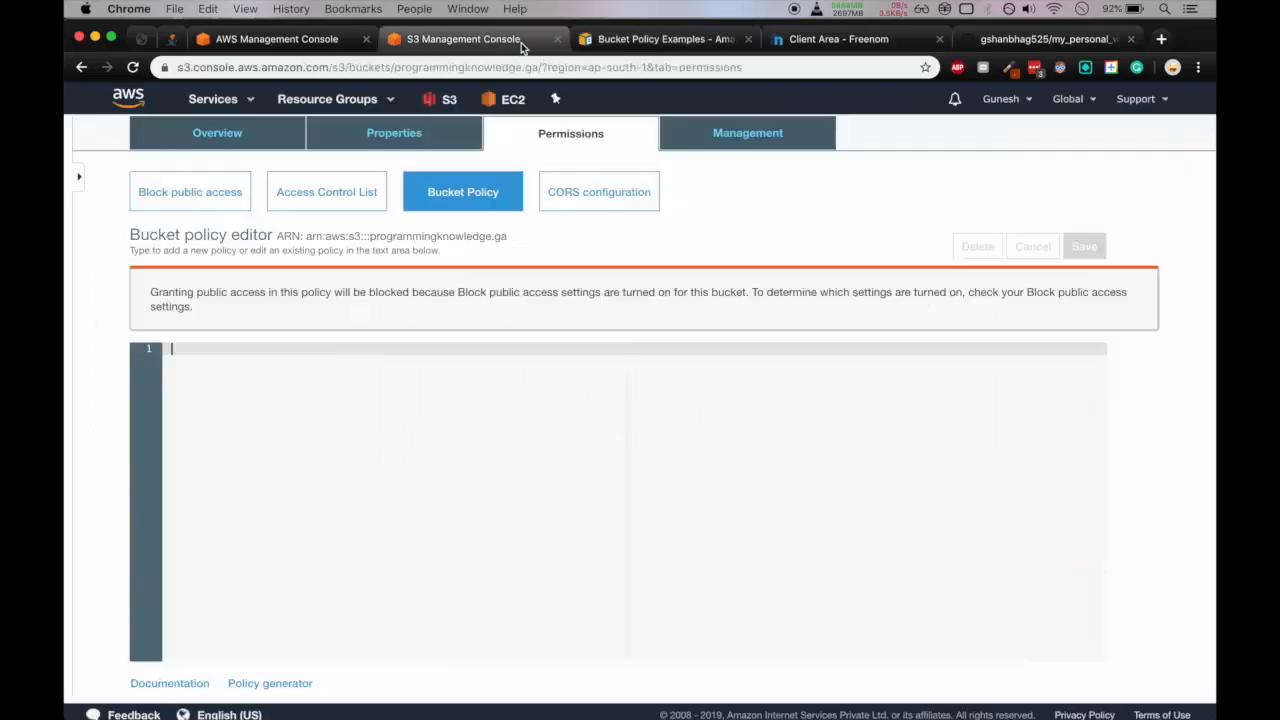
{"action": "type", "text": "{\"Version\":\"2012-10-17\",\"Statement\":[{\"Sid\":\"AddPerm\",\"Effect\":\"Allow\",\"Principal\":\"*\",\"Action\":[\"s3:GetObject\"],\"Resource\":[\"arn:aws:s3:::examplebucket/*\"]}]}"}
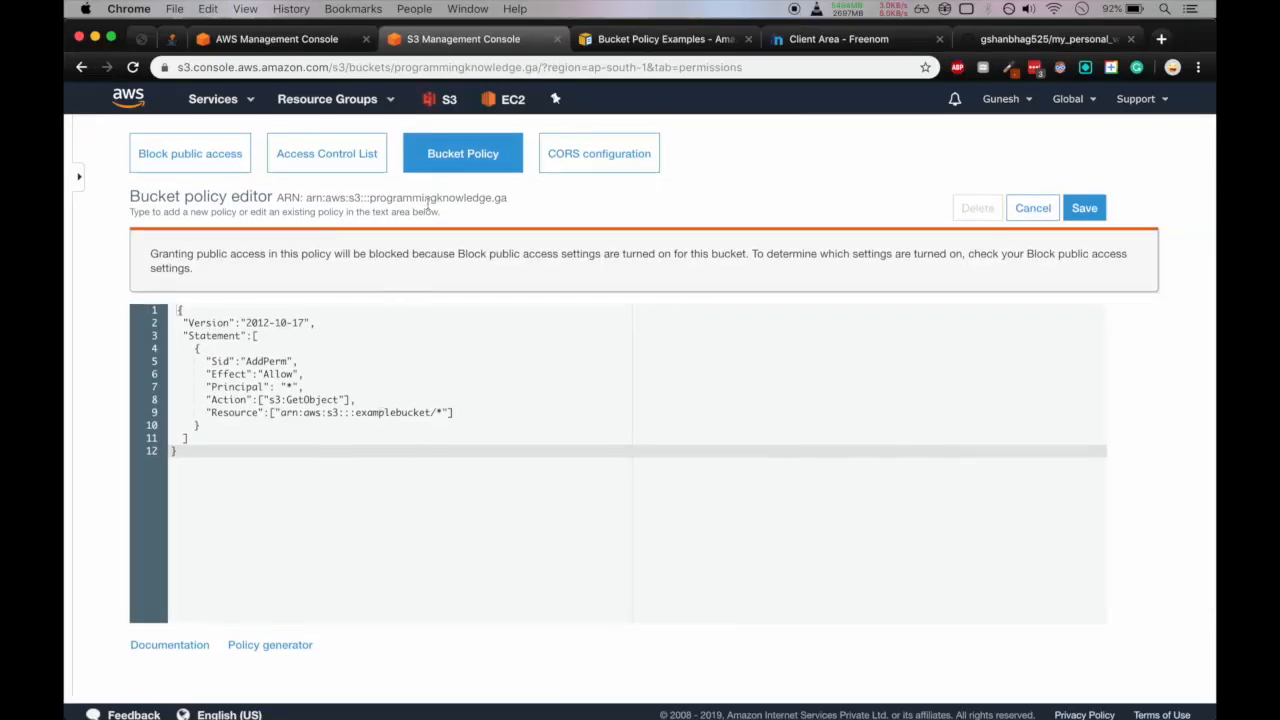
{"action": "double_click", "coordinate": [428, 198]}
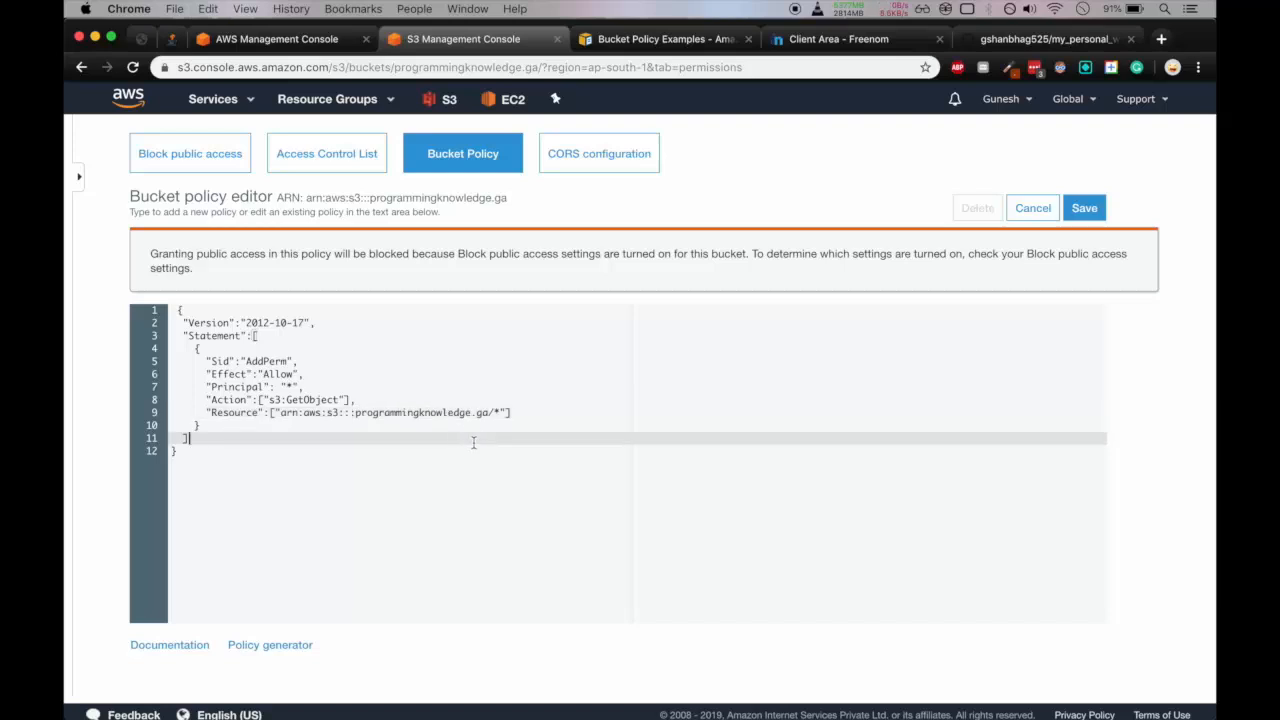
{"action": "left_click", "coordinate": [1084, 206]}
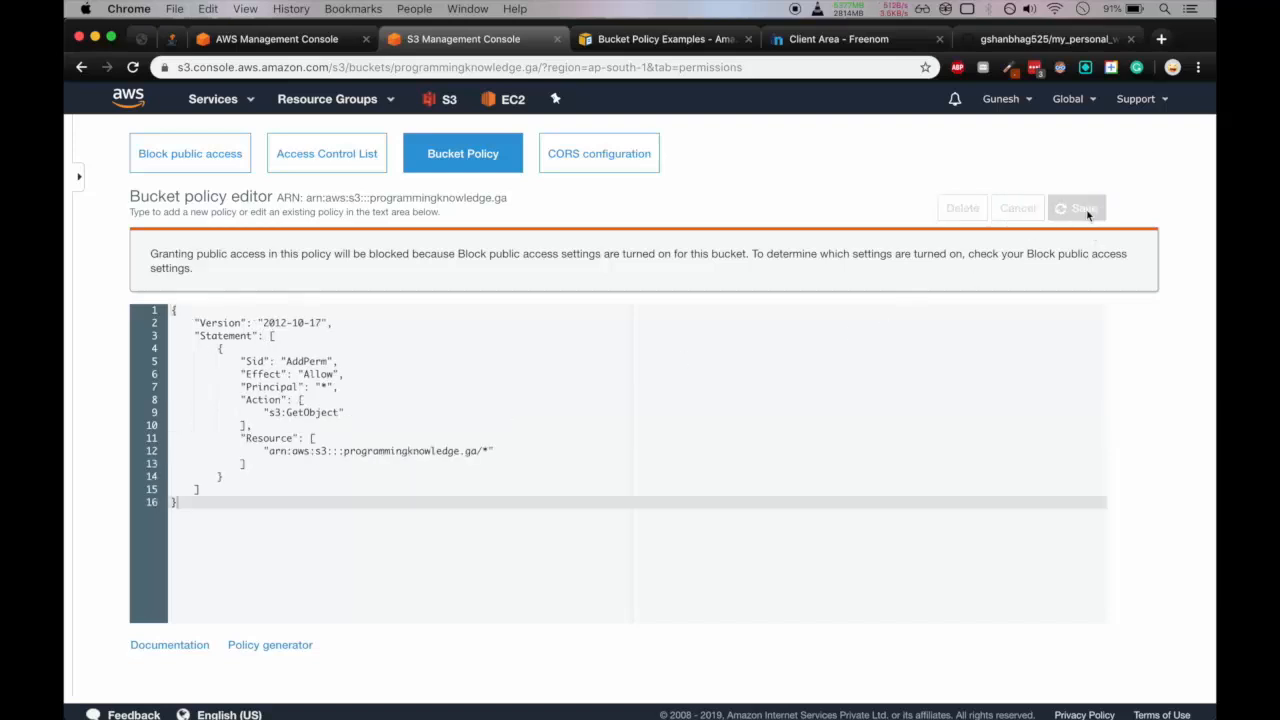
{"action": "left_click", "coordinate": [1076, 206]}
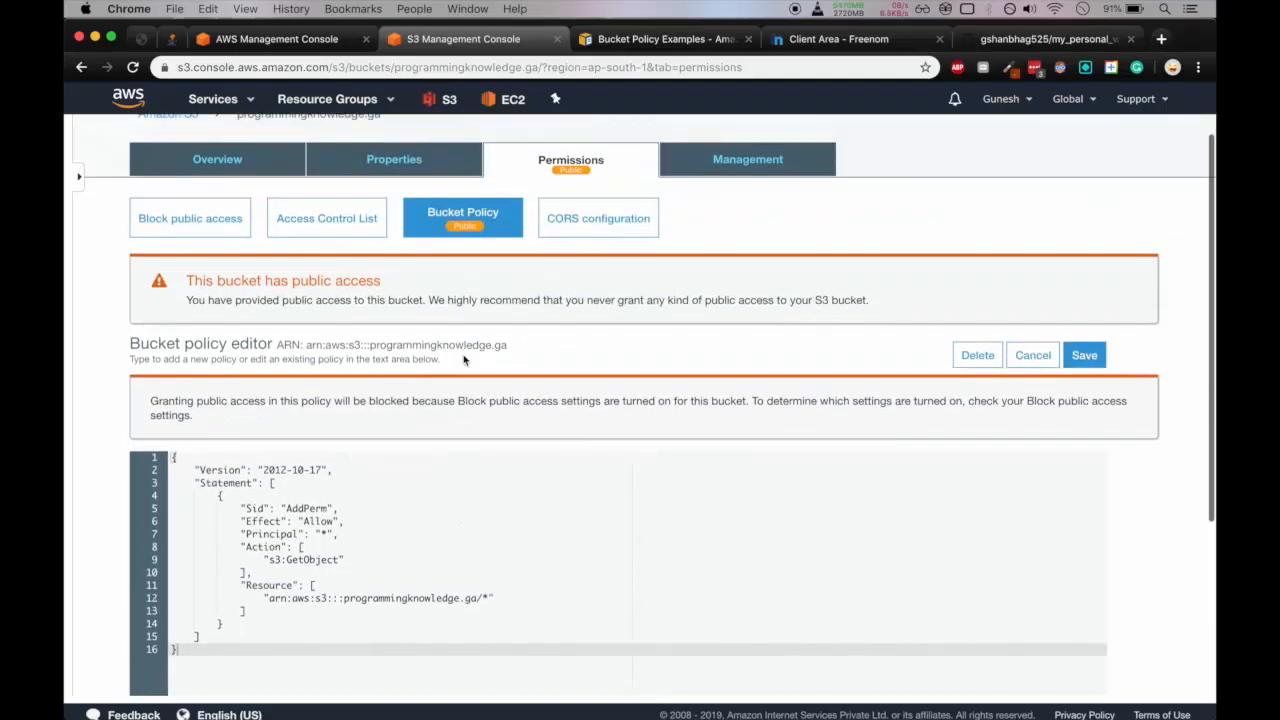
{"action": "mouse_move", "coordinate": [336, 238]}
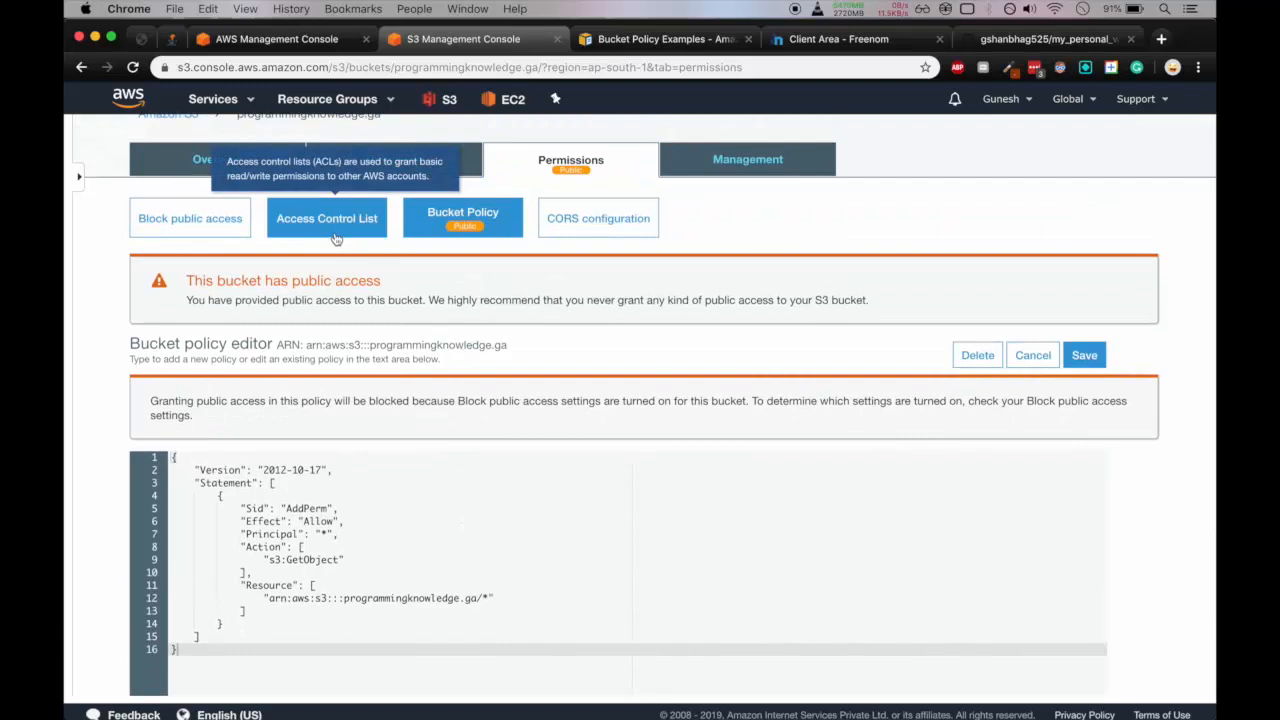
{"action": "left_click", "coordinate": [598, 218]}
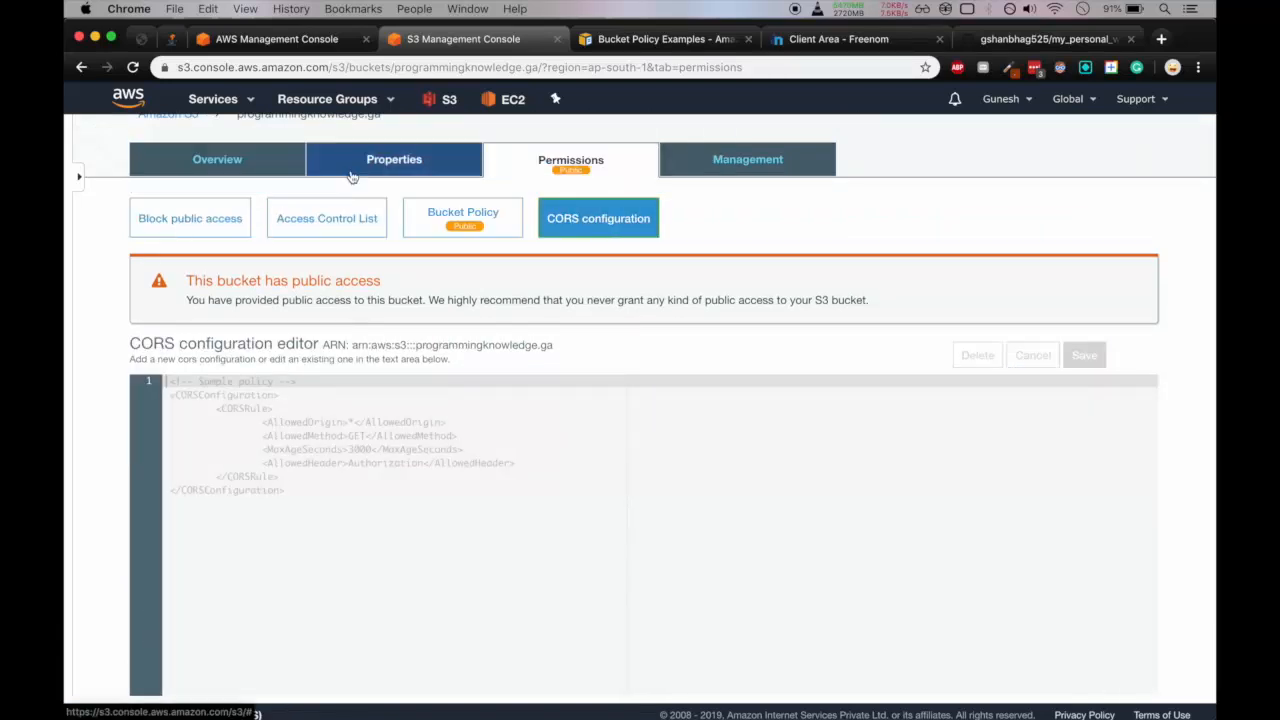
Show the bucket's Static website hosting card under Properties to get its endpoint.
{"action": "left_click", "coordinate": [392, 160]}
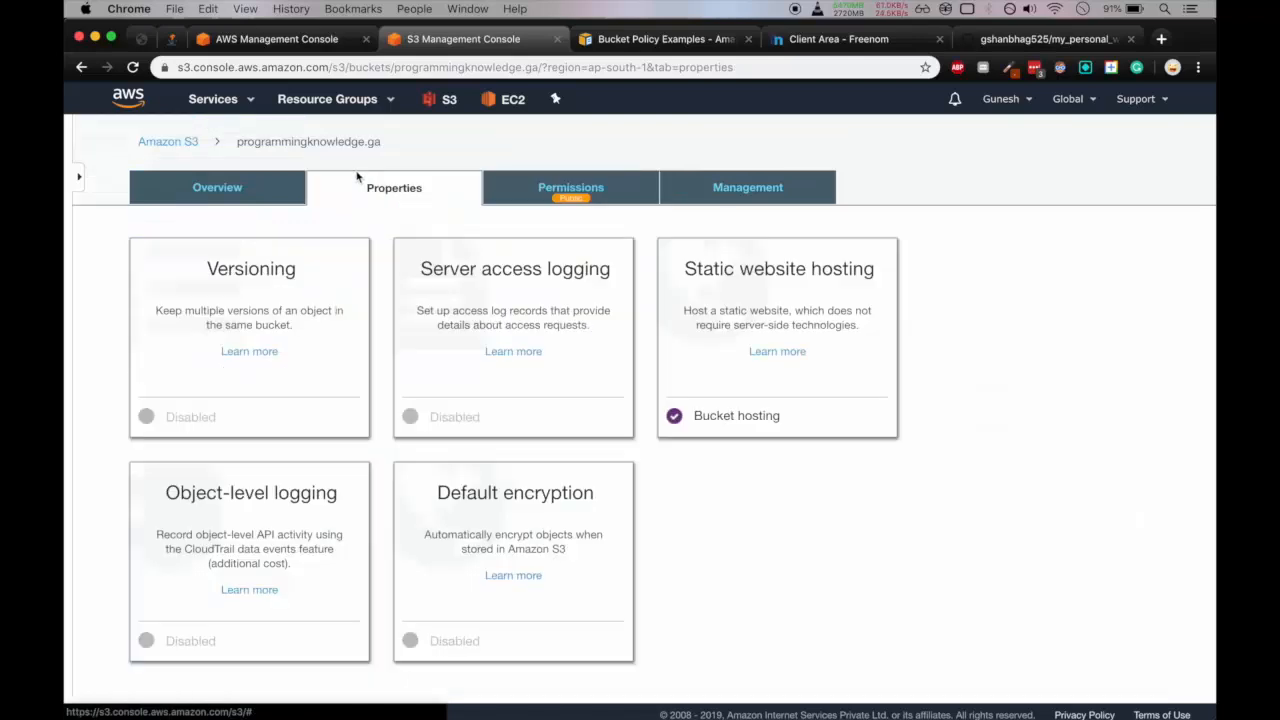
{"action": "left_click", "coordinate": [778, 268]}
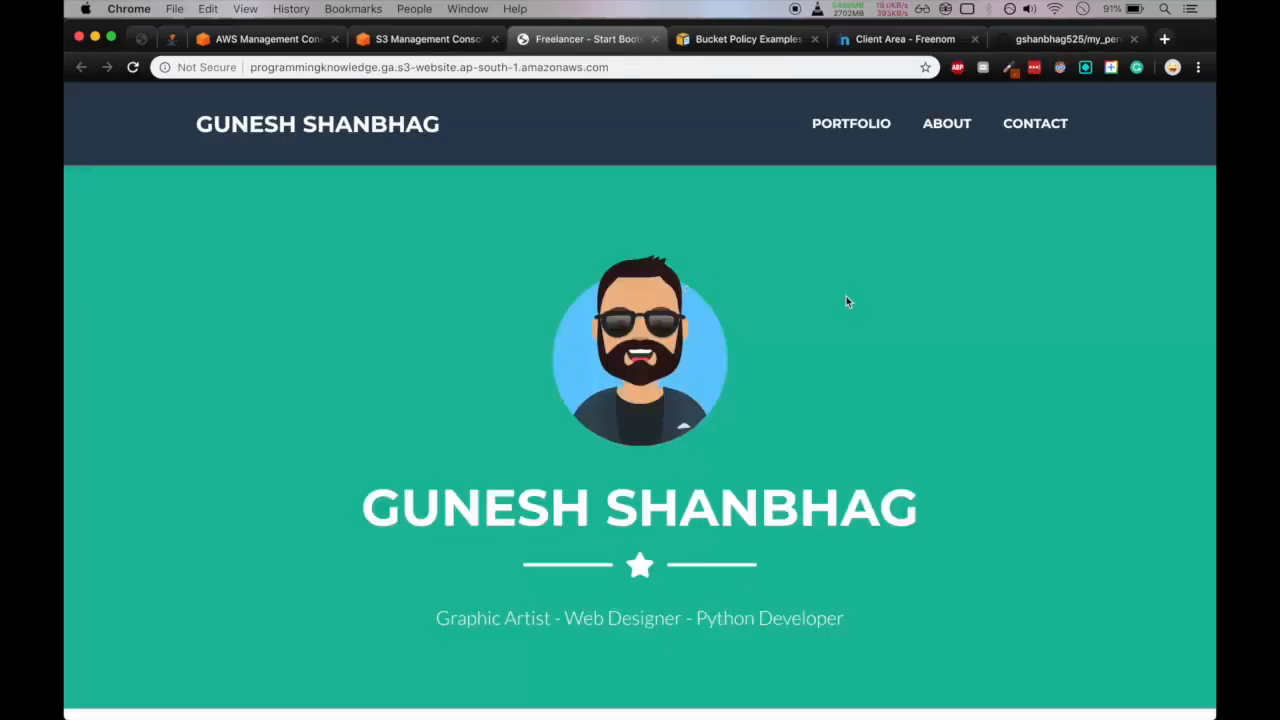
Browse the hosted site from the S3 endpoint, visiting its Portfolio, About and Contact sections.
{"action": "scroll", "scroll_direction": "down", "scroll_amount": 3}
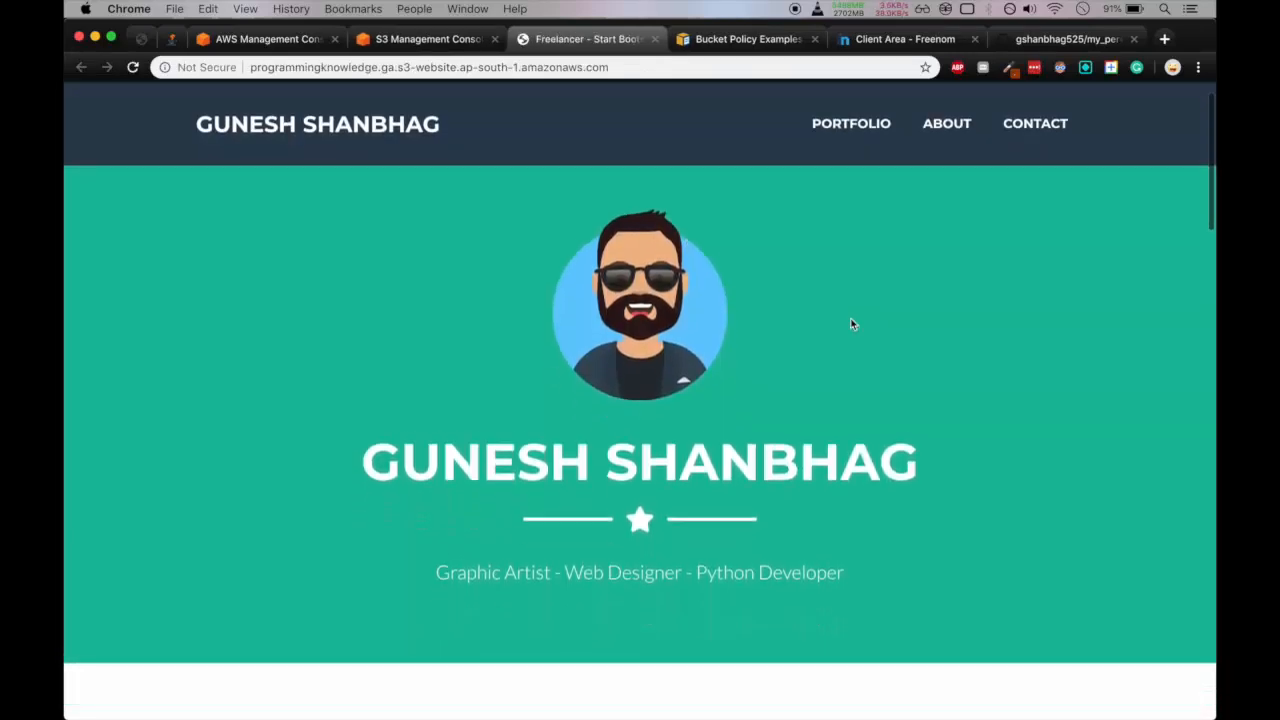
{"action": "scroll", "scroll_direction": "down", "scroll_amount": 3}
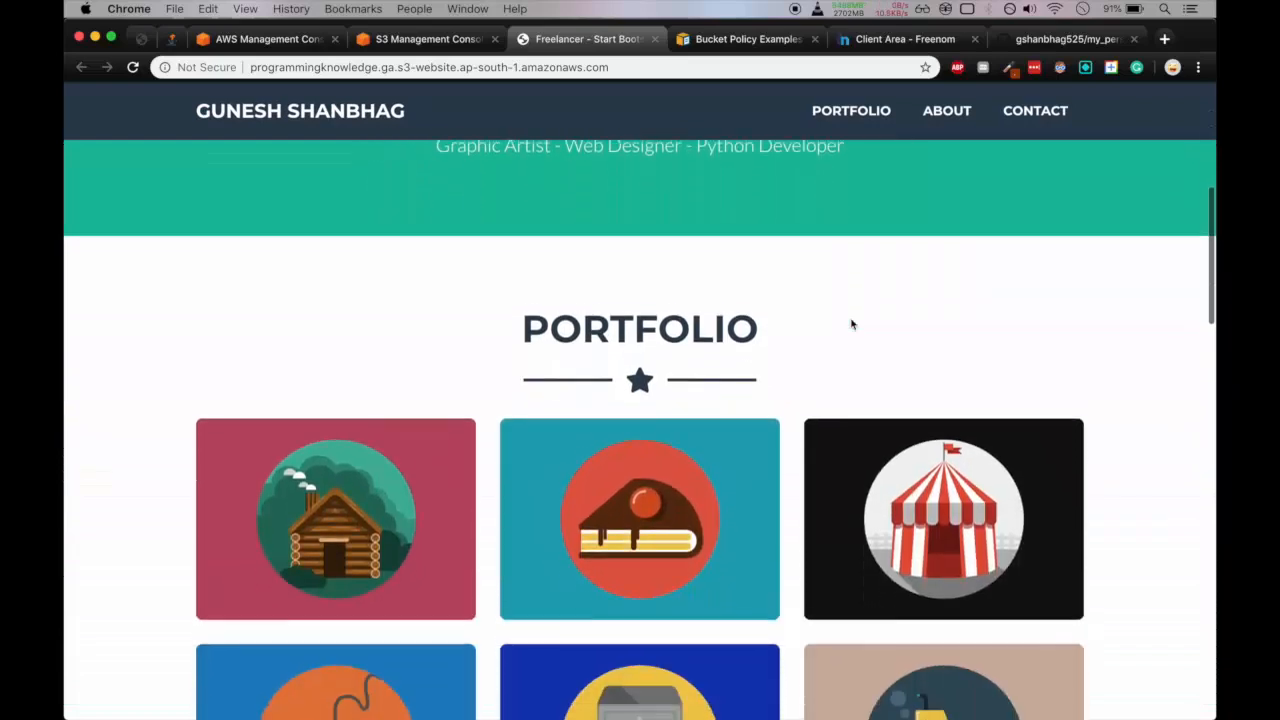
{"action": "left_click", "coordinate": [946, 110]}
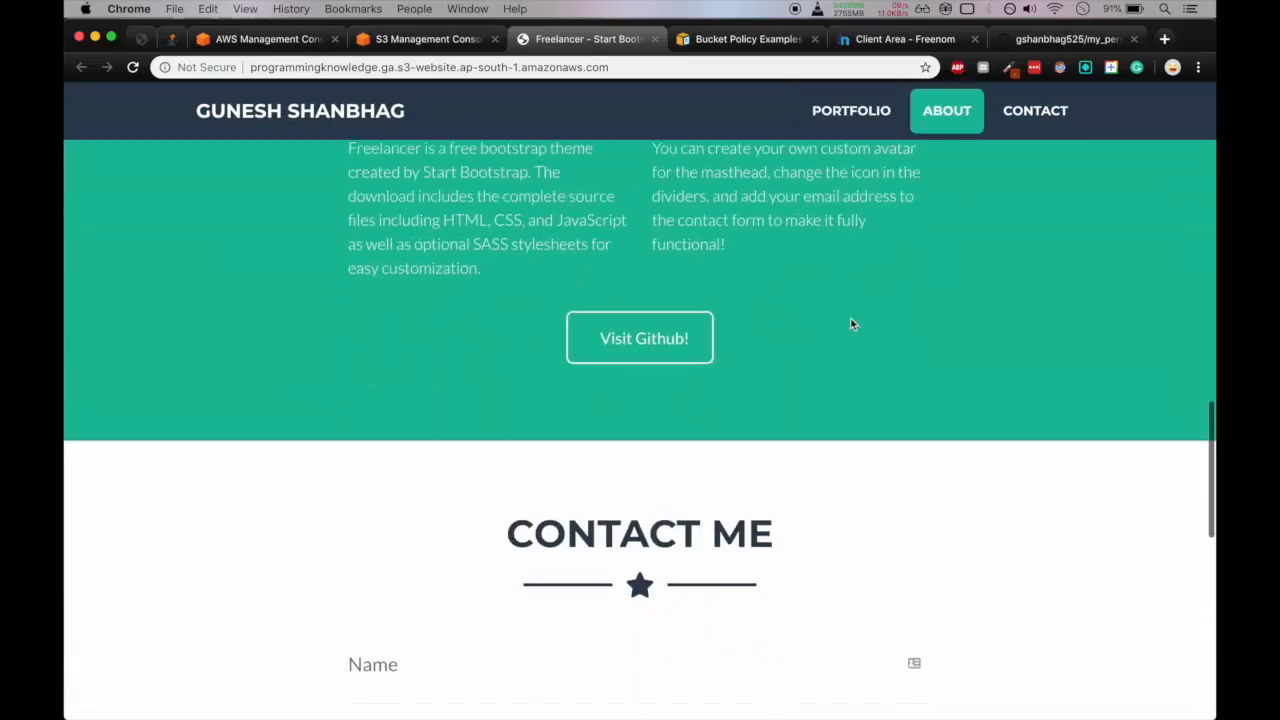
{"action": "scroll", "scroll_direction": "down", "scroll_amount": 3}
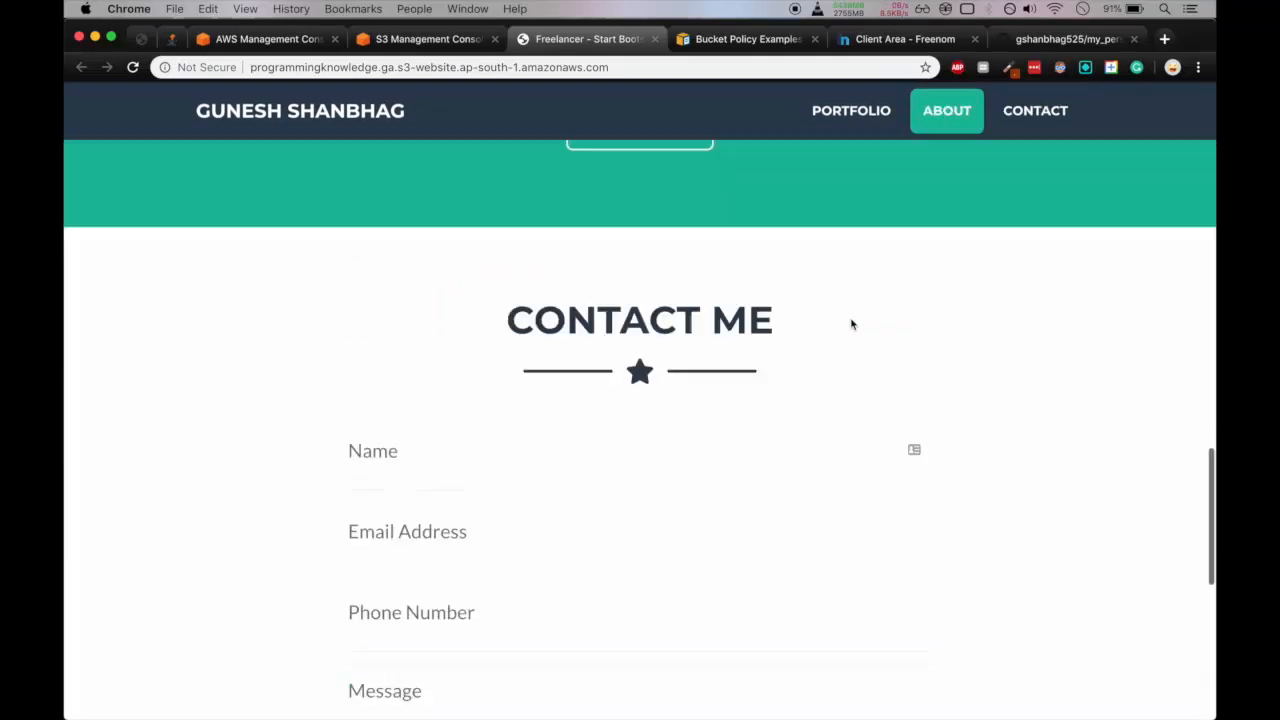
{"action": "left_click", "coordinate": [852, 124]}
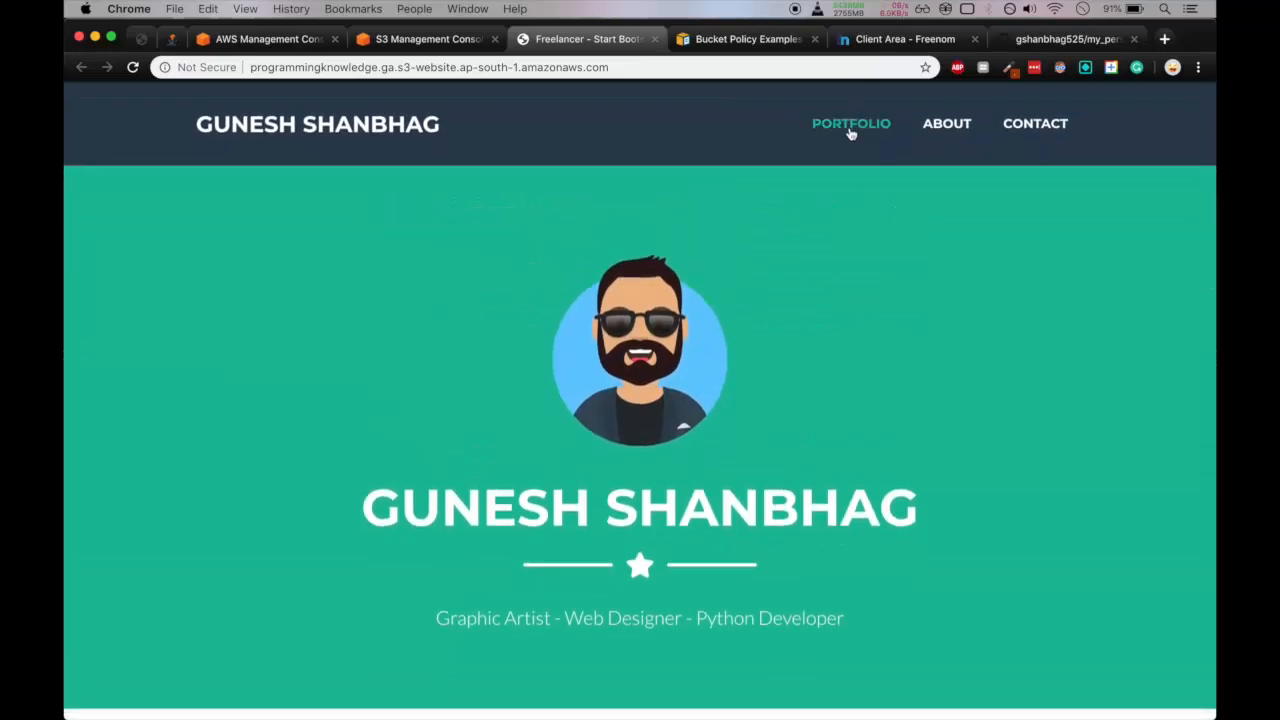
{"action": "left_click", "coordinate": [852, 124]}
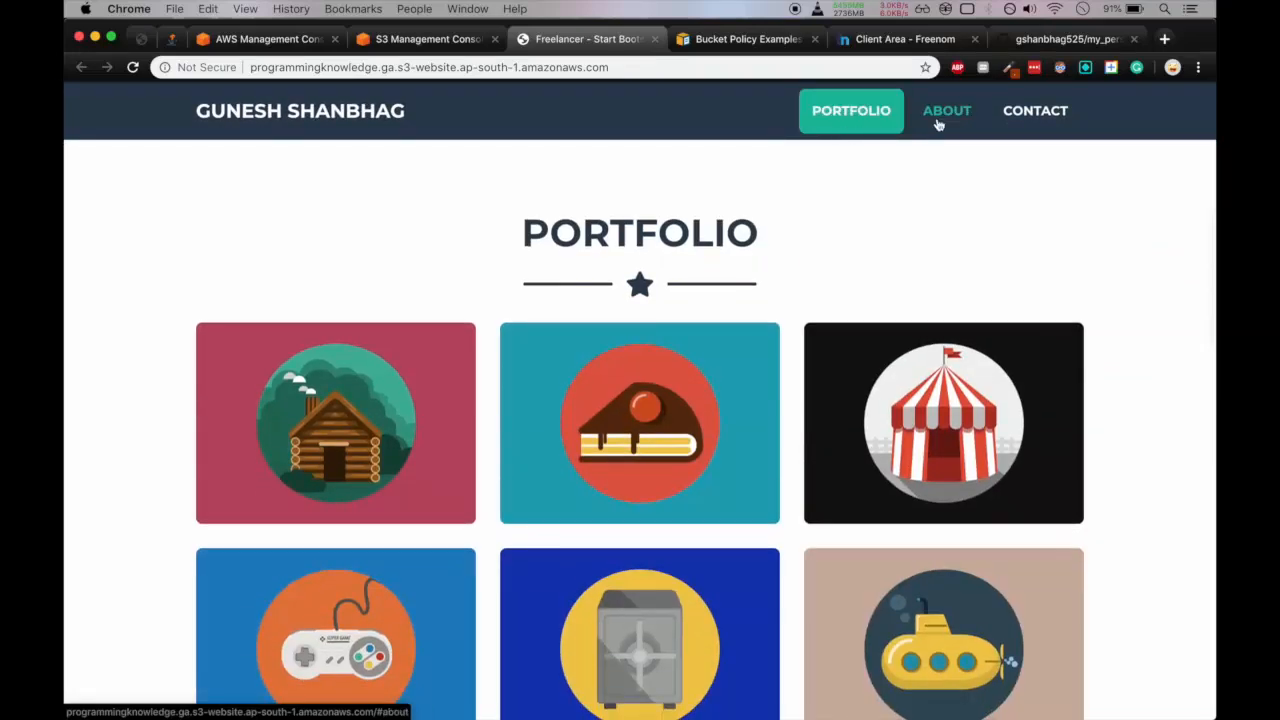
{"action": "left_click", "coordinate": [948, 110]}
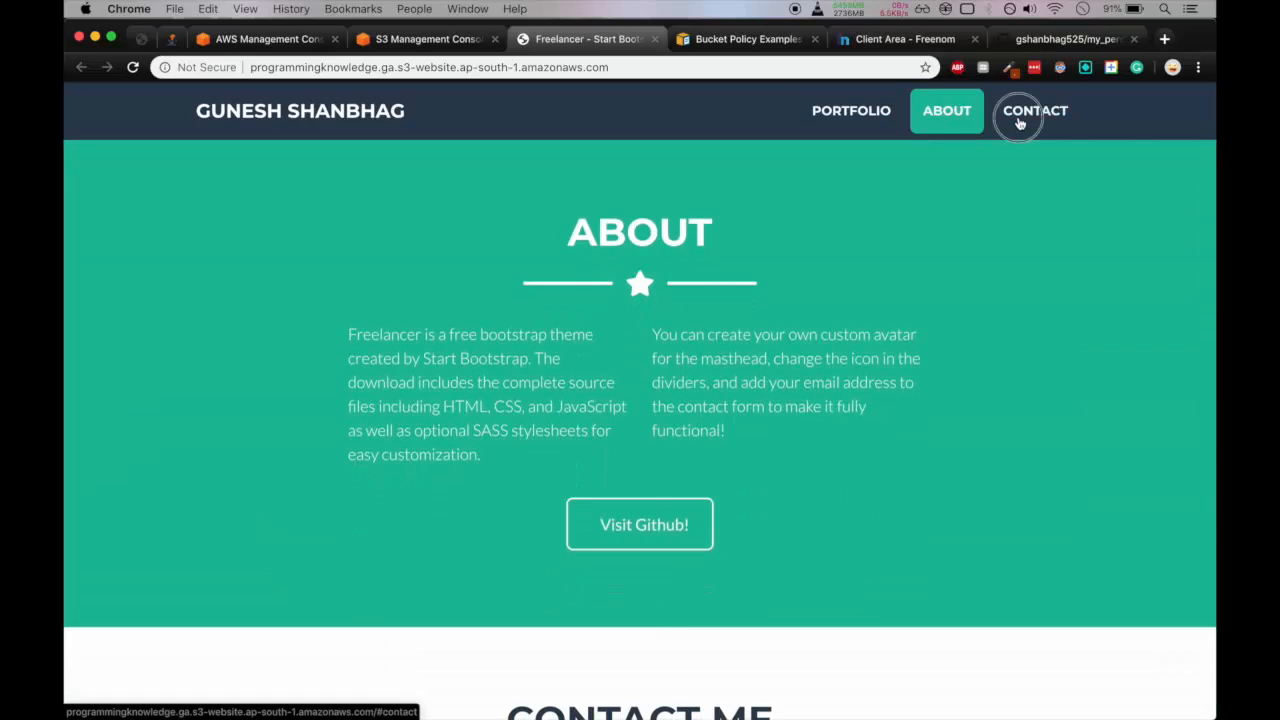
{"action": "left_click", "coordinate": [1036, 110]}
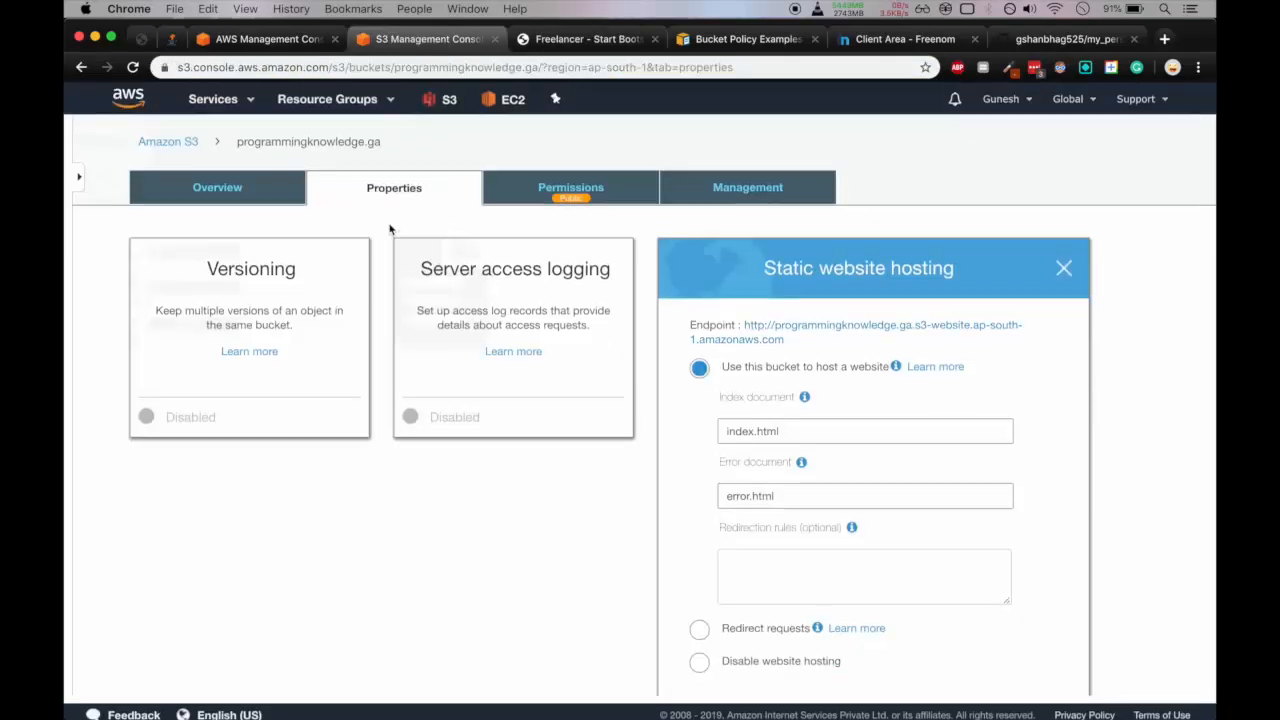
{"action": "mouse_move", "coordinate": [392, 230]}
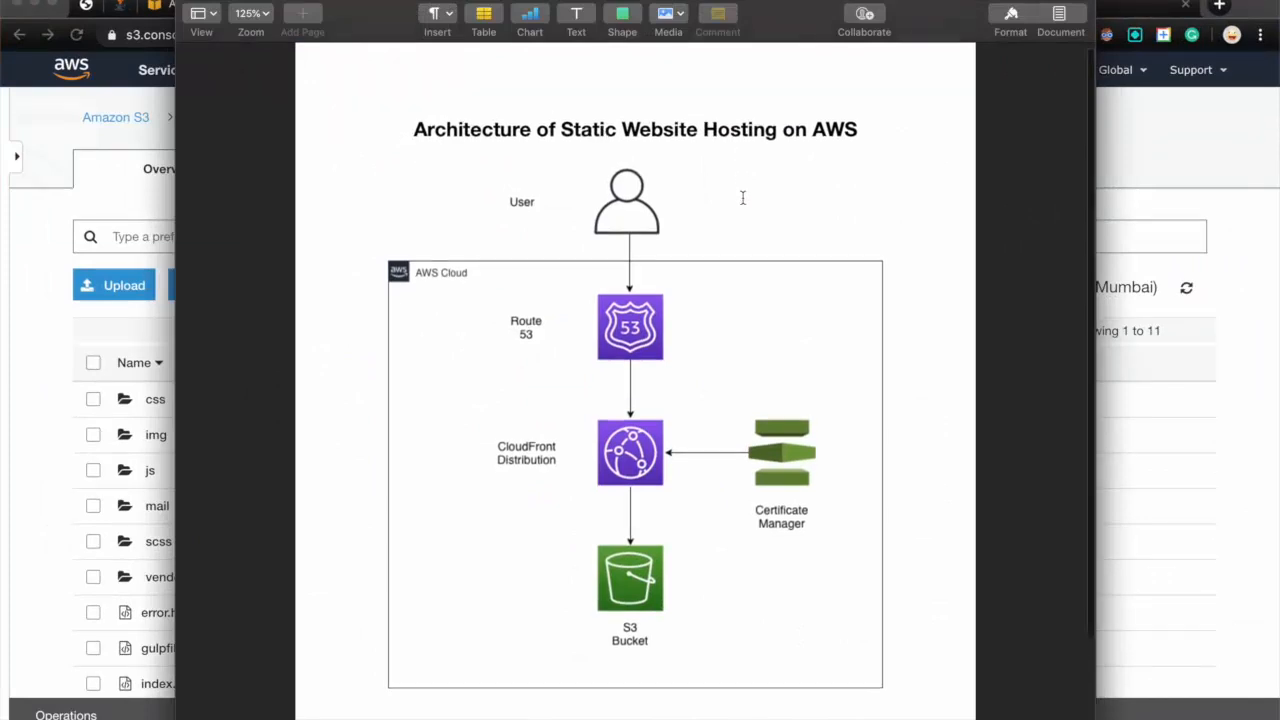
{"action": "mouse_move", "coordinate": [630, 206]}
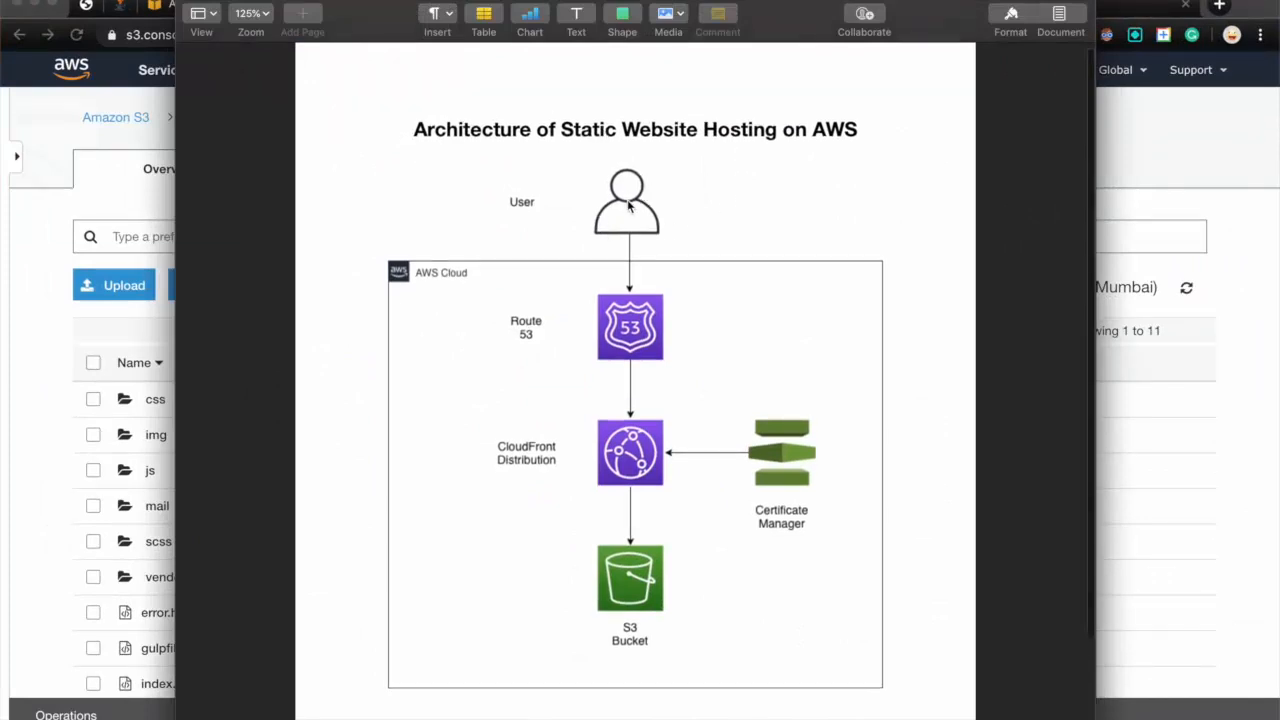
{"action": "mouse_move", "coordinate": [634, 348]}
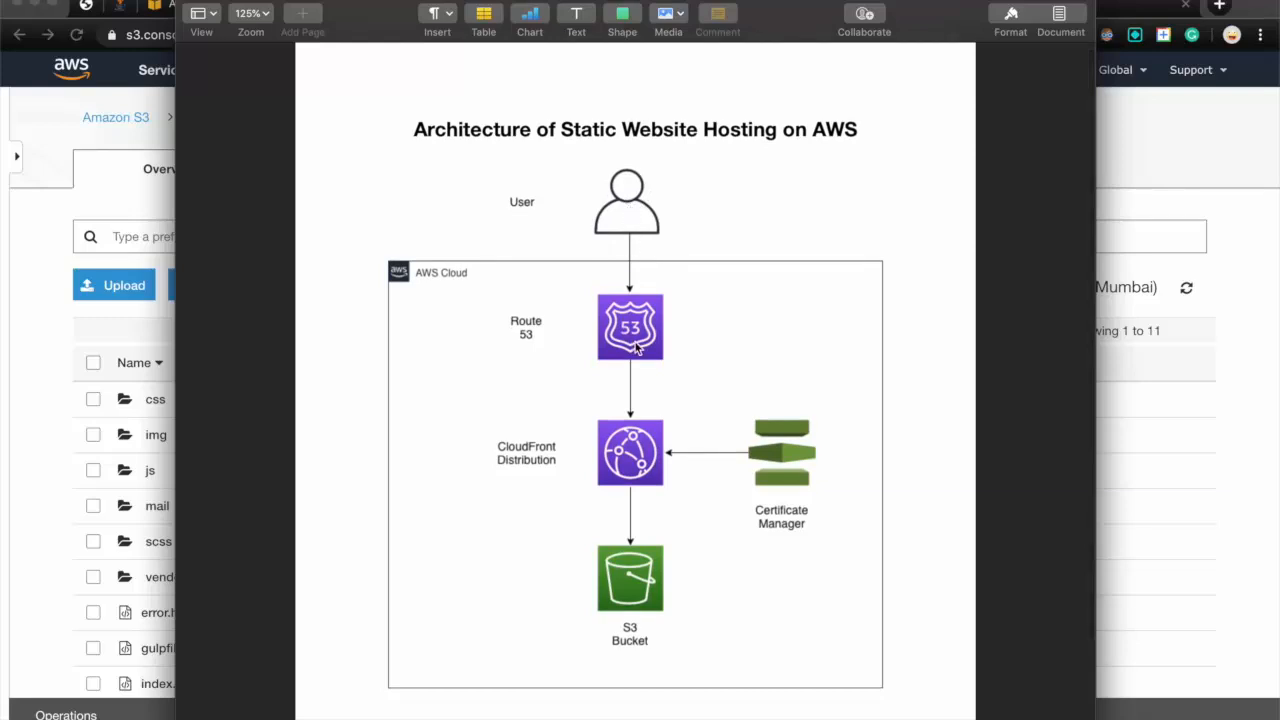
{"action": "mouse_move", "coordinate": [604, 310]}
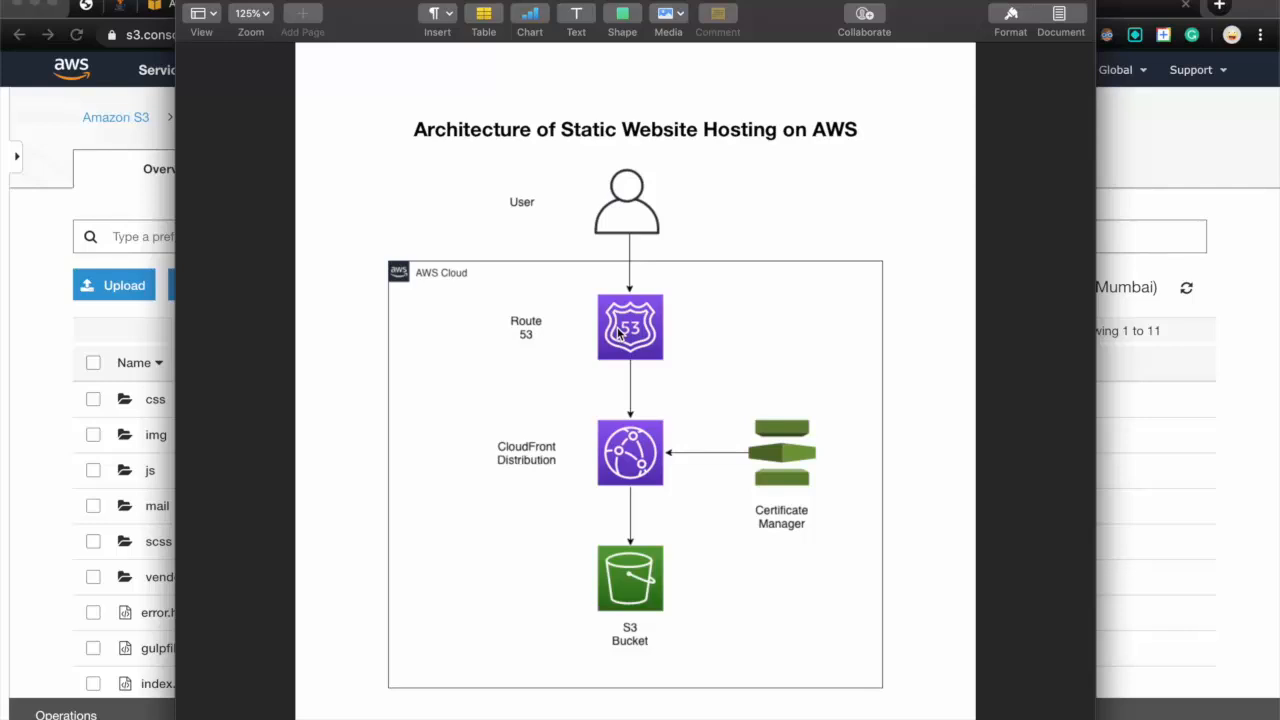
{"action": "mouse_move", "coordinate": [656, 344]}
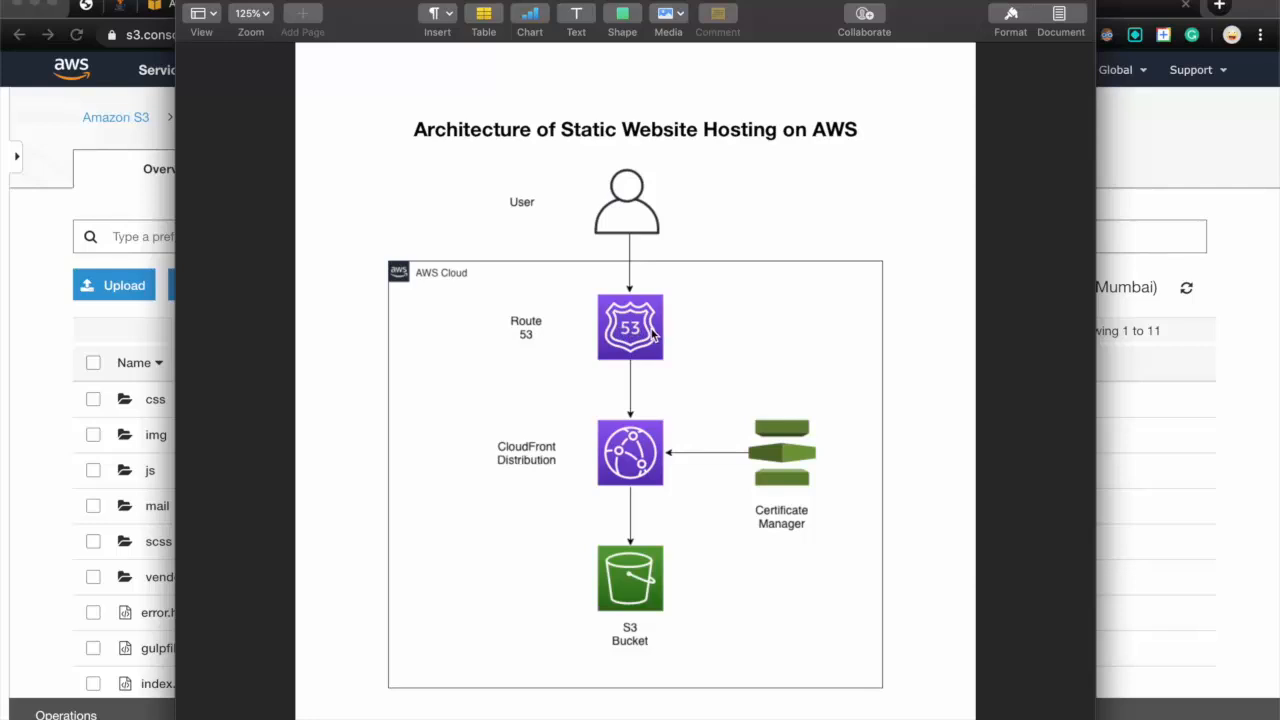
{"action": "mouse_move", "coordinate": [590, 344]}
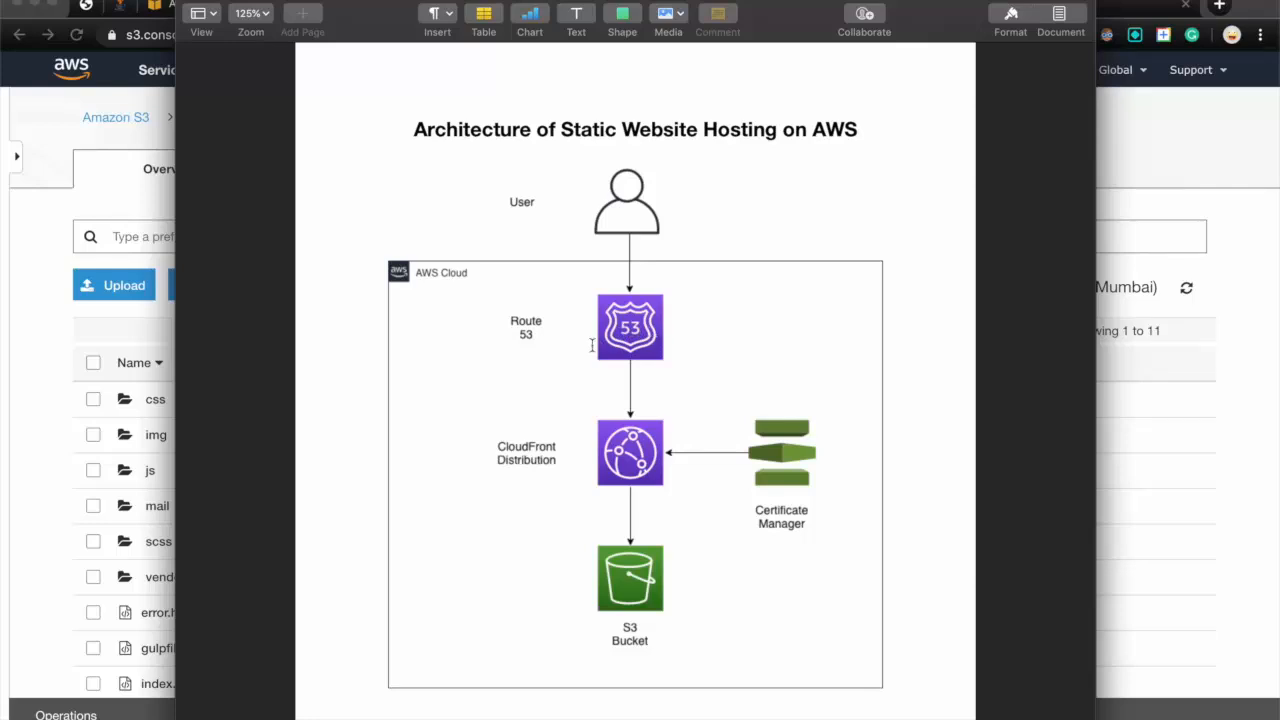
{"action": "mouse_move", "coordinate": [624, 472]}
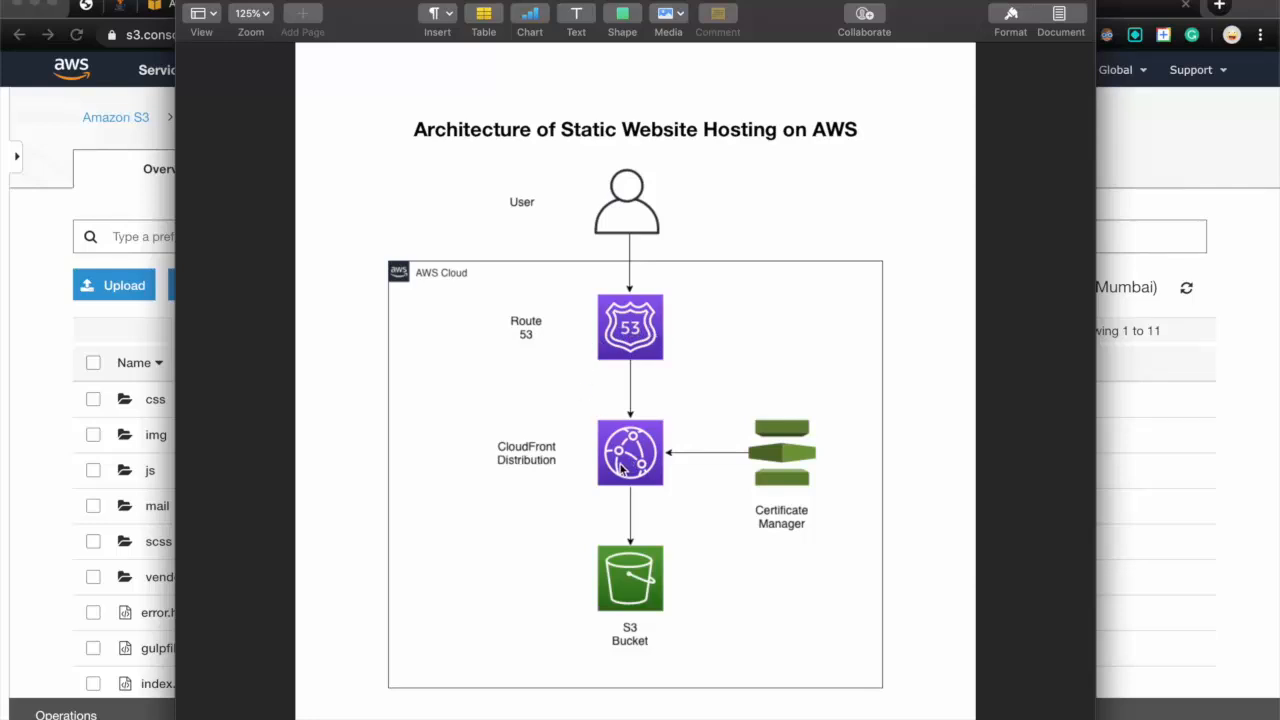
{"action": "mouse_move", "coordinate": [650, 434]}
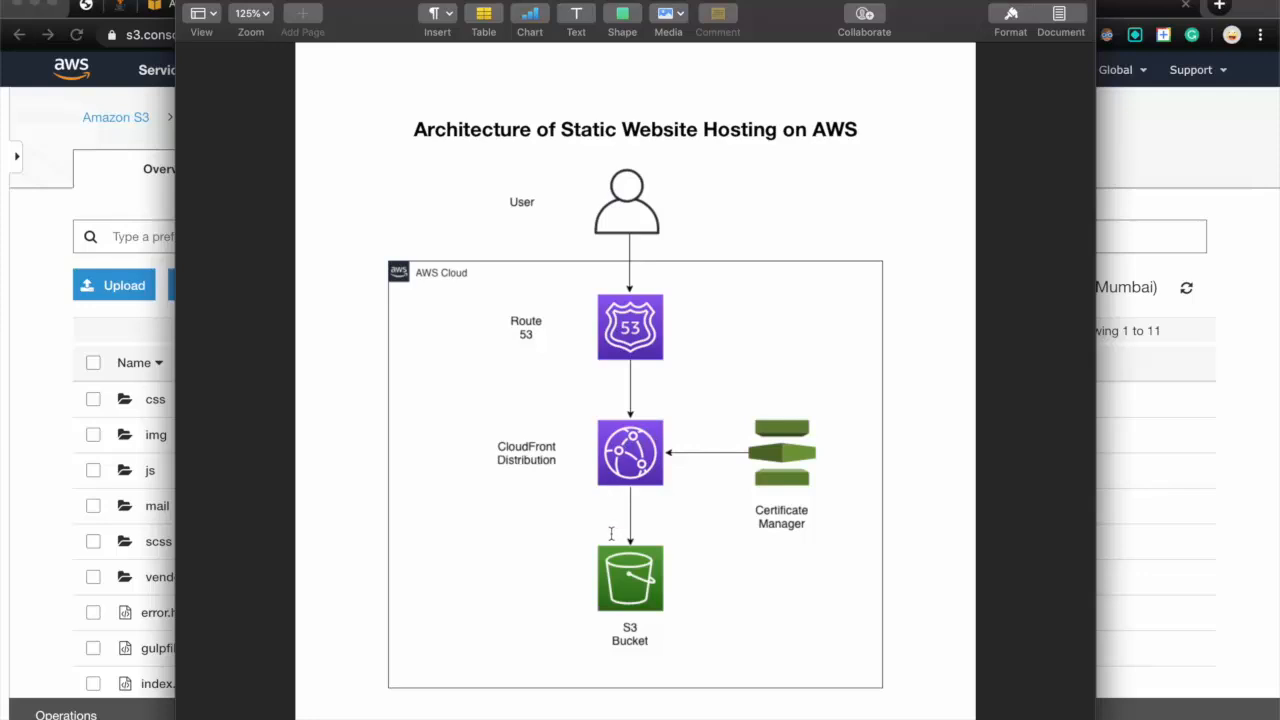
{"action": "mouse_move", "coordinate": [604, 484]}
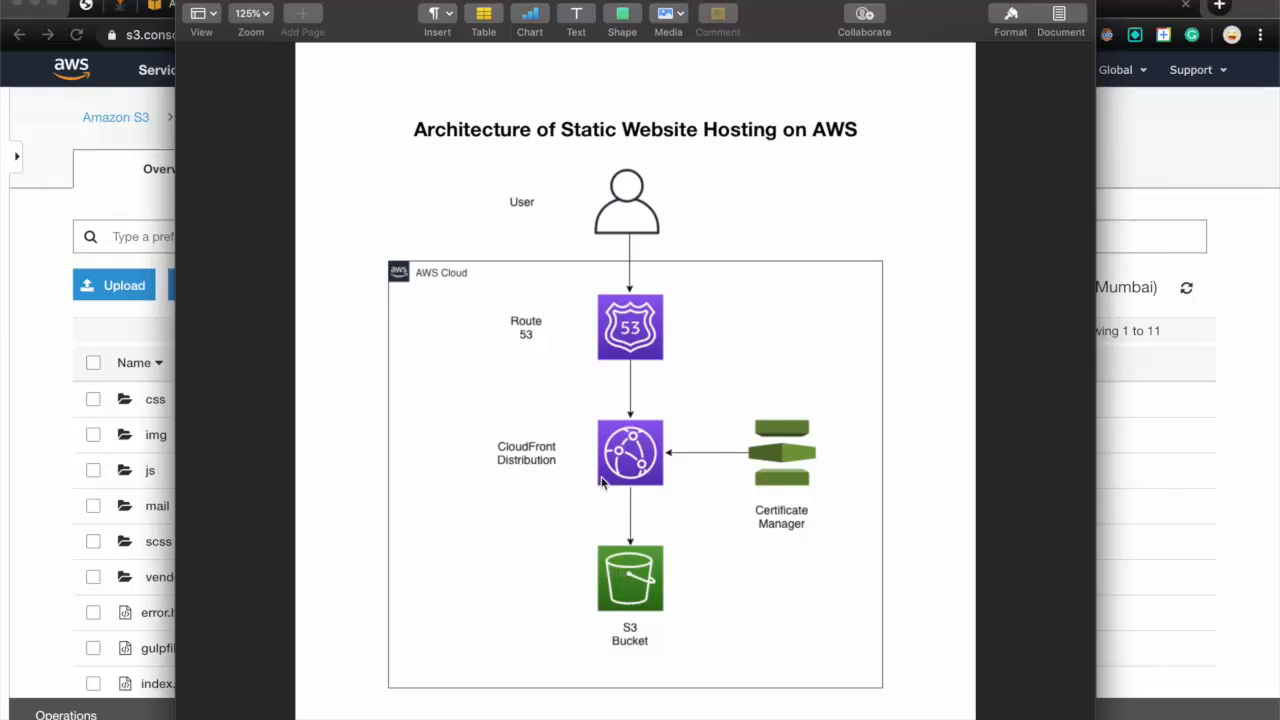
{"action": "mouse_move", "coordinate": [624, 448]}
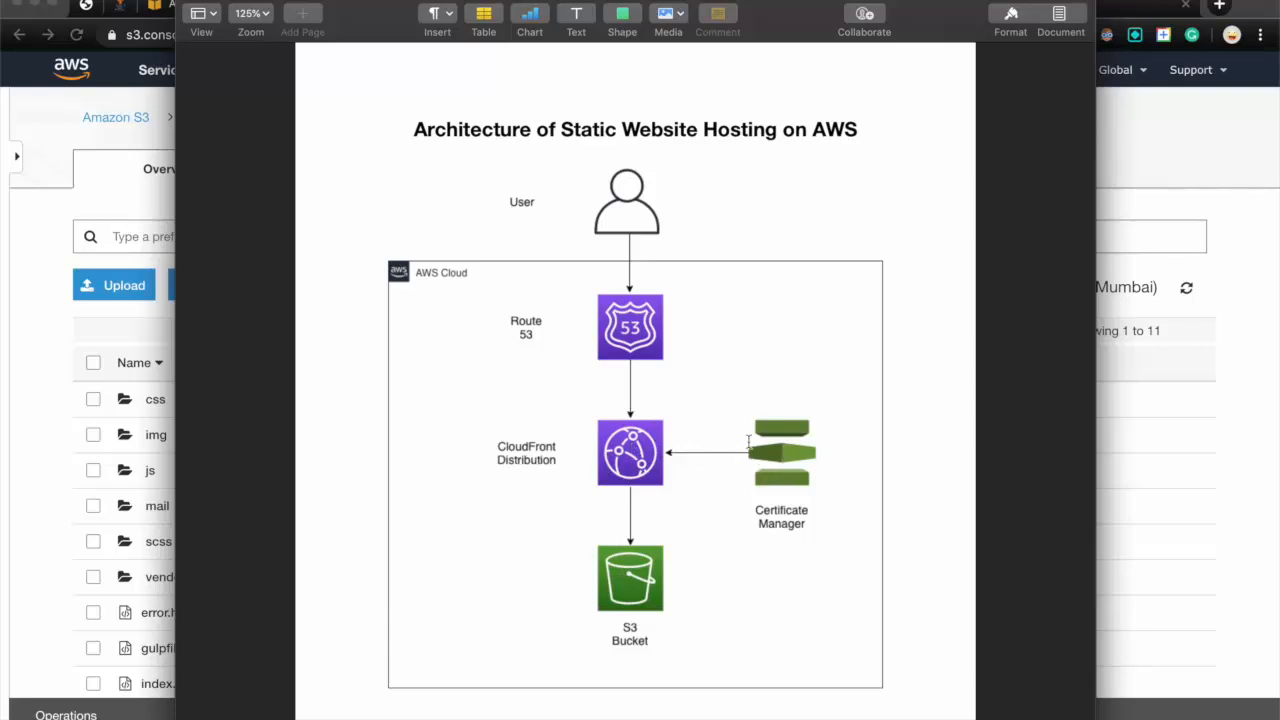
{"action": "mouse_move", "coordinate": [772, 434]}
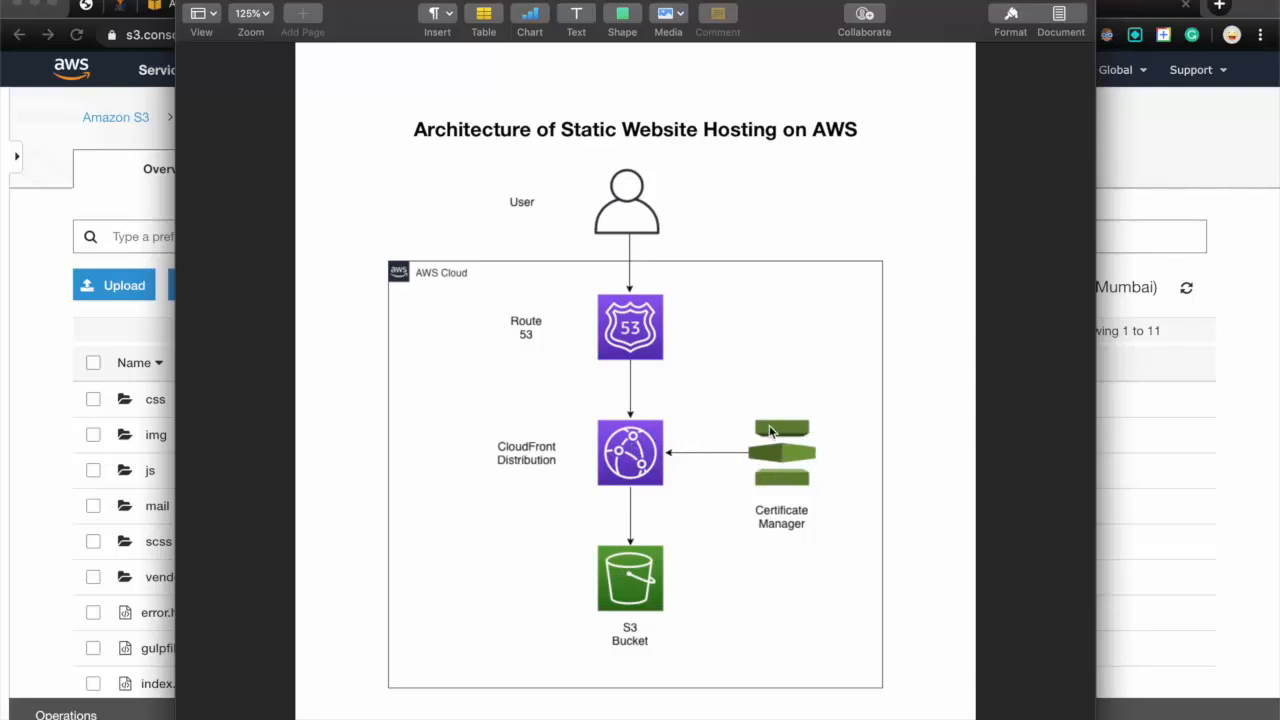
{"action": "mouse_move", "coordinate": [660, 460]}
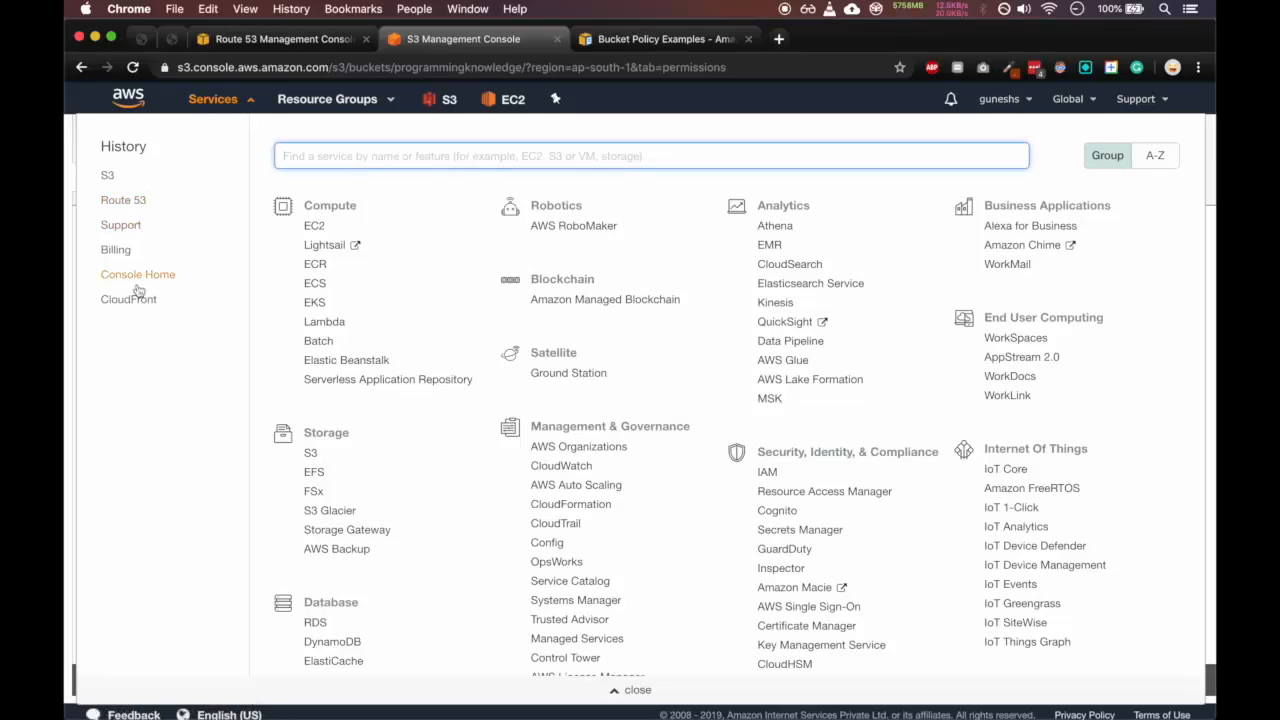
Launch CloudFront from the Services history in a new tab, showing its Distributions list.
{"action": "right_click", "coordinate": [128, 300]}
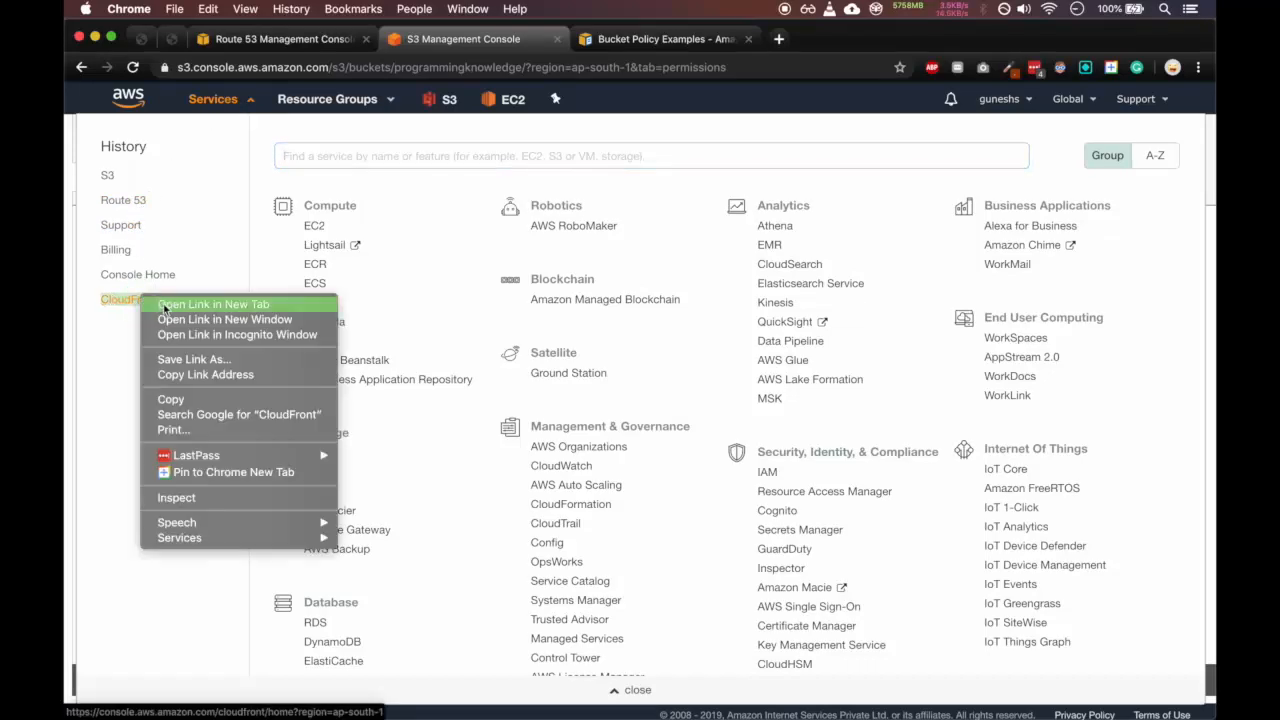
{"action": "left_click", "coordinate": [212, 304]}
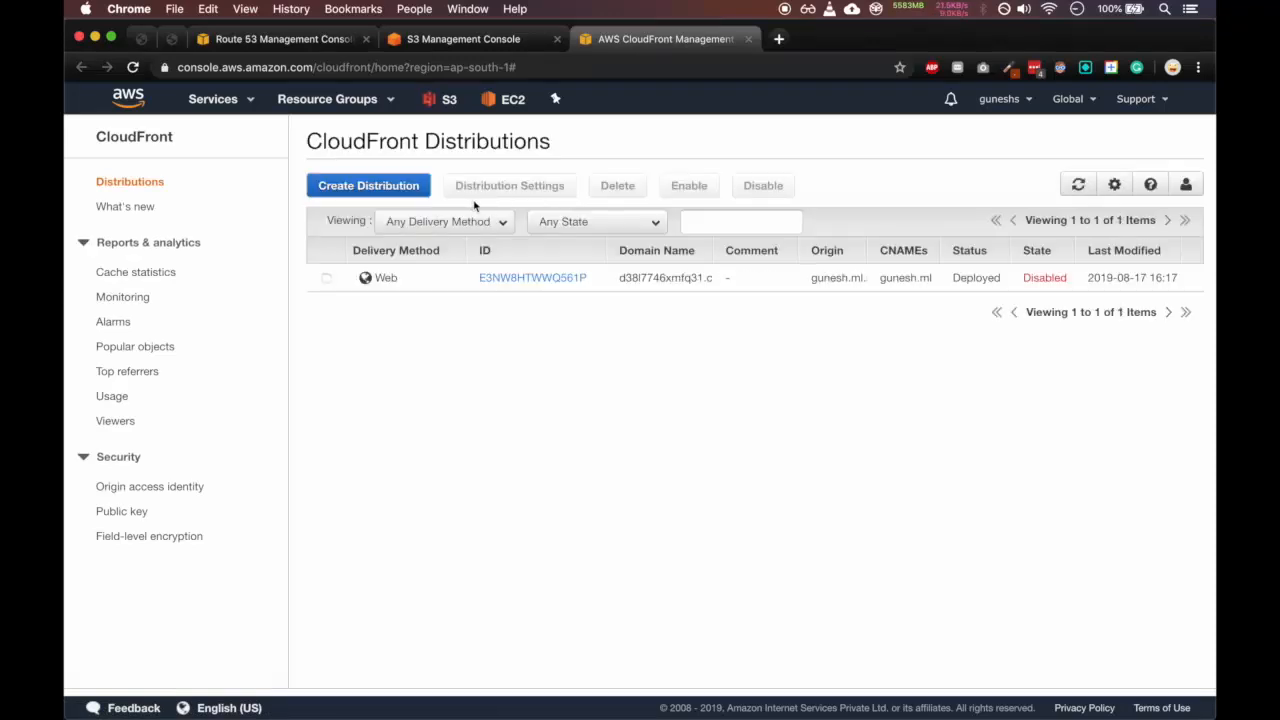
Create a new distribution and choose Get Started under the Web delivery method.
{"action": "left_click", "coordinate": [368, 184]}
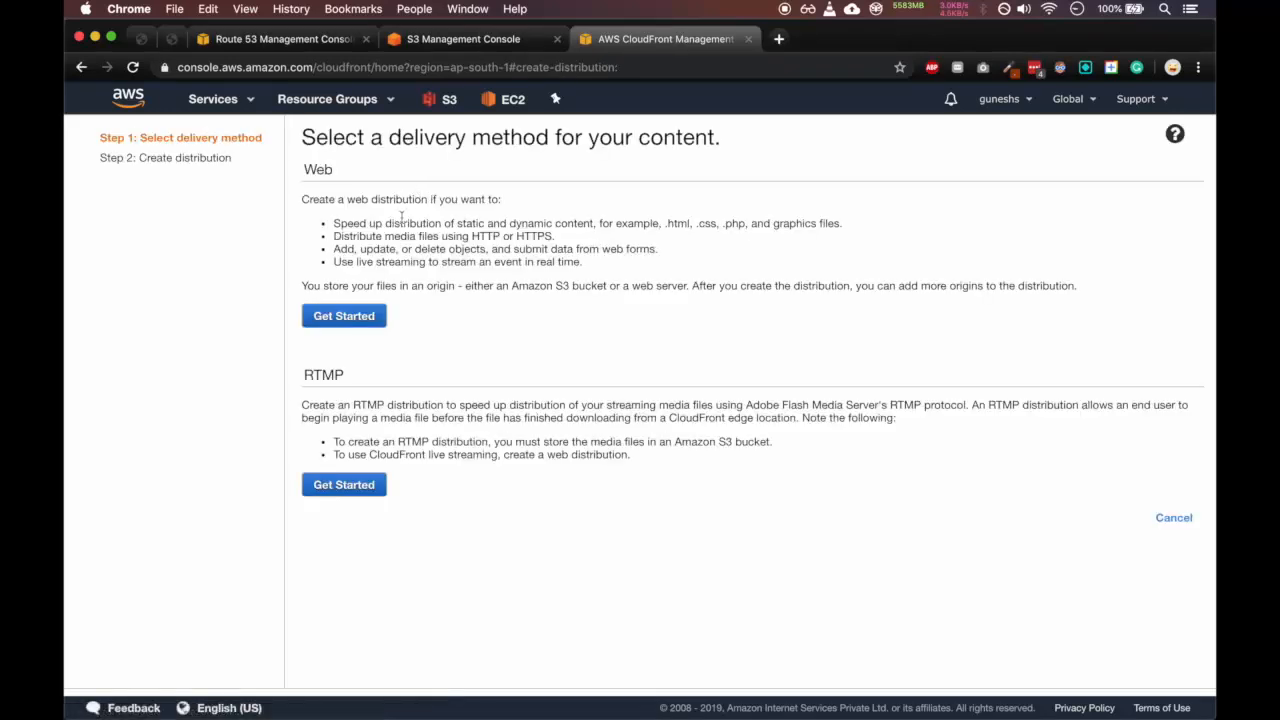
{"action": "mouse_move", "coordinate": [356, 318]}
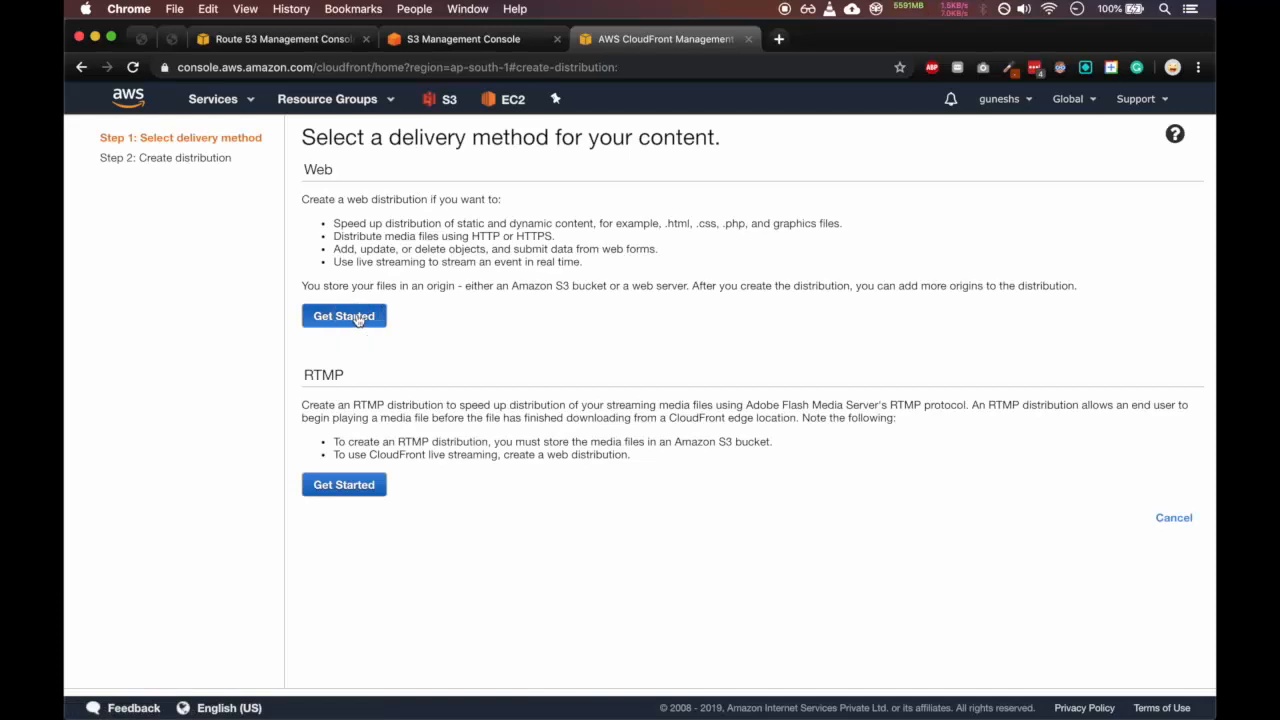
{"action": "left_click", "coordinate": [344, 316]}
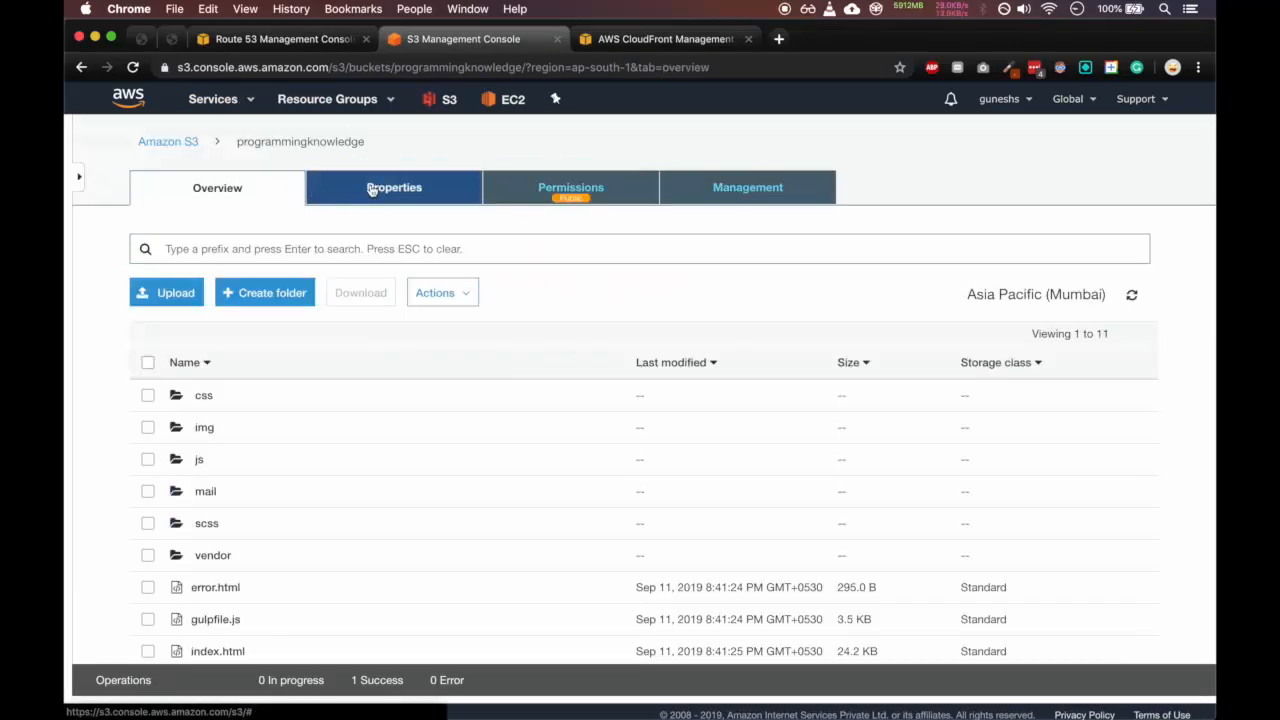
Review the bucket's static website hosting endpoint under Properties, then view the hosted portfolio site.
{"action": "left_click", "coordinate": [392, 188]}
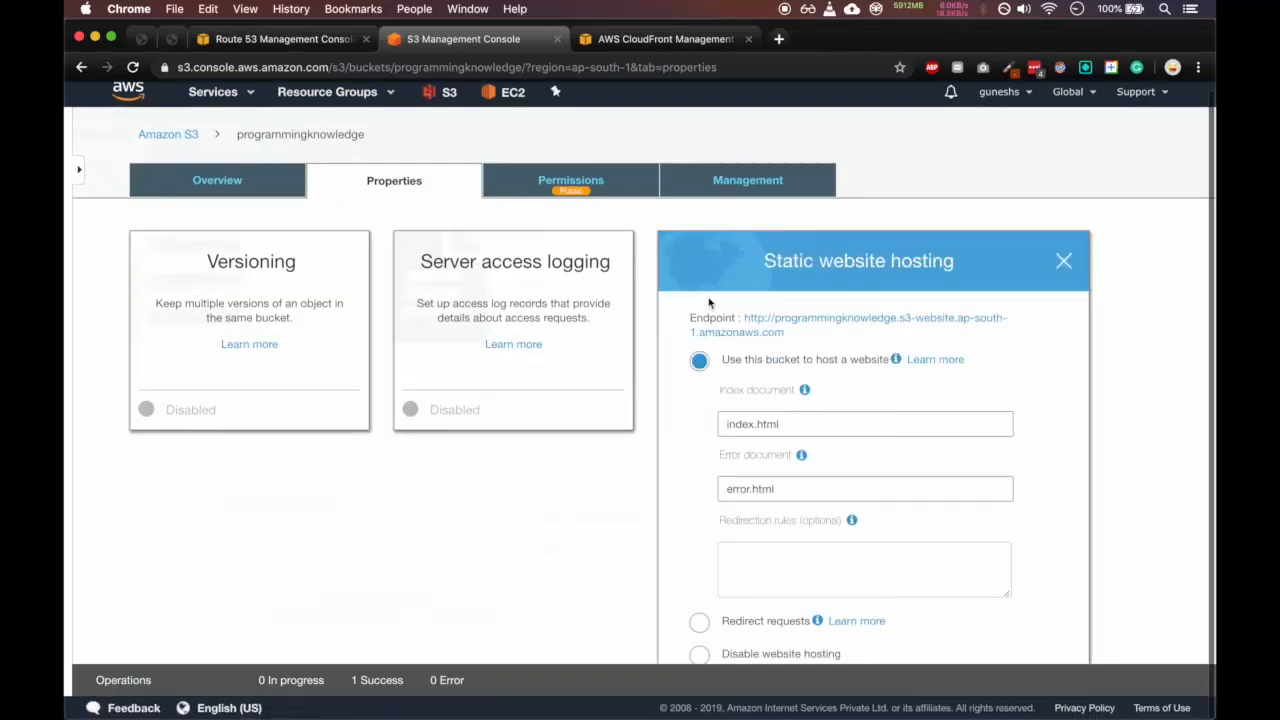
{"action": "scroll", "scroll_direction": "down", "scroll_amount": 3}
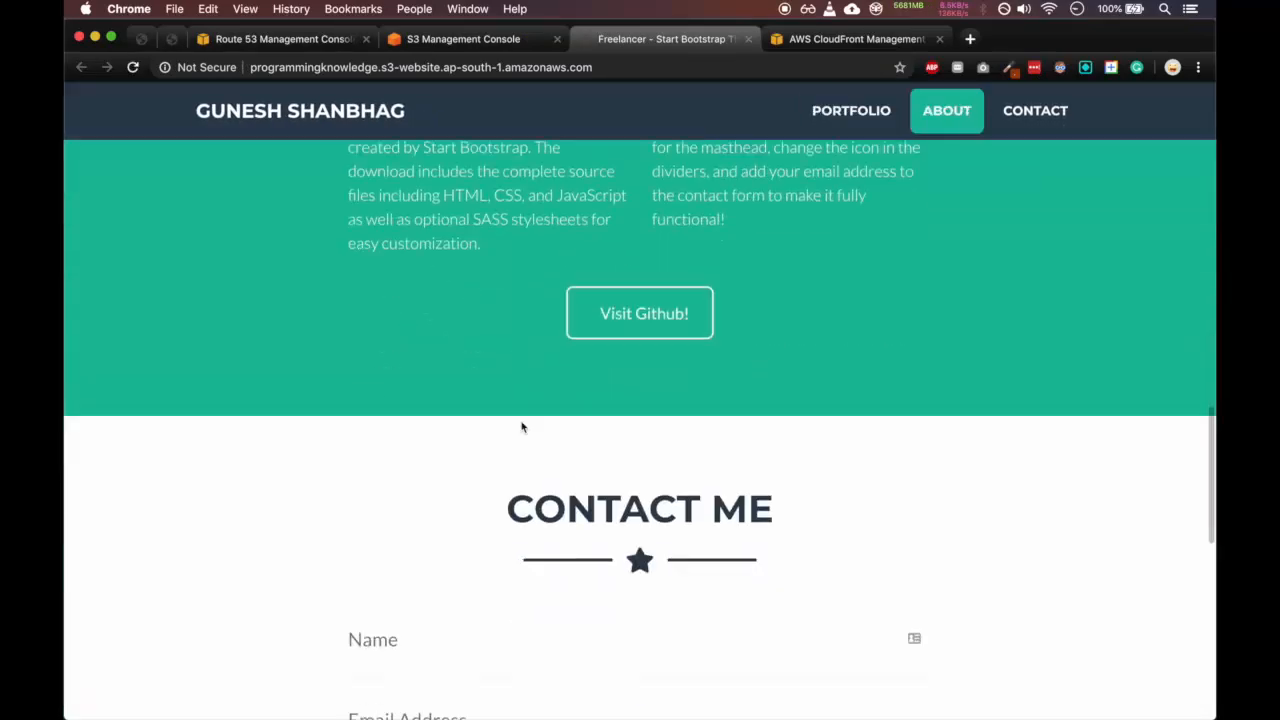
{"action": "scroll", "scroll_direction": "up", "scroll_amount": 3}
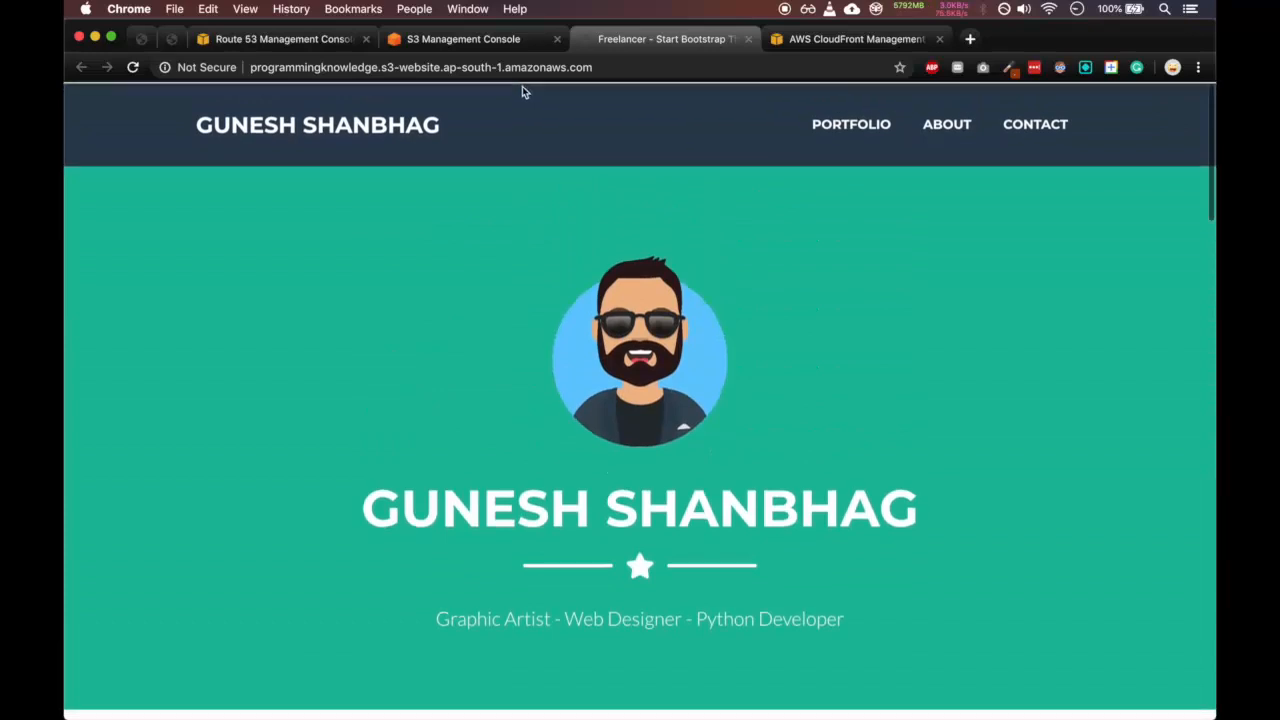
{"action": "left_click", "coordinate": [456, 40]}
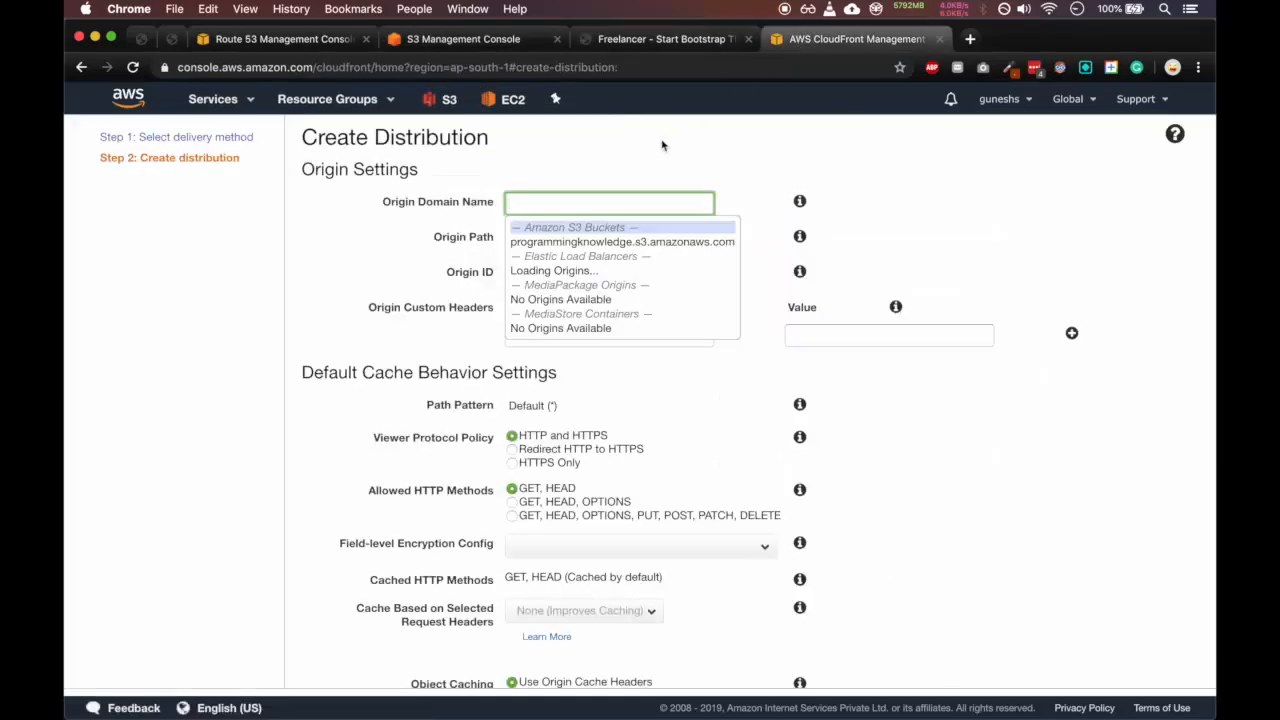
Create the web distribution with origin s3-website.ap-south-1.amazonaws.com endpoint of the bucket.
{"action": "type", "text": "s3-website.ap-south-1.amazonaws.com"}
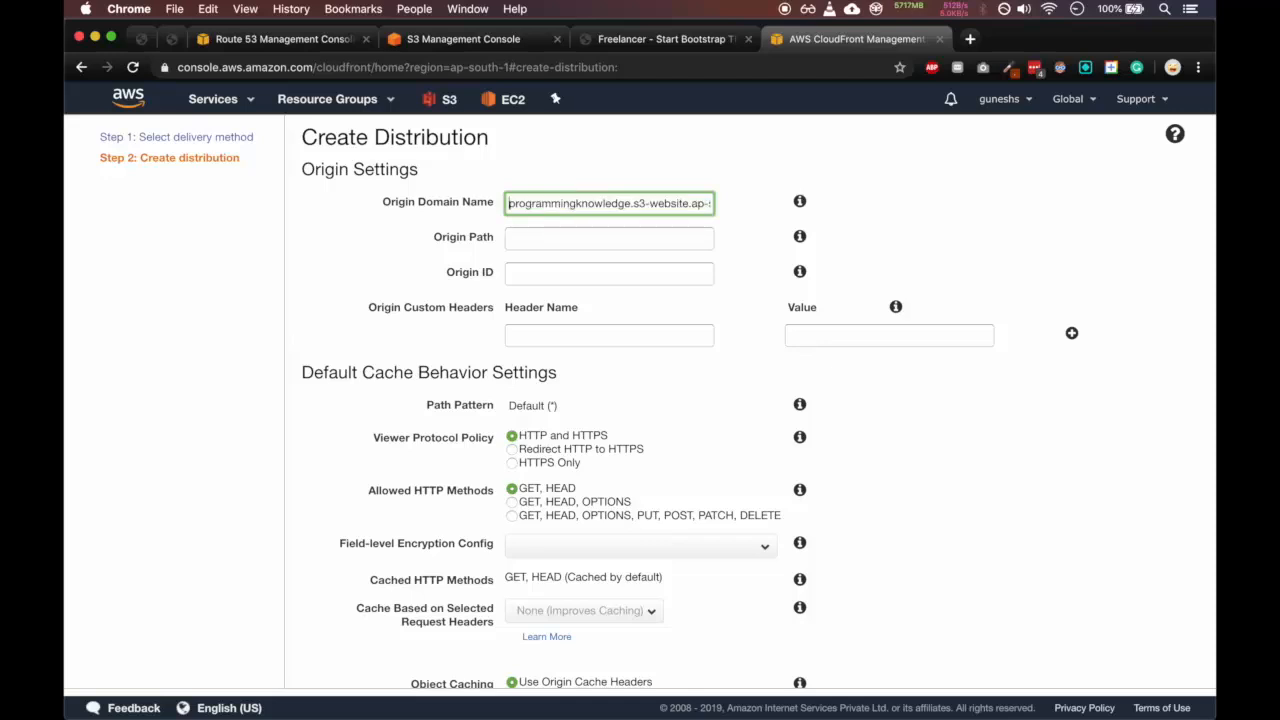
{"action": "left_click", "coordinate": [464, 40]}
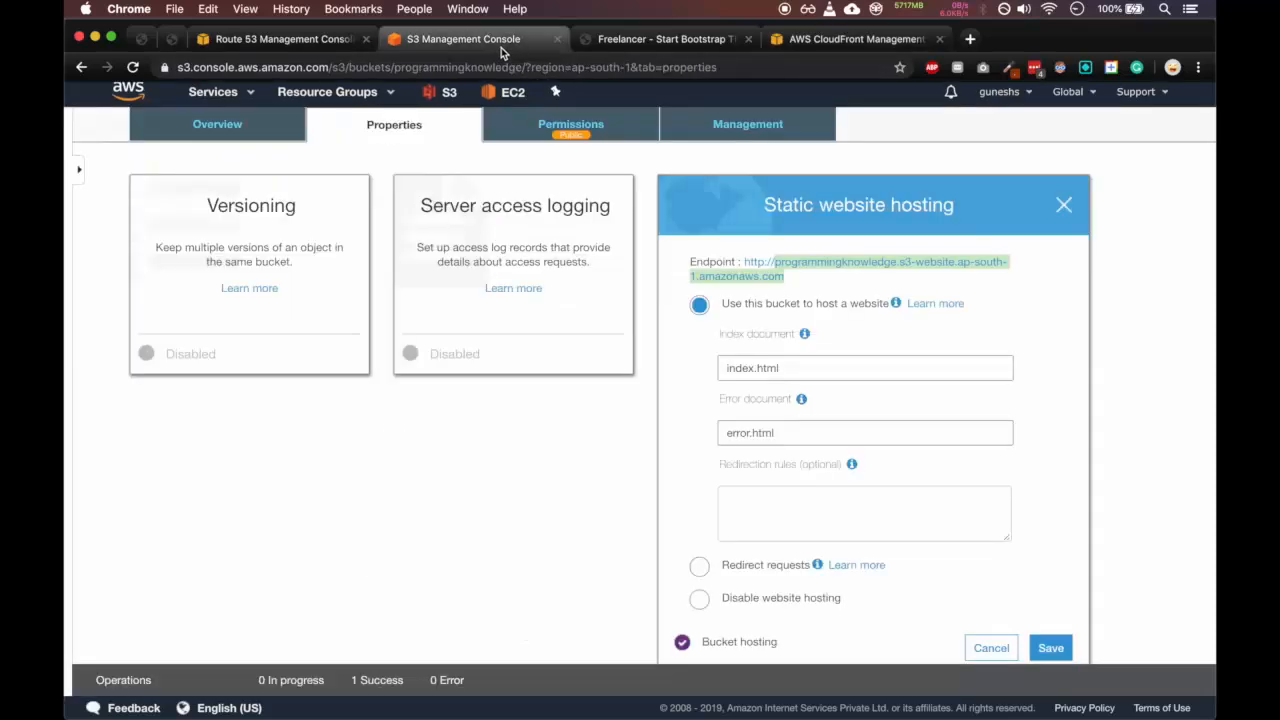
{"action": "mouse_move", "coordinate": [816, 40]}
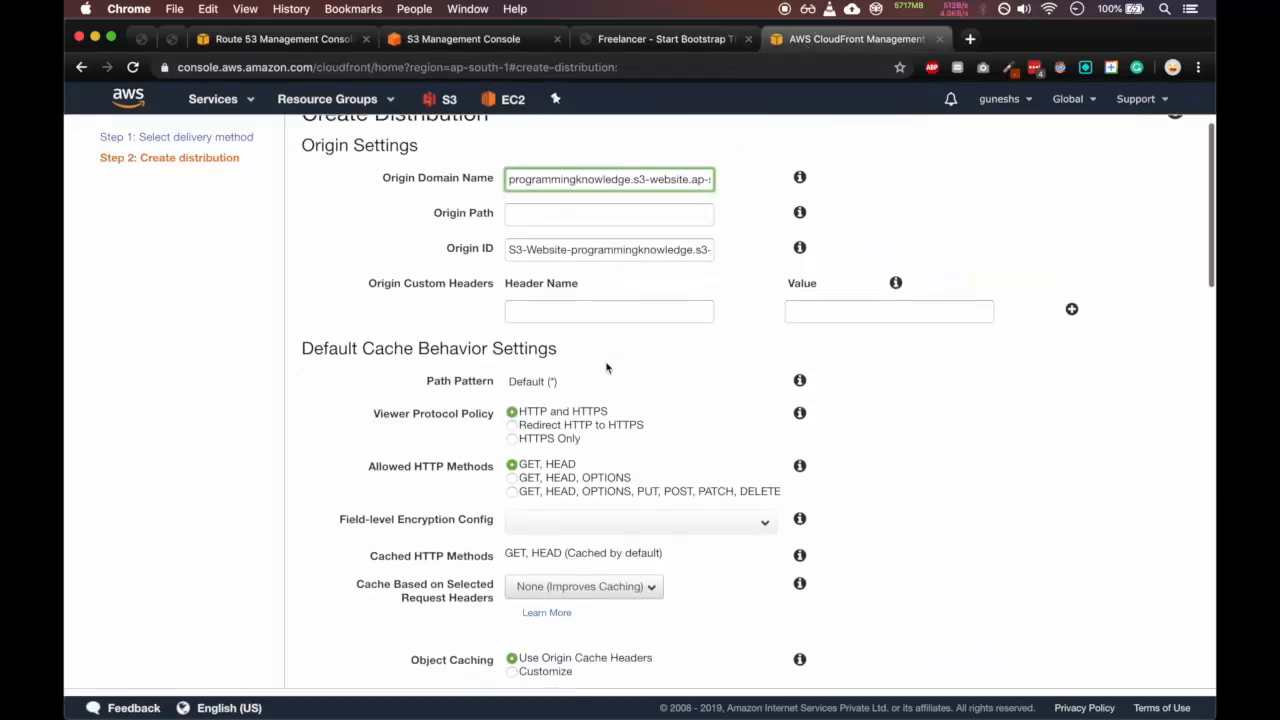
{"action": "scroll", "scroll_direction": "down", "scroll_amount": 3}
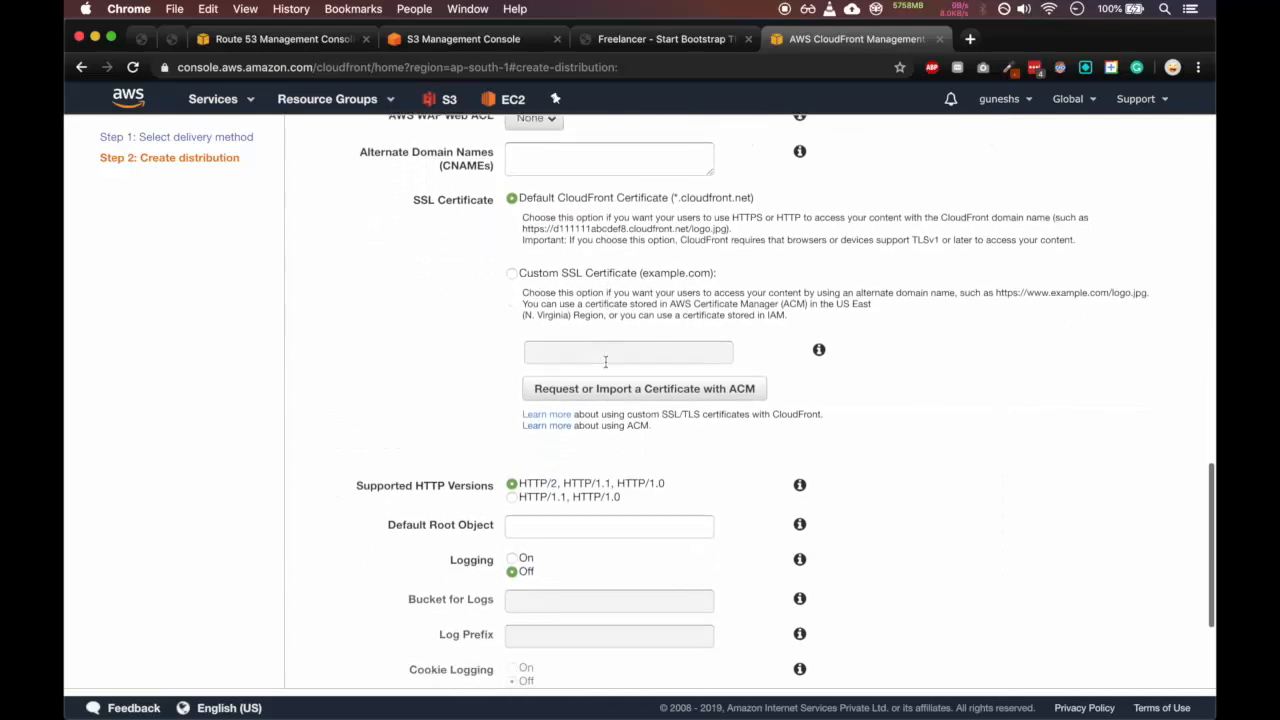
{"action": "scroll", "scroll_direction": "down", "scroll_amount": 3}
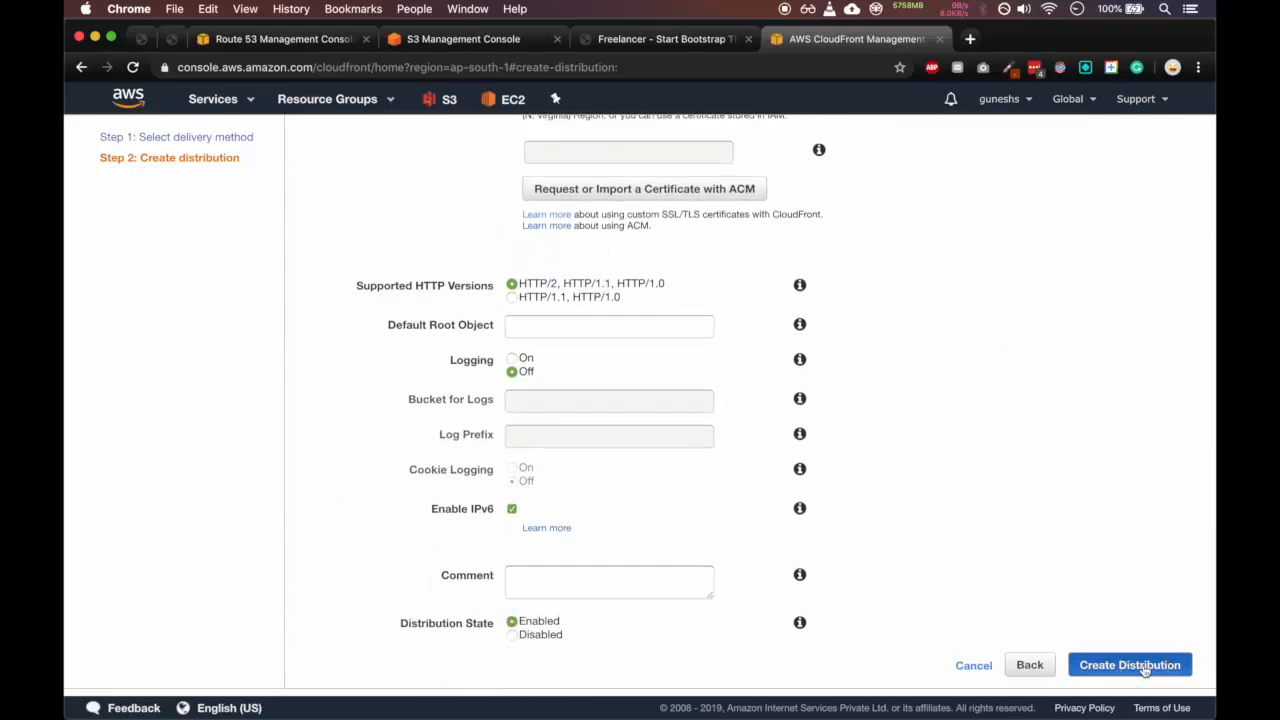
{"action": "left_click", "coordinate": [1128, 664]}
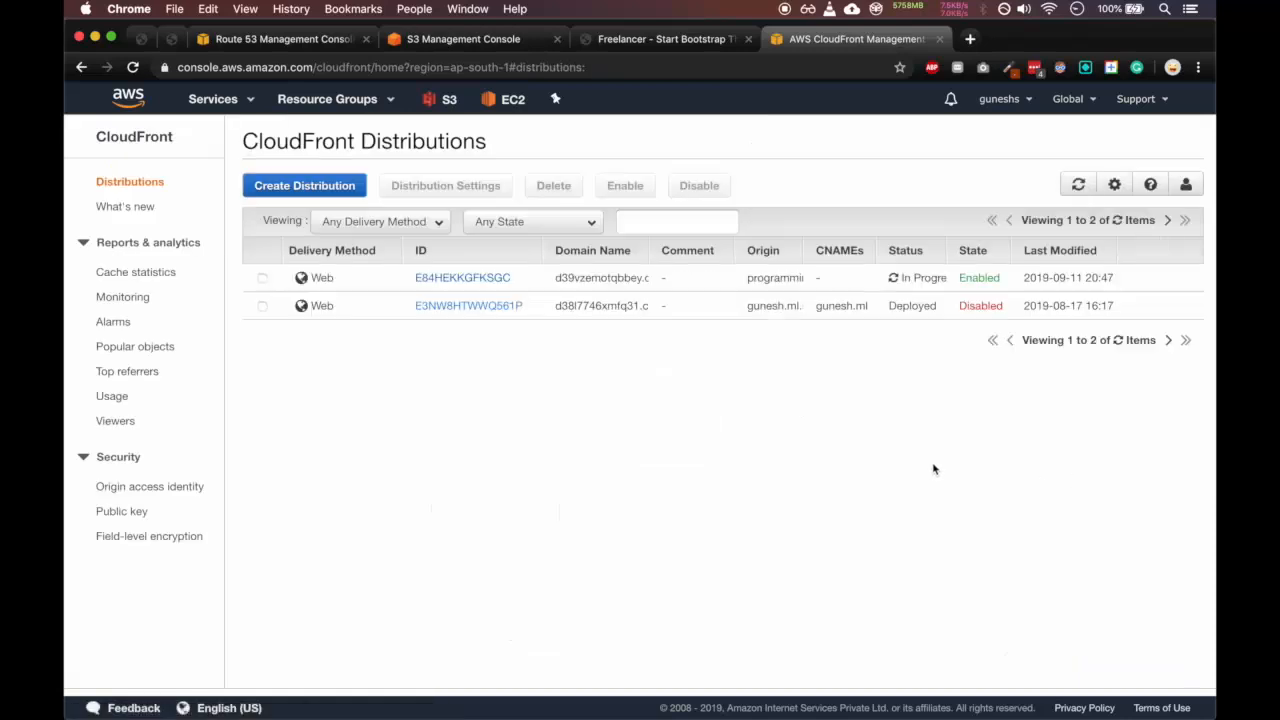
{"action": "mouse_move", "coordinate": [856, 386]}
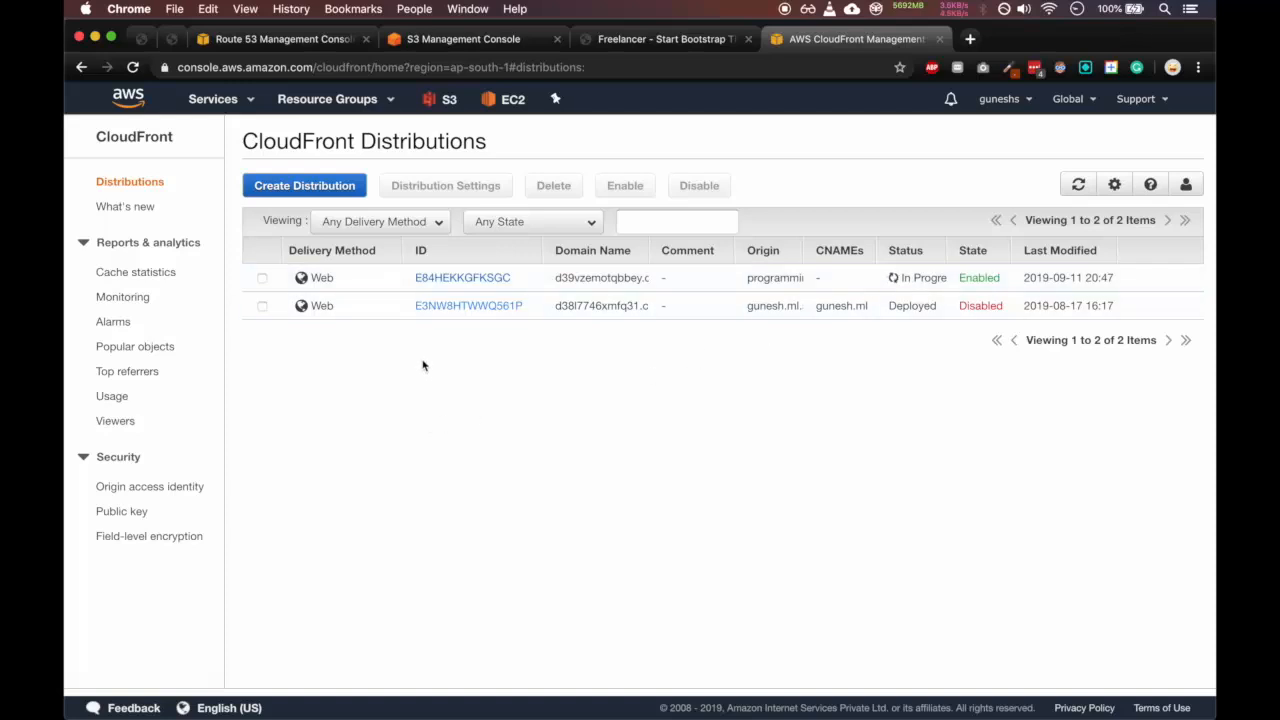
{"action": "mouse_move", "coordinate": [636, 412]}
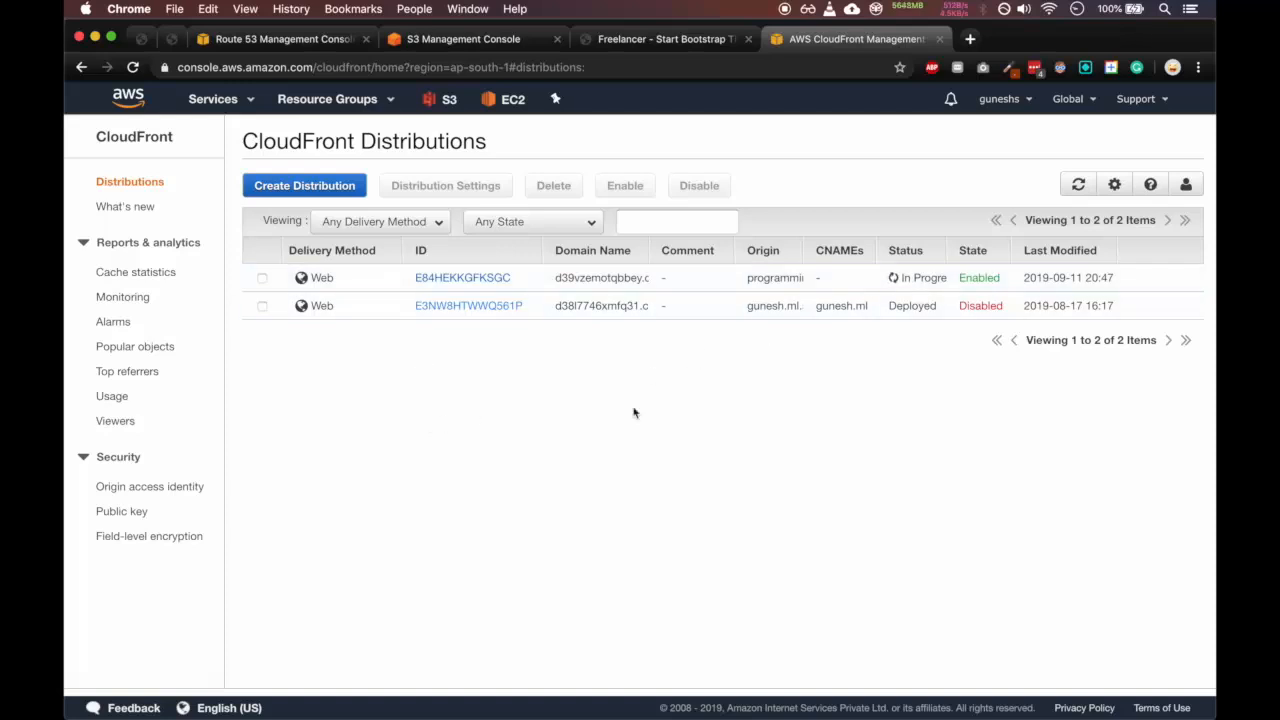
{"action": "mouse_move", "coordinate": [480, 284]}
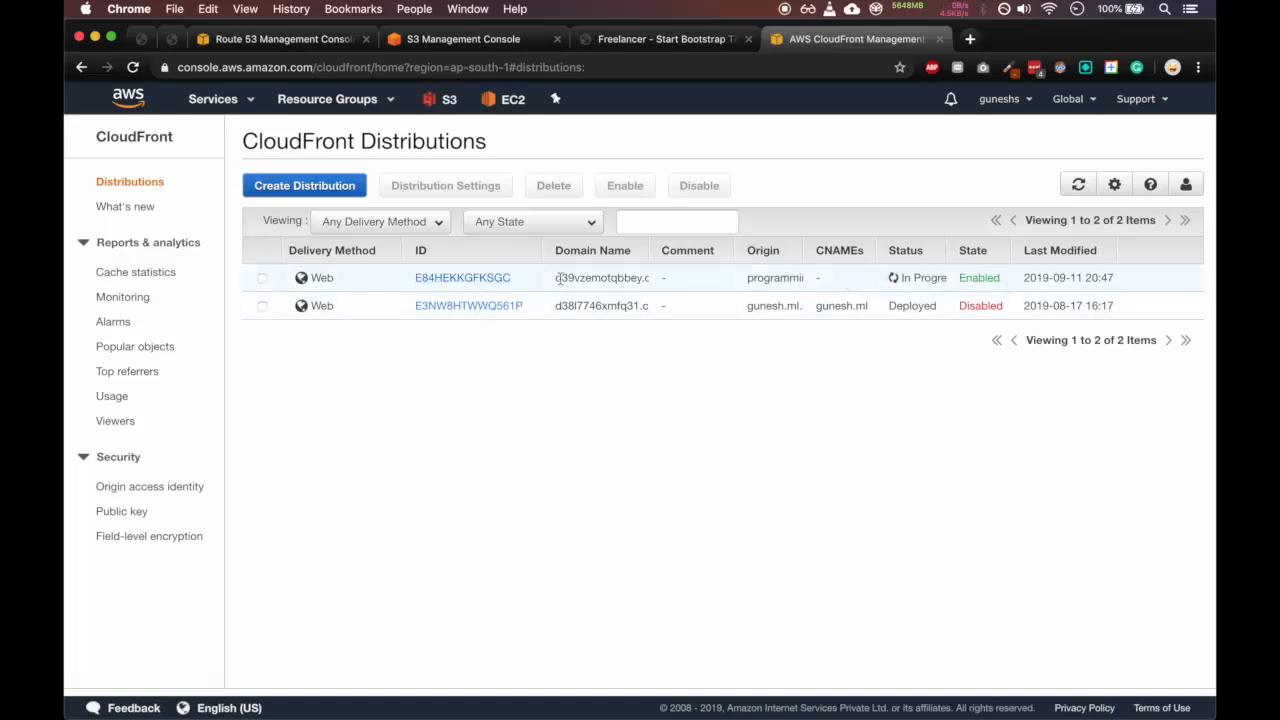
Edit the general settings of the new in-progress CloudFront distribution.
{"action": "left_click", "coordinate": [464, 276]}
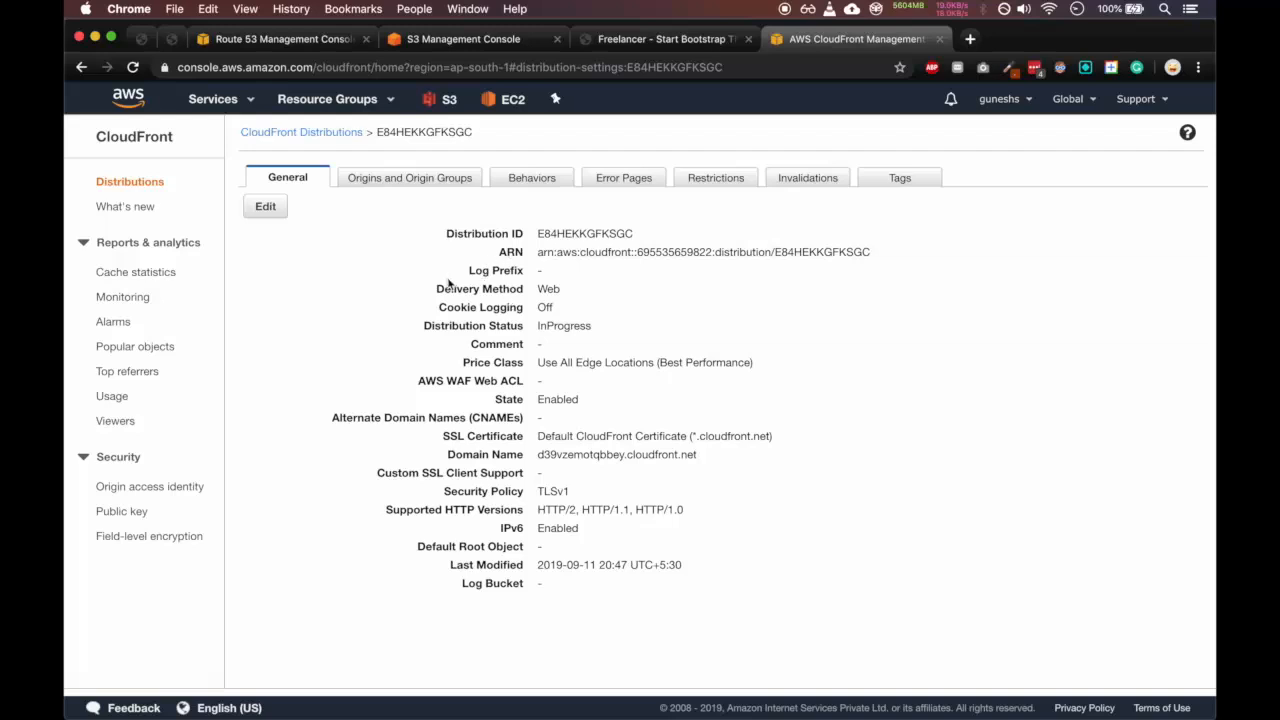
{"action": "mouse_move", "coordinate": [332, 418]}
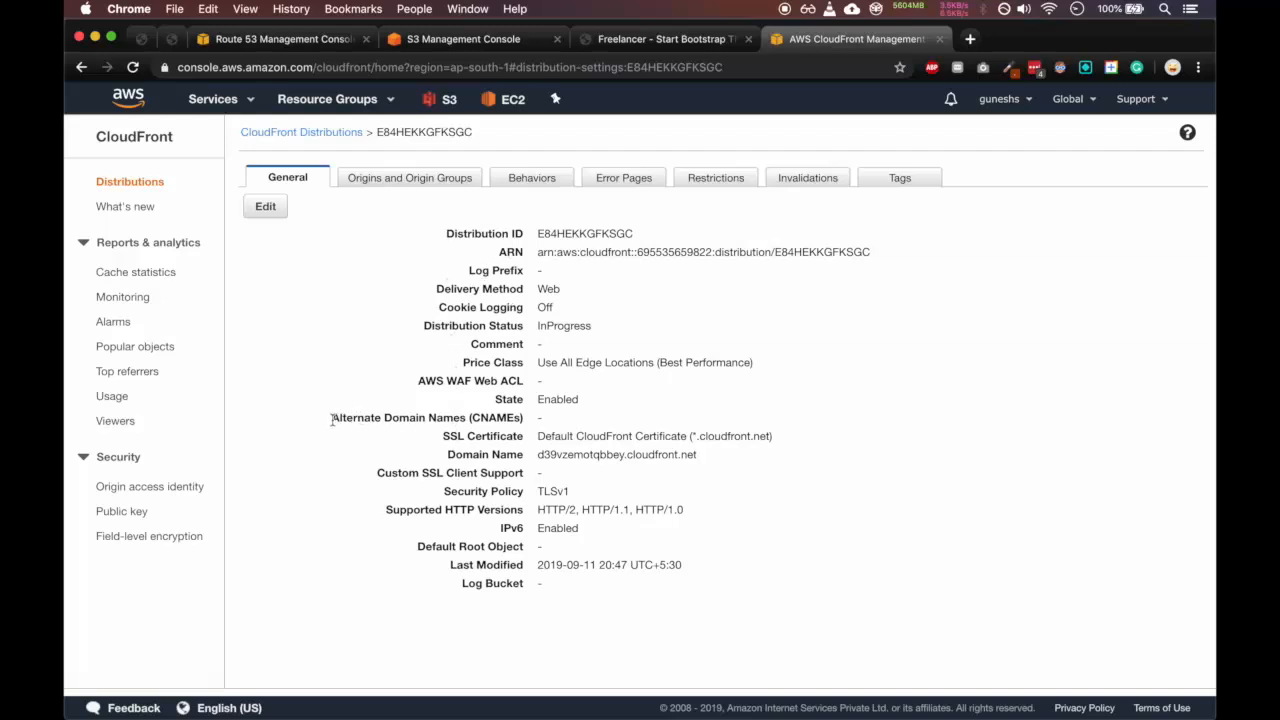
{"action": "left_click", "coordinate": [264, 206]}
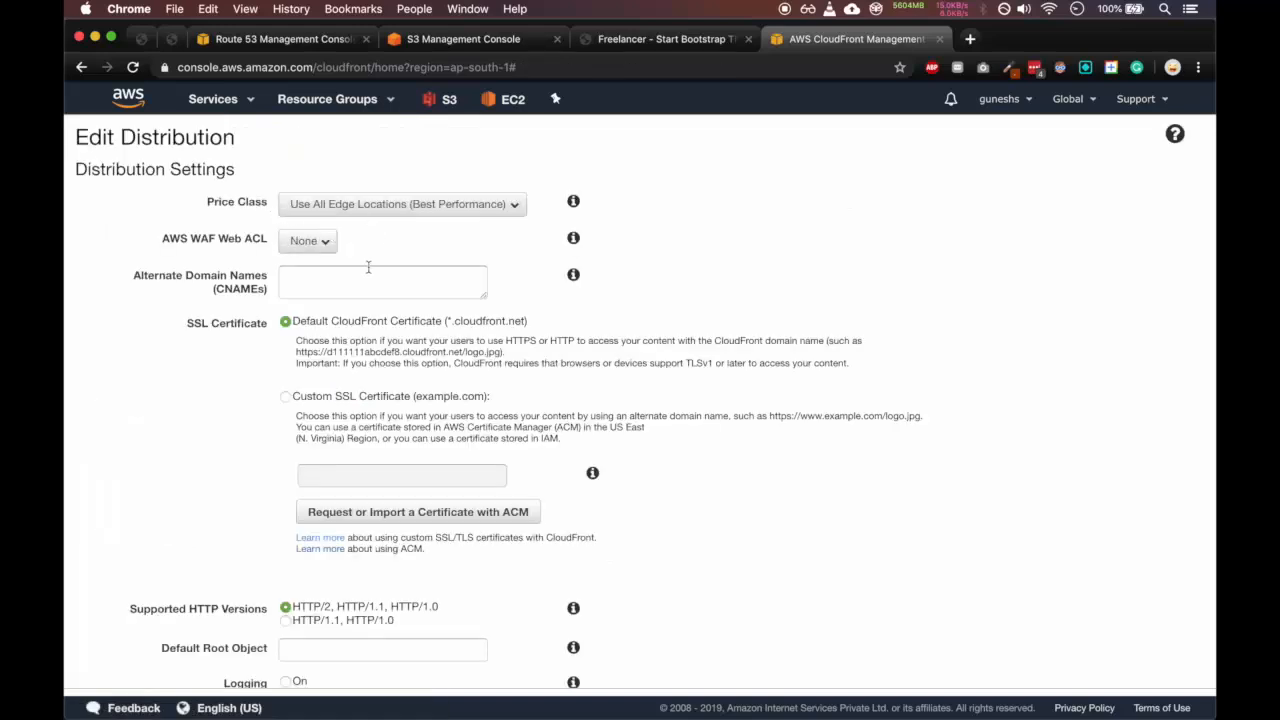
Focus the Alternate Domain Names (CNAMEs) field, then move to the Route 53 records for the domain.
{"action": "left_click", "coordinate": [382, 280]}
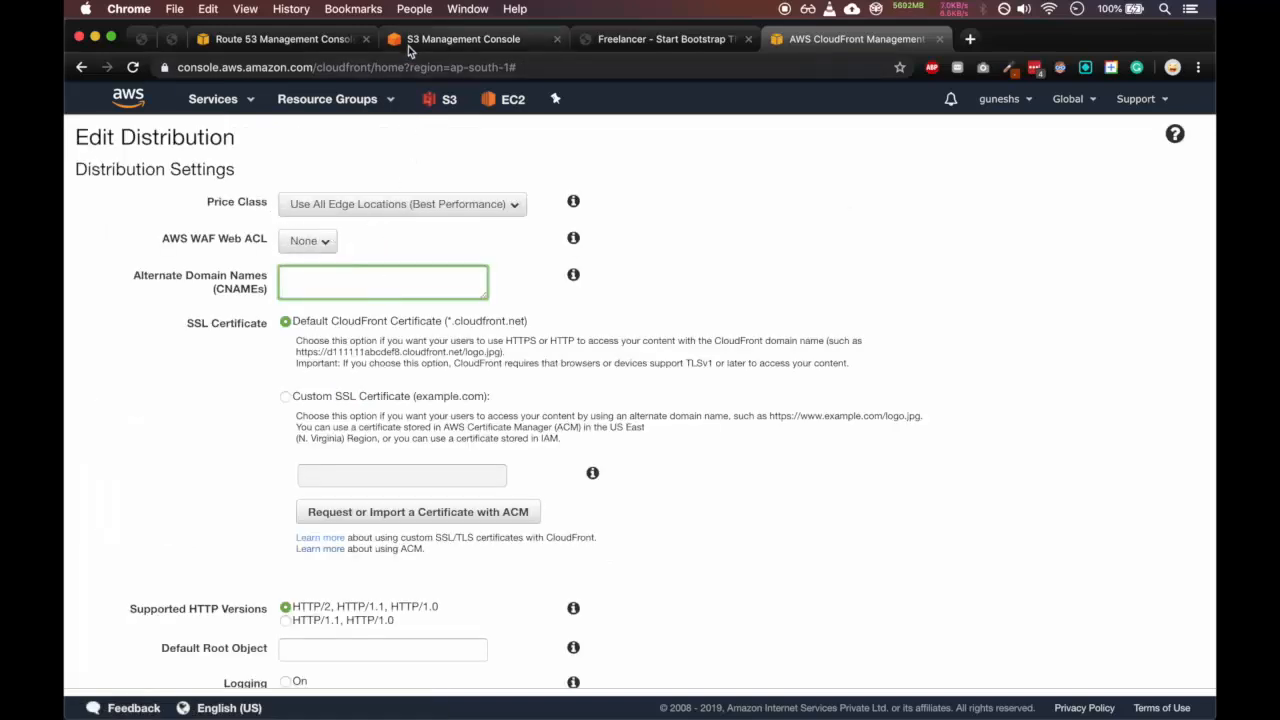
{"action": "left_click", "coordinate": [466, 40]}
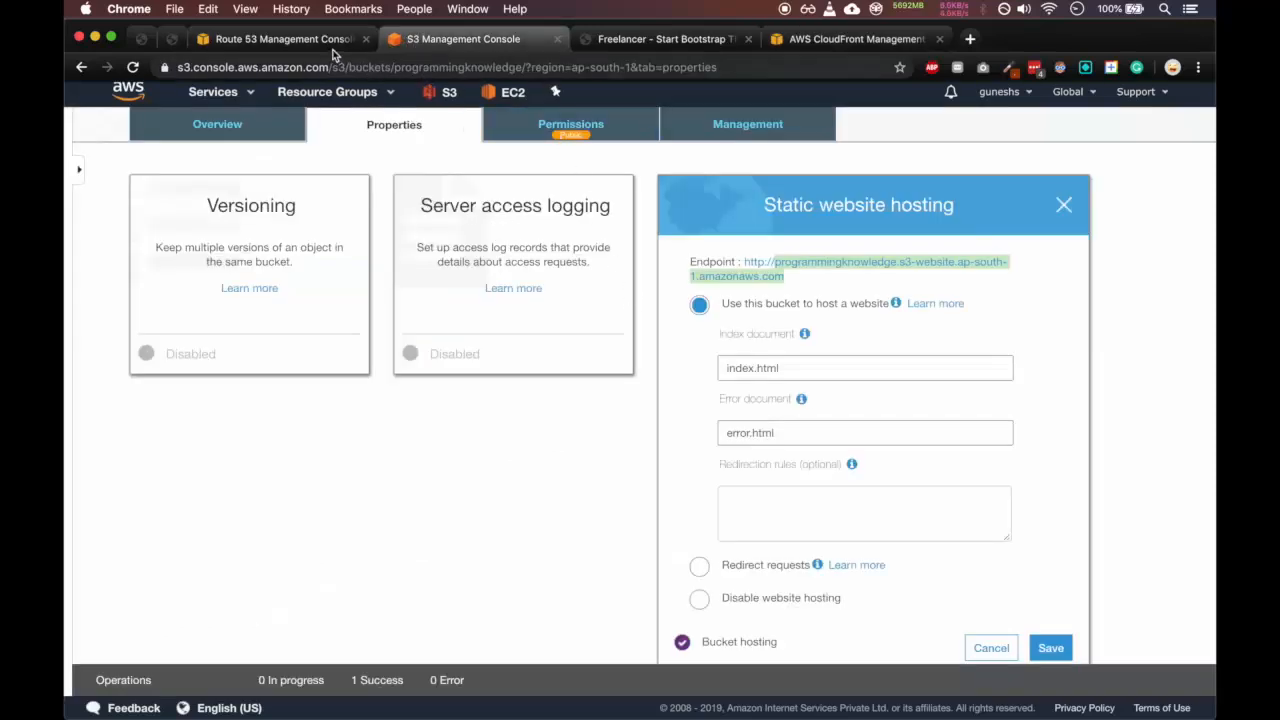
{"action": "left_click", "coordinate": [284, 40]}
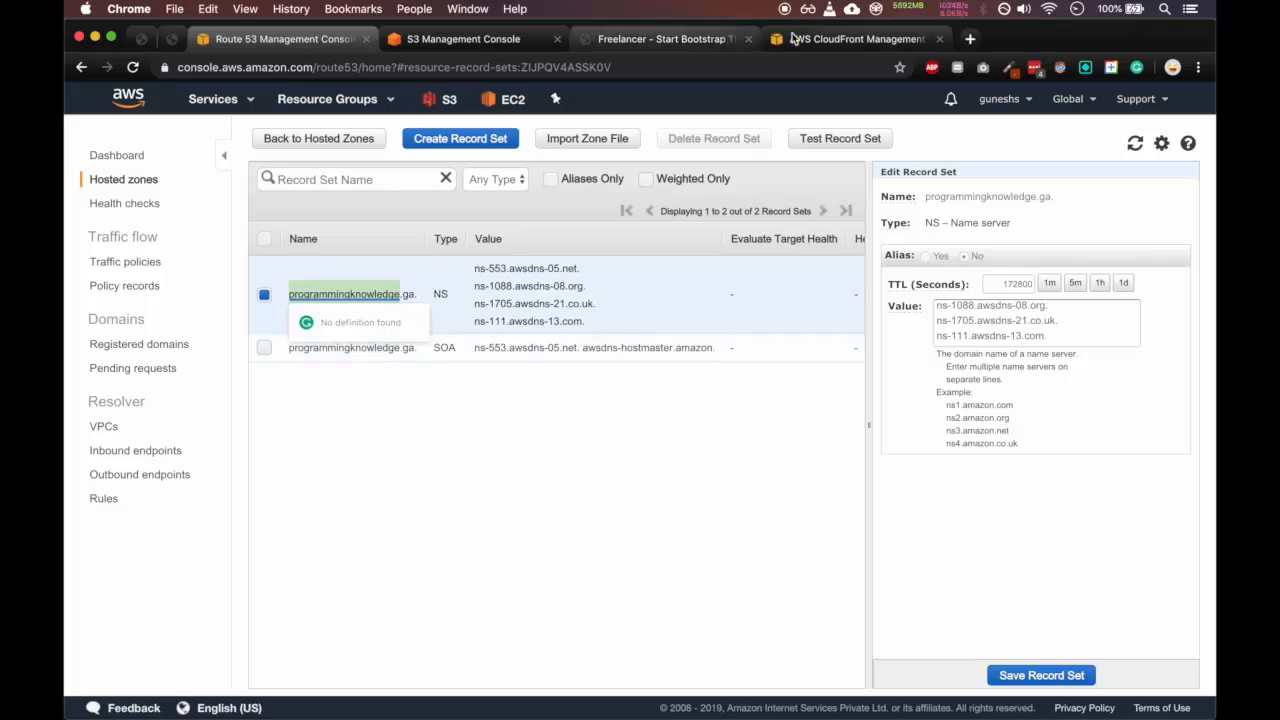
Move to Certificate Manager to request a public certificate for the hosted zone's domain.
{"action": "left_click", "coordinate": [852, 40]}
{"action": "type", "text": "programmingk"}
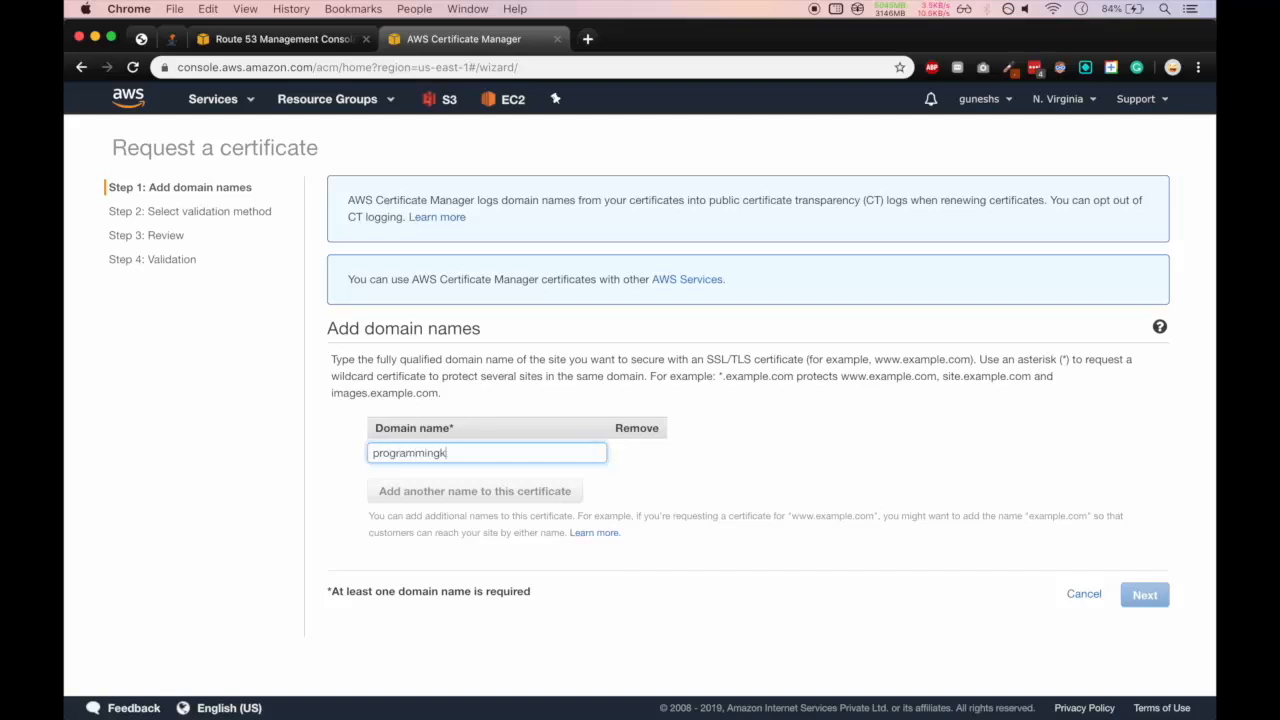
Request a certificate for programmingknowledge.ga with DNS validation, leaving it pending validation.
{"action": "type", "text": "nowle"}
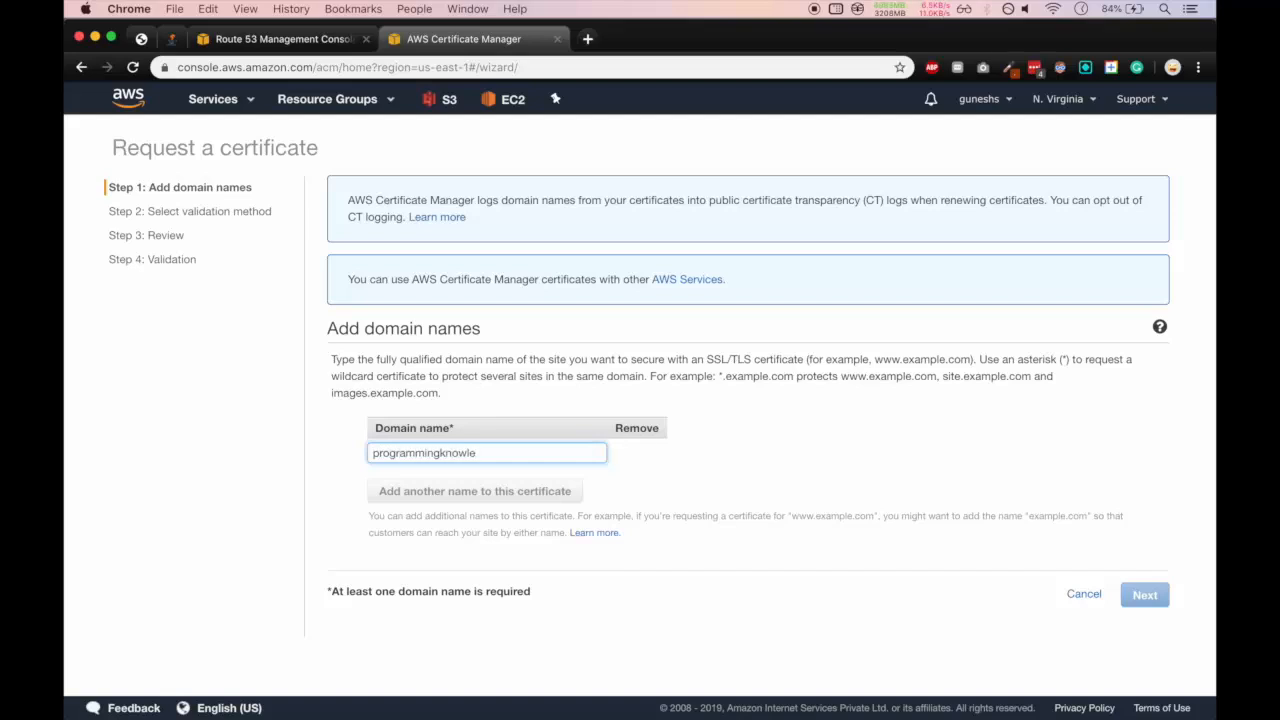
{"action": "type", "text": "dge.ga"}
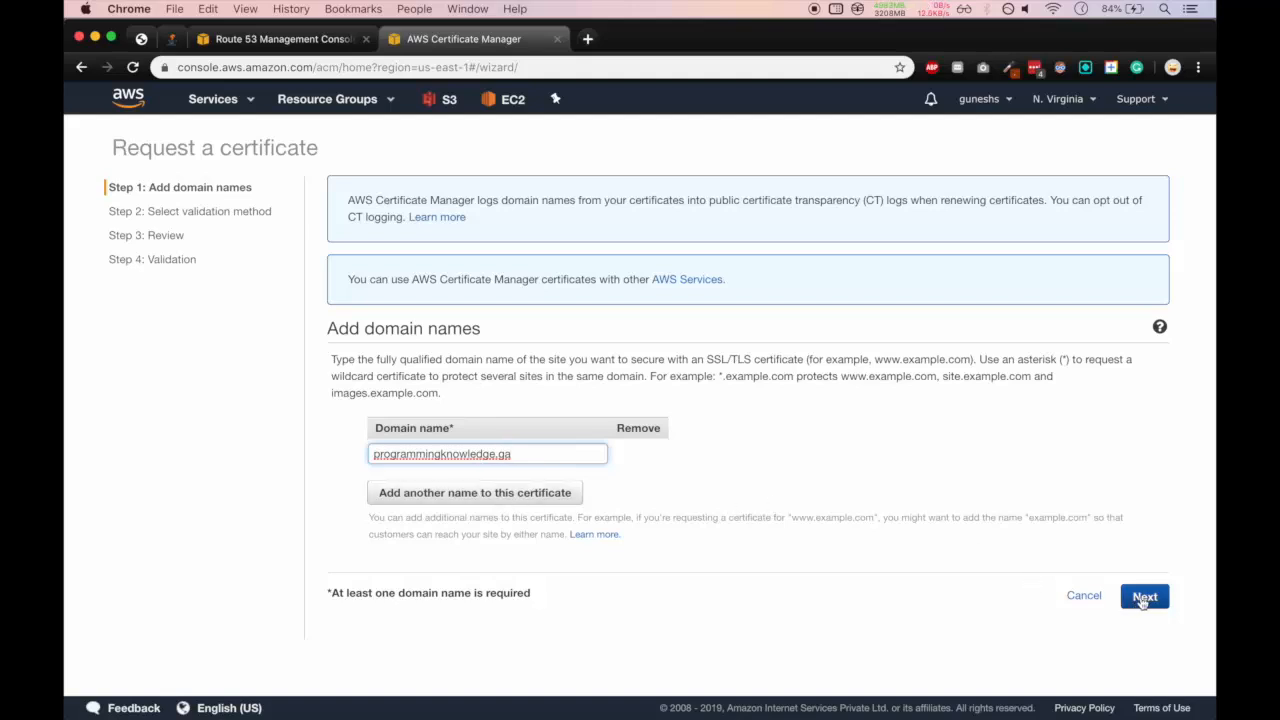
{"action": "left_click", "coordinate": [1144, 596]}
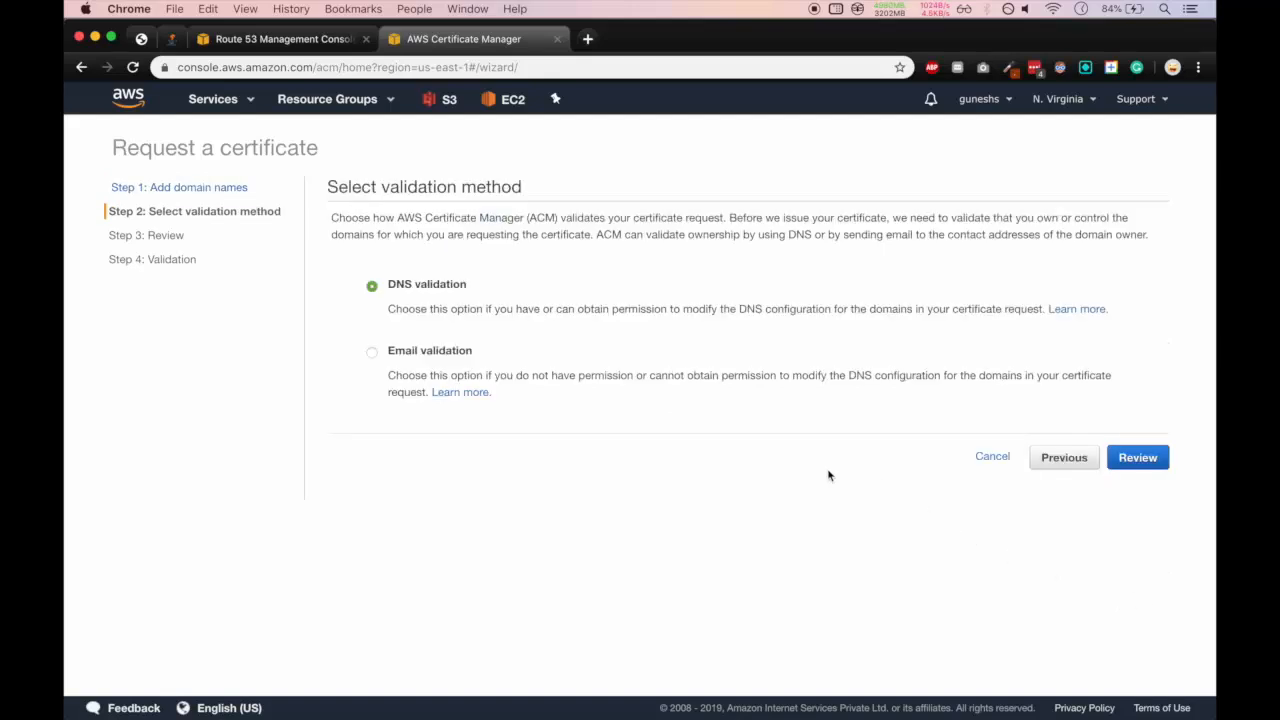
{"action": "left_click", "coordinate": [1136, 456]}
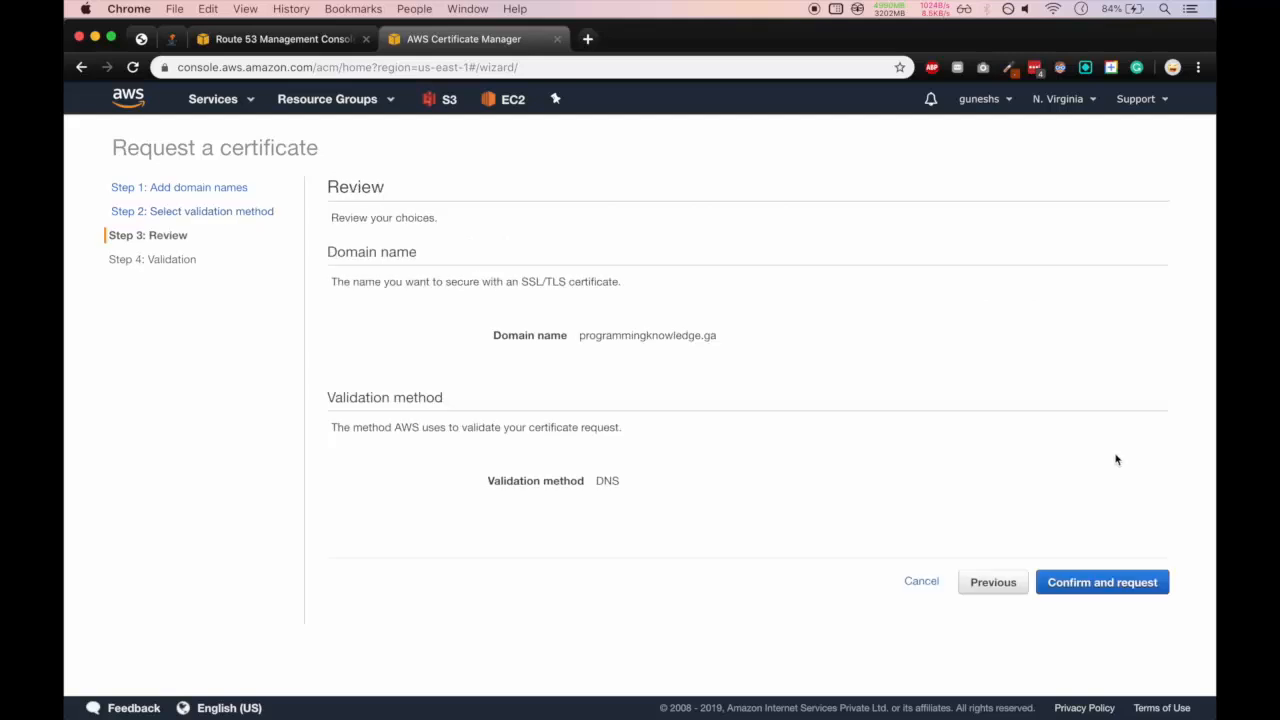
{"action": "left_click", "coordinate": [1102, 582]}
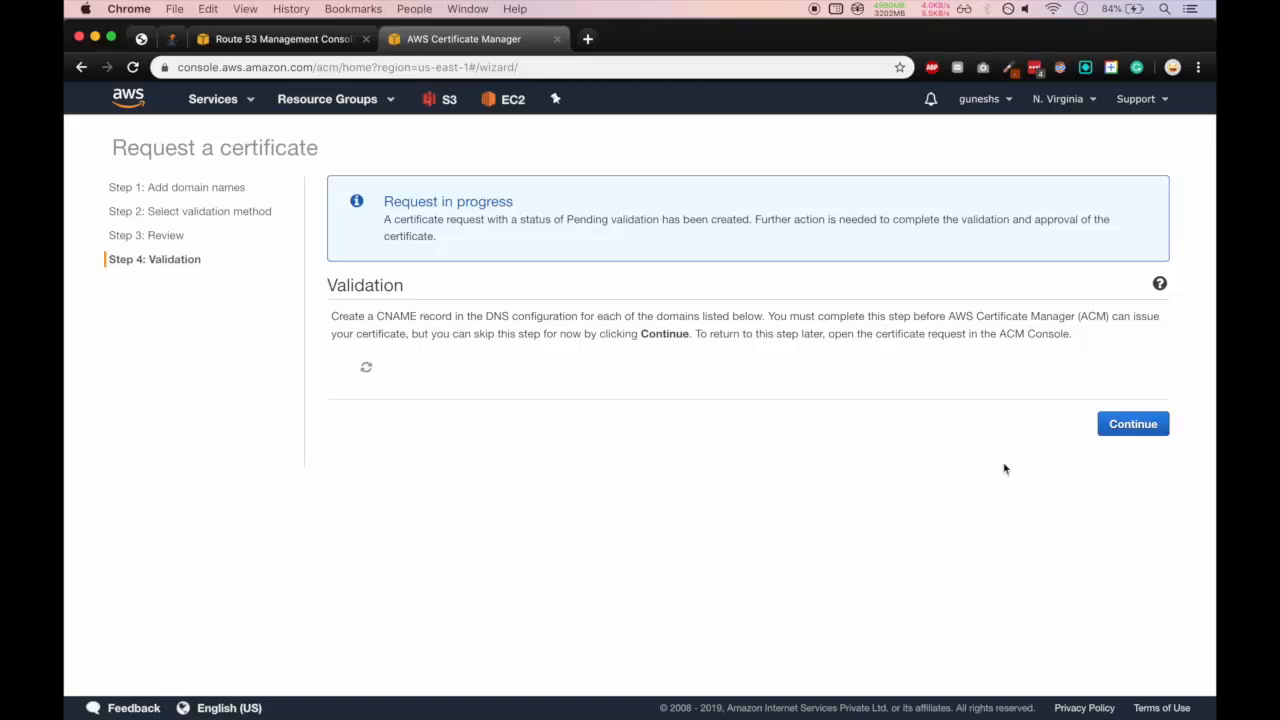
{"action": "left_click", "coordinate": [366, 368]}
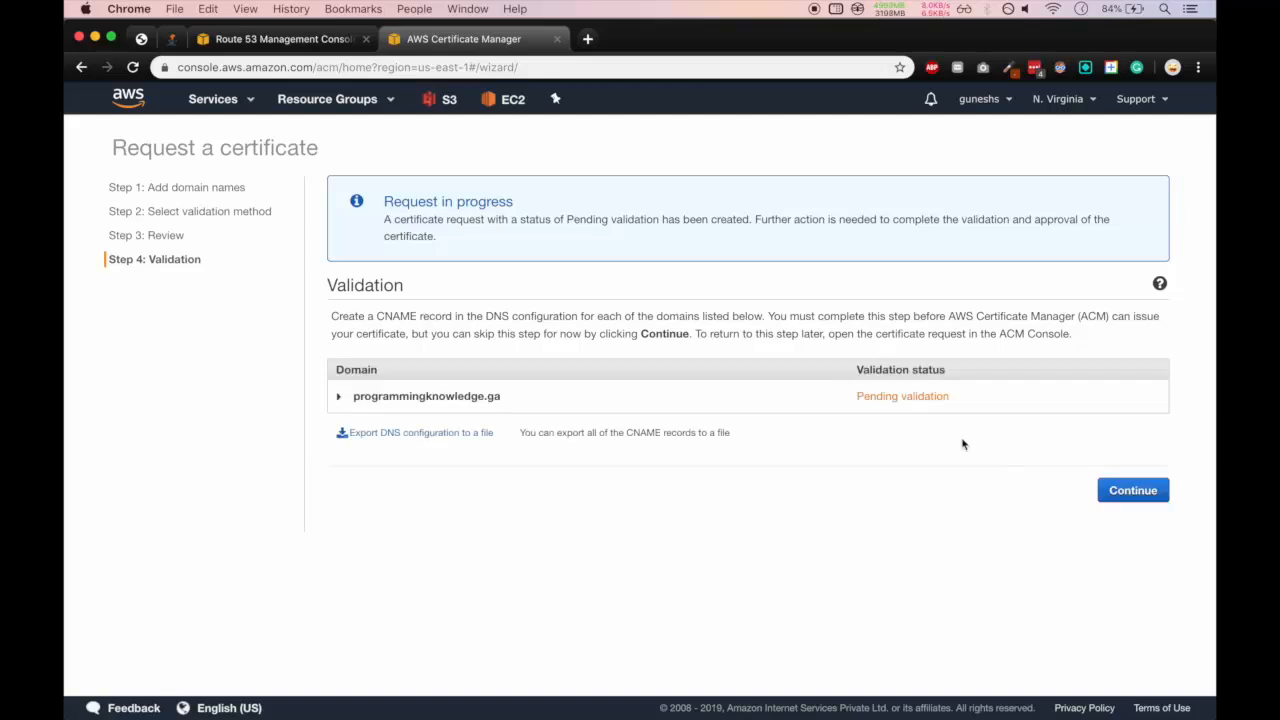
{"action": "mouse_move", "coordinate": [360, 164]}
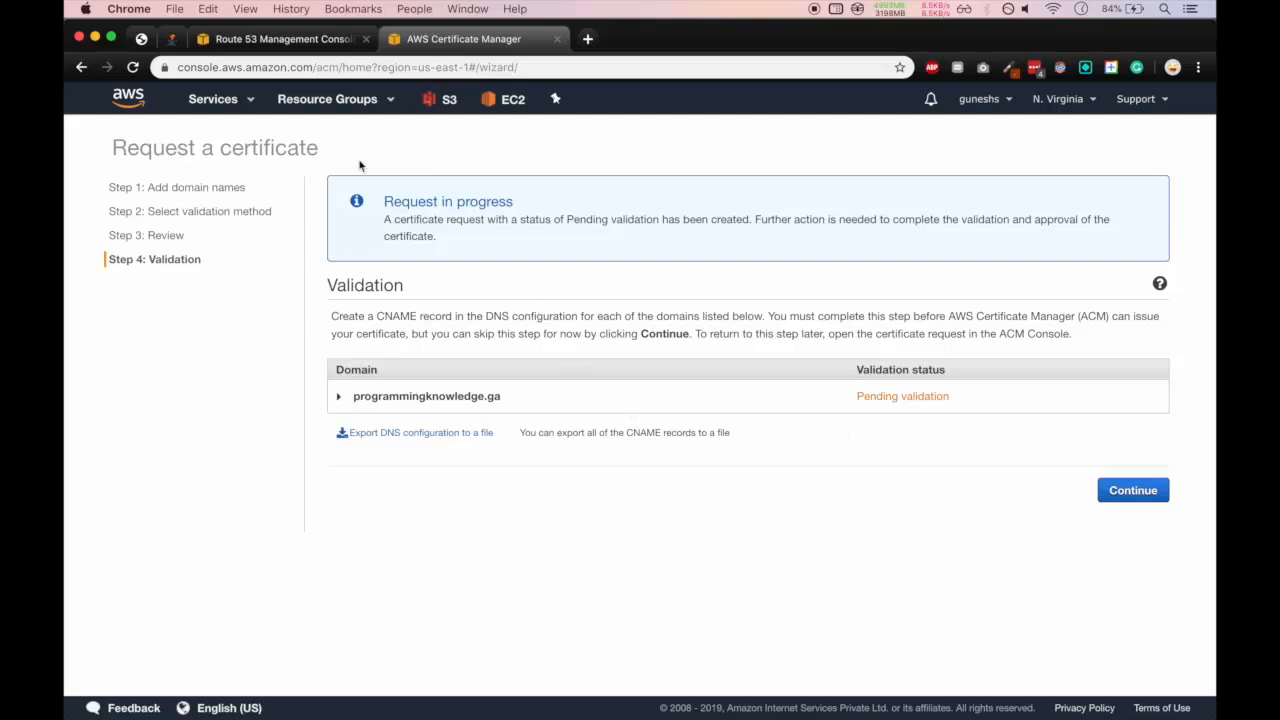
Delete the old CNAME validation record from the hosted zone, leaving only NS and SOA.
{"action": "left_click", "coordinate": [280, 38]}
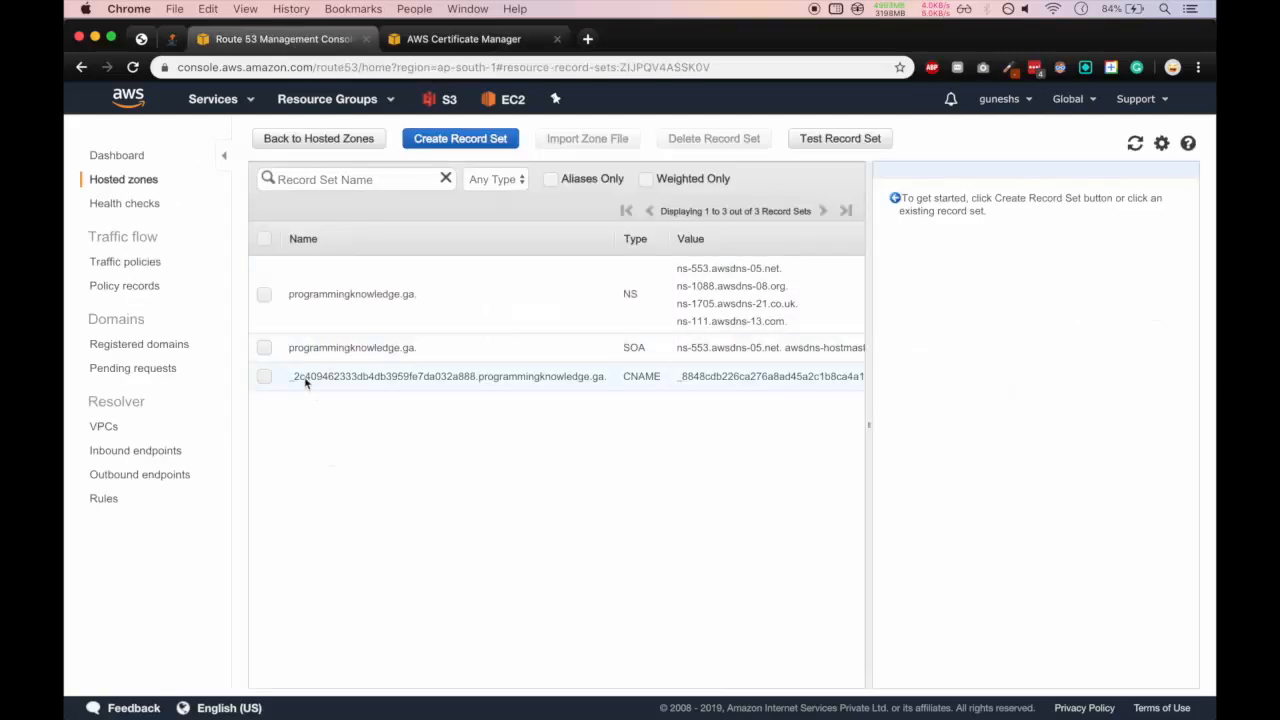
{"action": "left_click", "coordinate": [438, 376]}
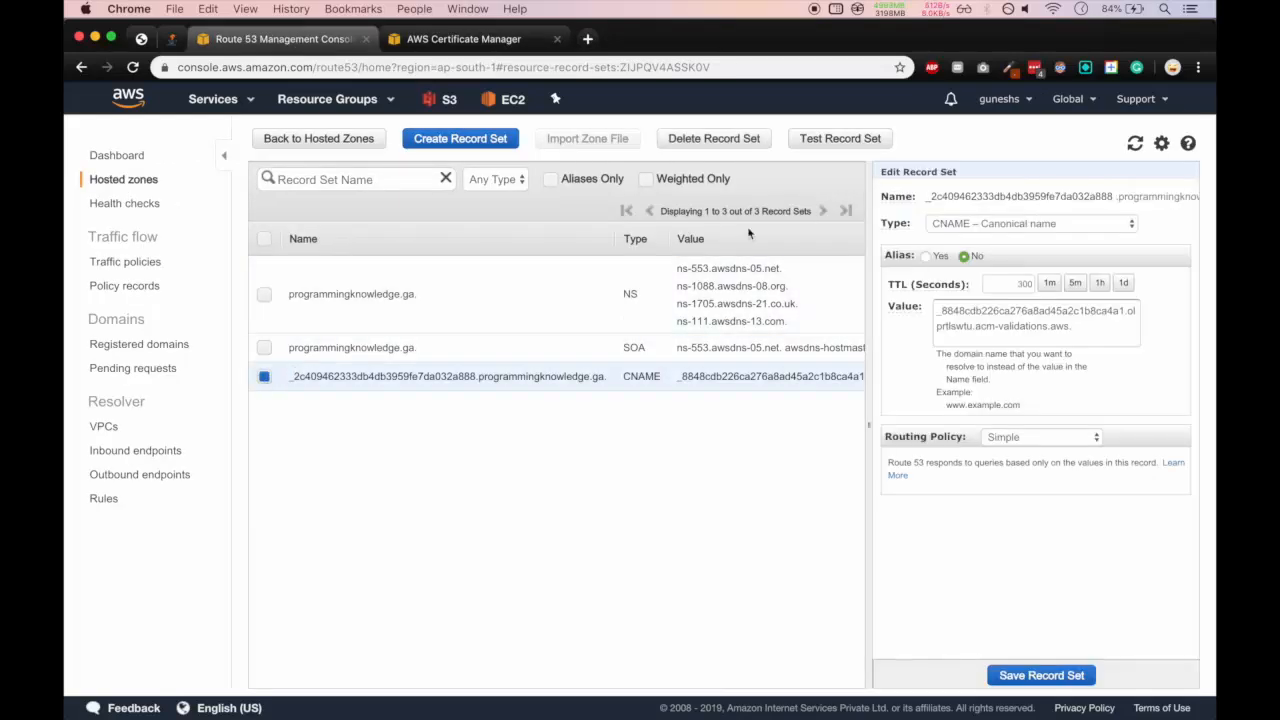
{"action": "left_click", "coordinate": [714, 138]}
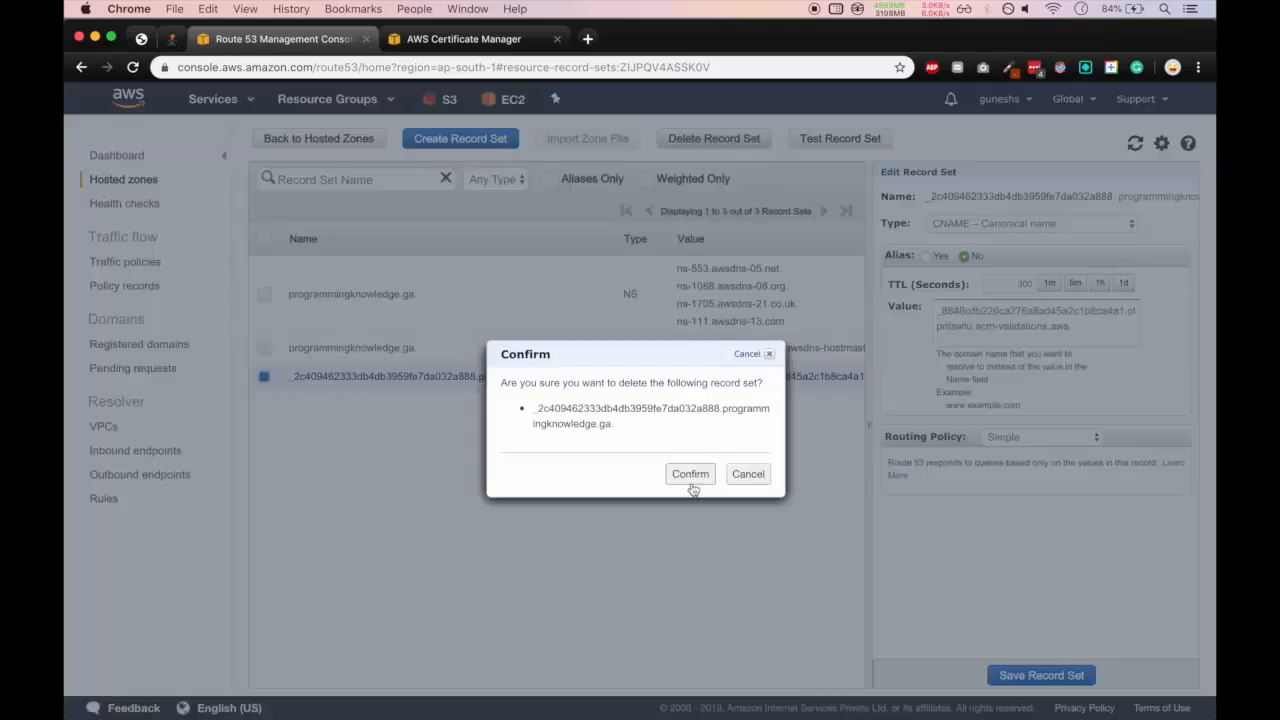
{"action": "left_click", "coordinate": [690, 474]}
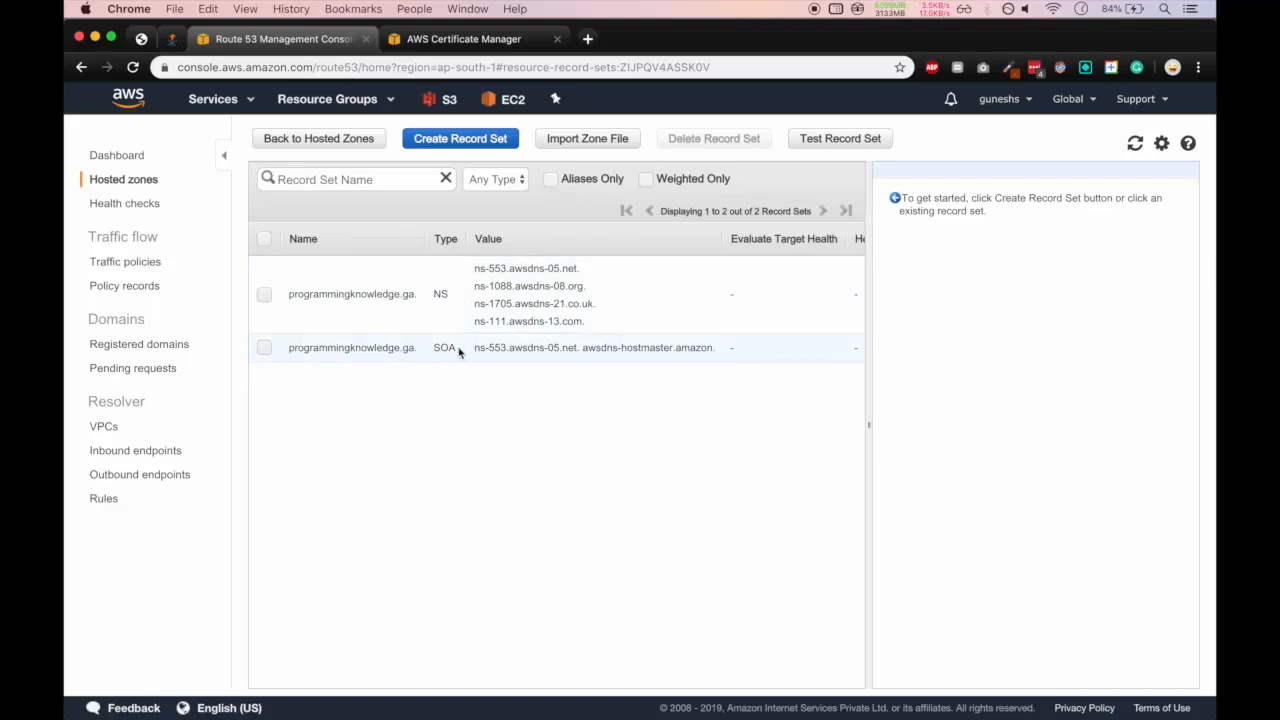
{"action": "left_click", "coordinate": [484, 40]}
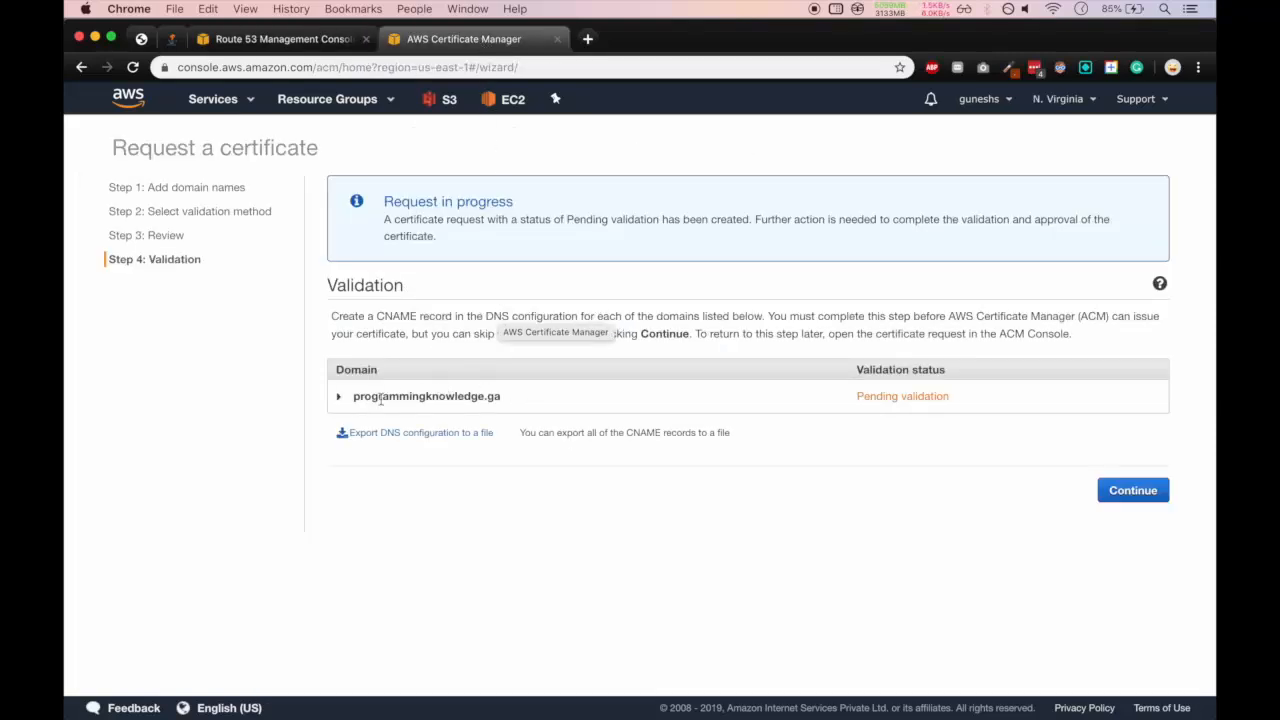
{"action": "left_click", "coordinate": [338, 396]}
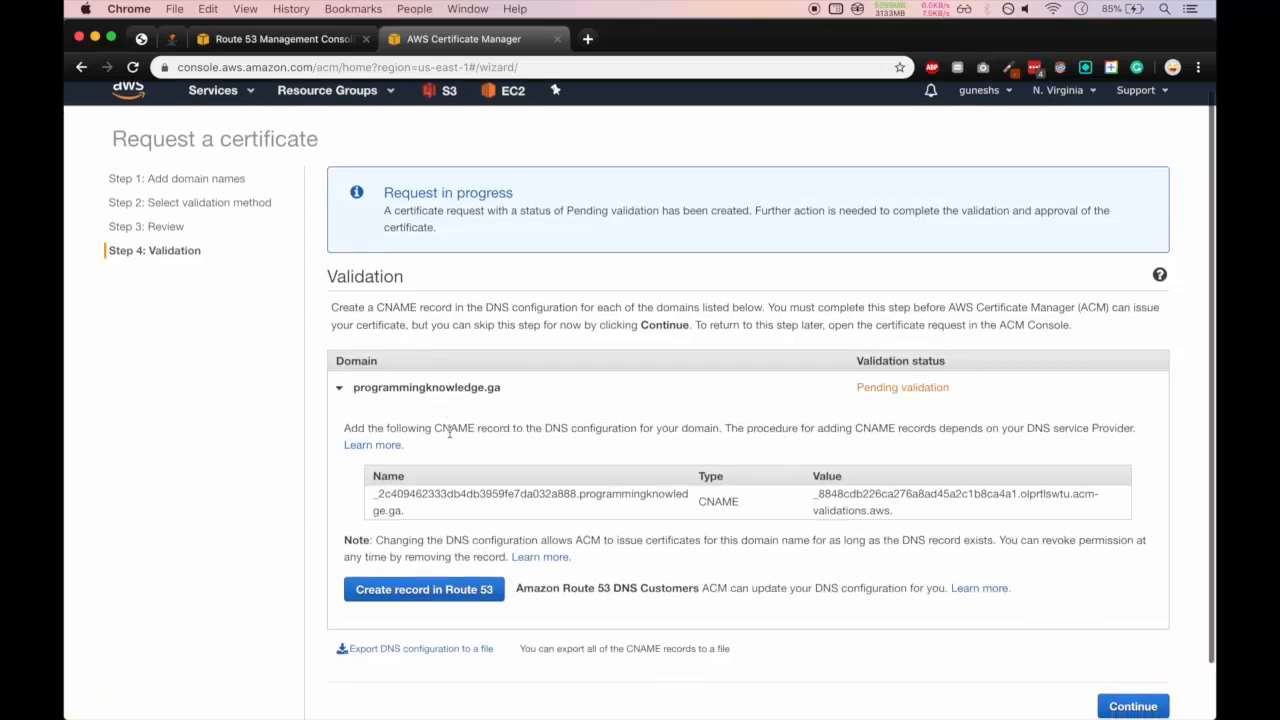
{"action": "scroll", "scroll_direction": "down", "scroll_amount": 3}
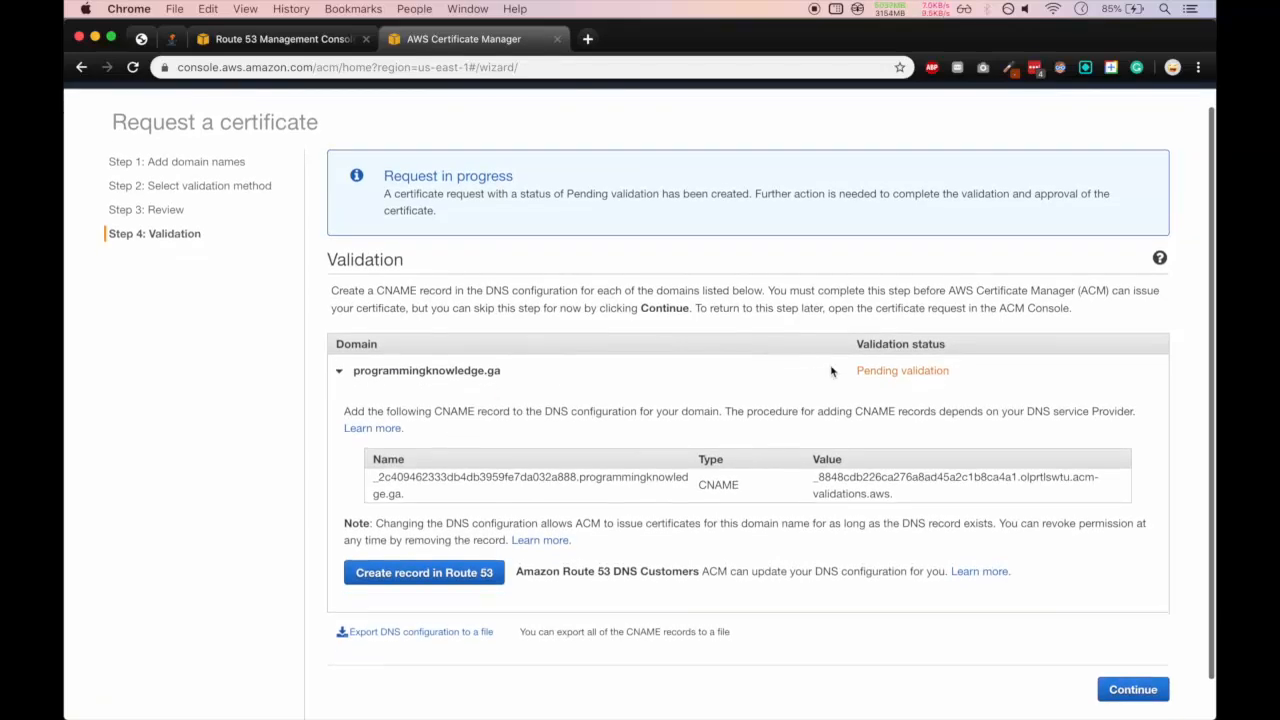
{"action": "double_click", "coordinate": [902, 370]}
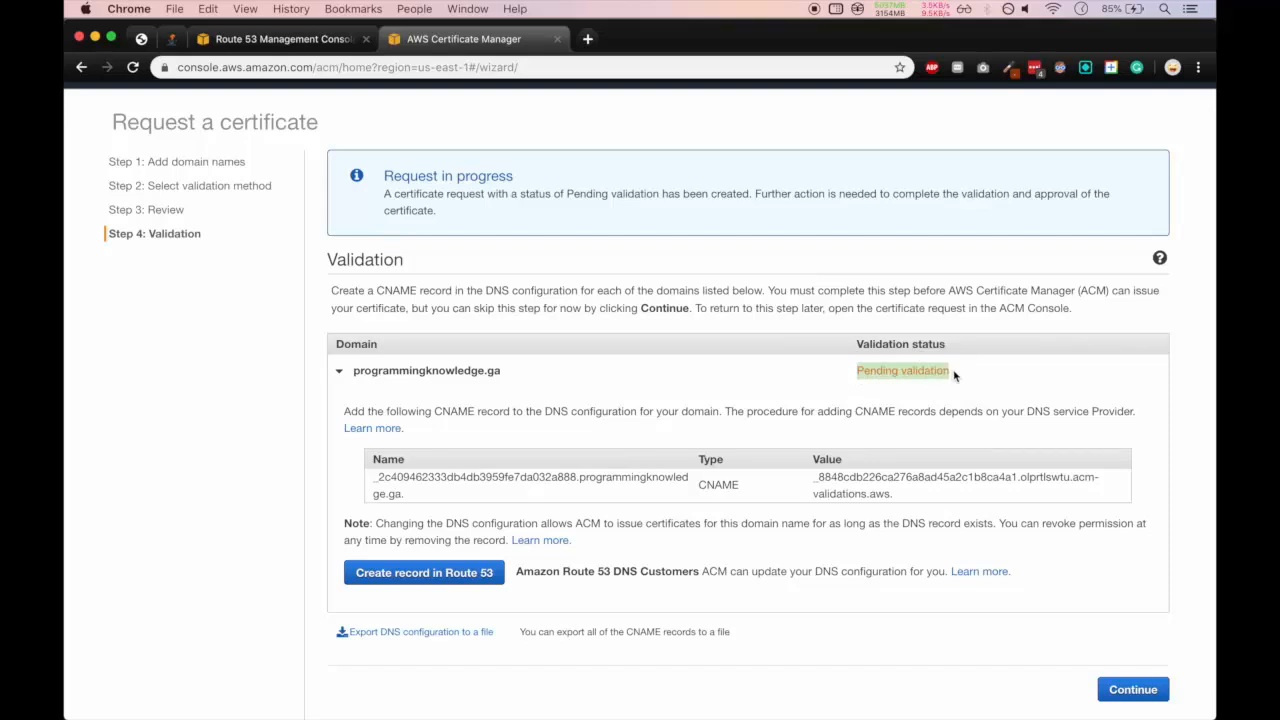
{"action": "scroll", "scroll_direction": "down", "scroll_amount": 3}
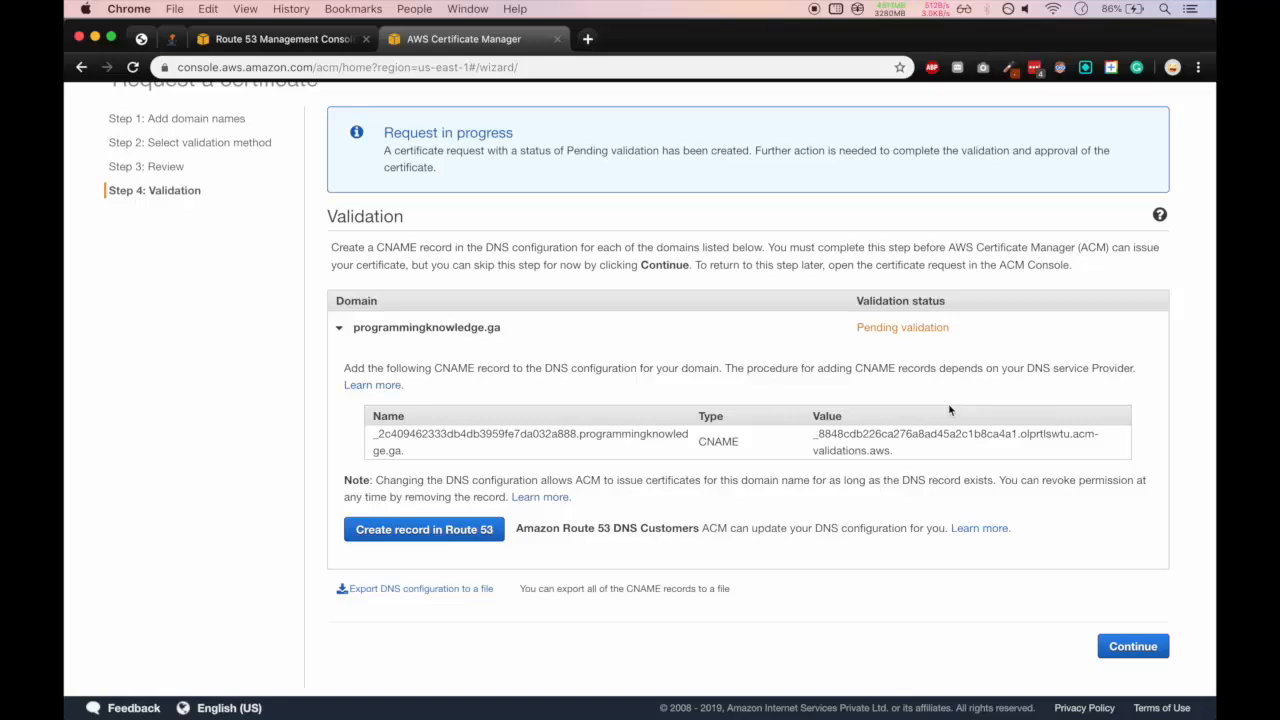
{"action": "mouse_move", "coordinate": [904, 344]}
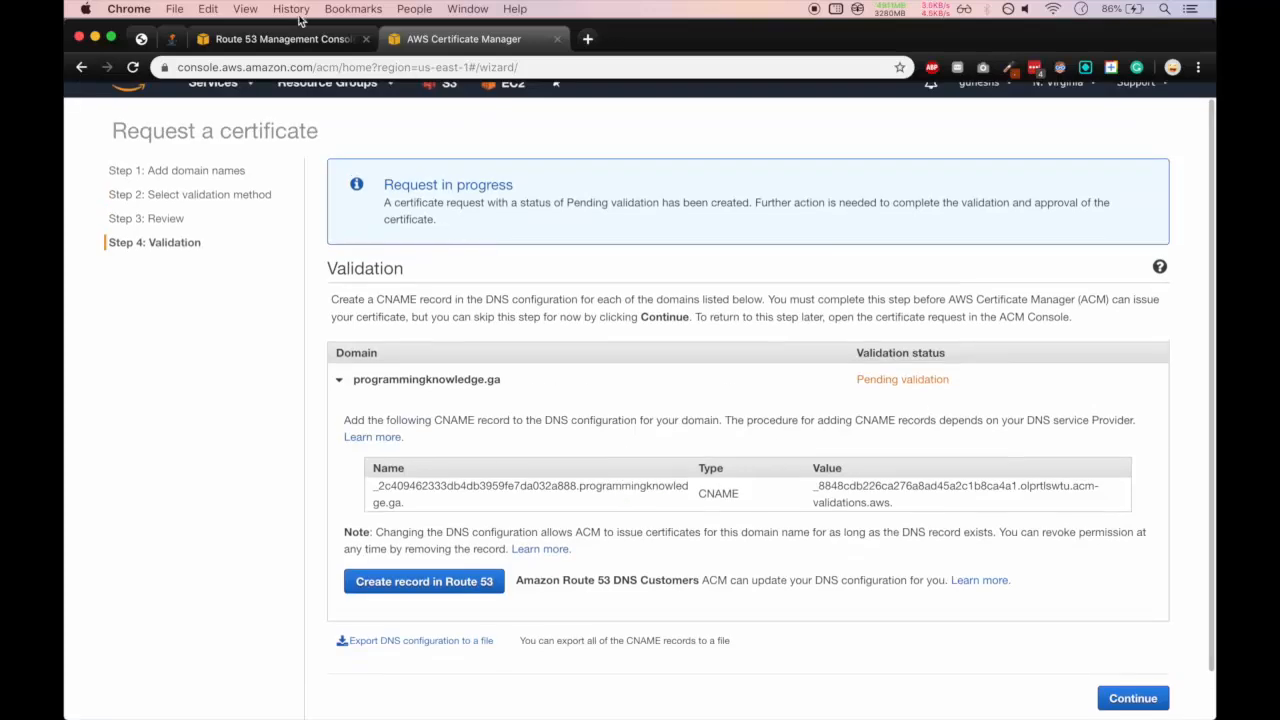
{"action": "left_click", "coordinate": [270, 40]}
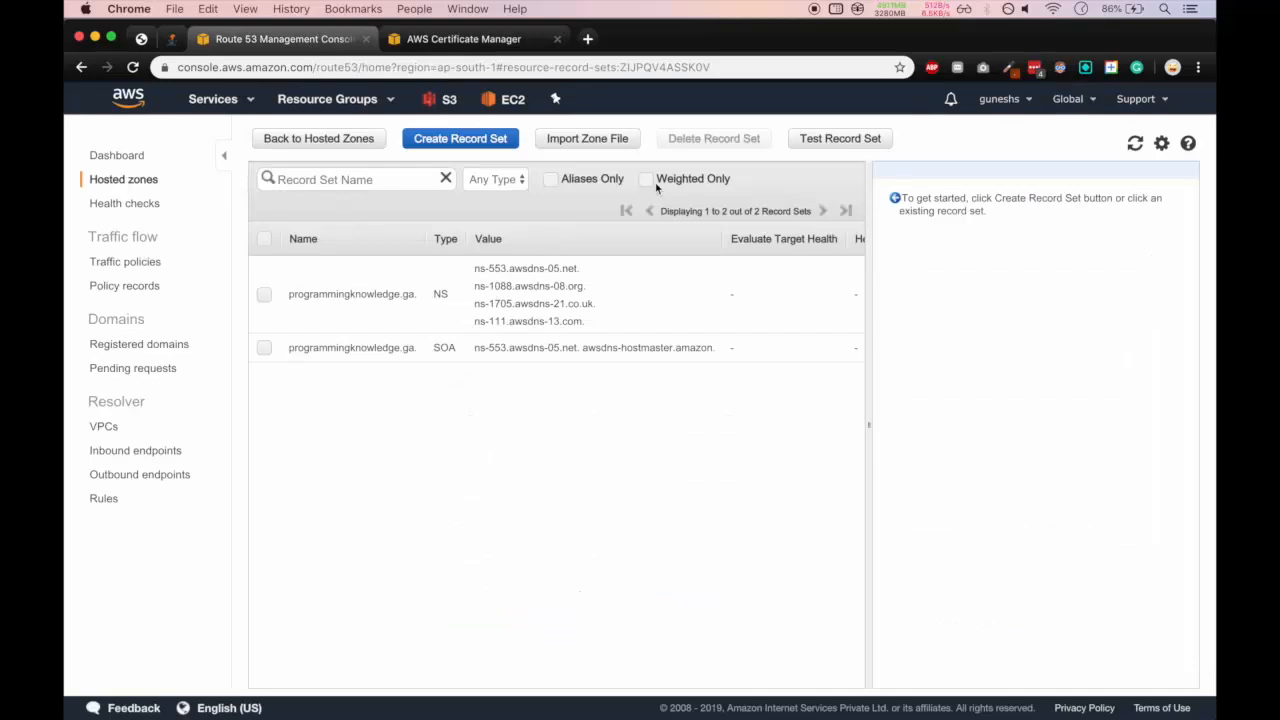
{"action": "mouse_move", "coordinate": [1080, 138]}
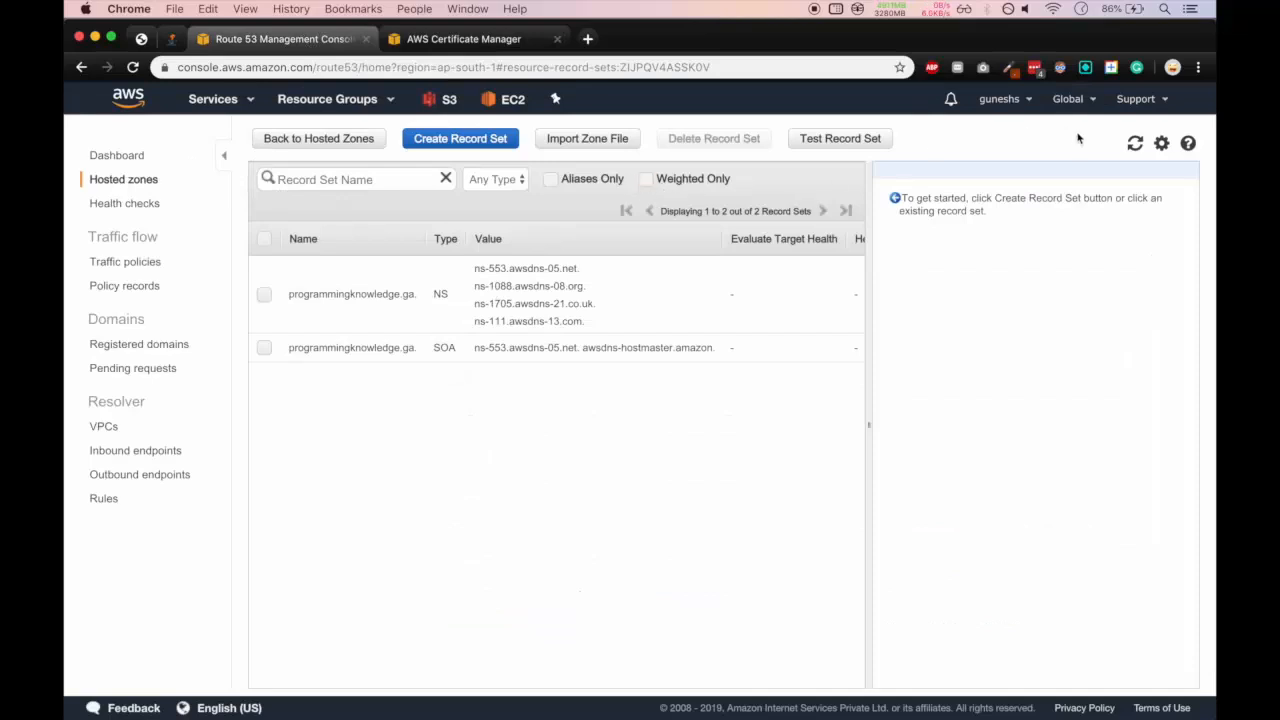
{"action": "mouse_move", "coordinate": [832, 444]}
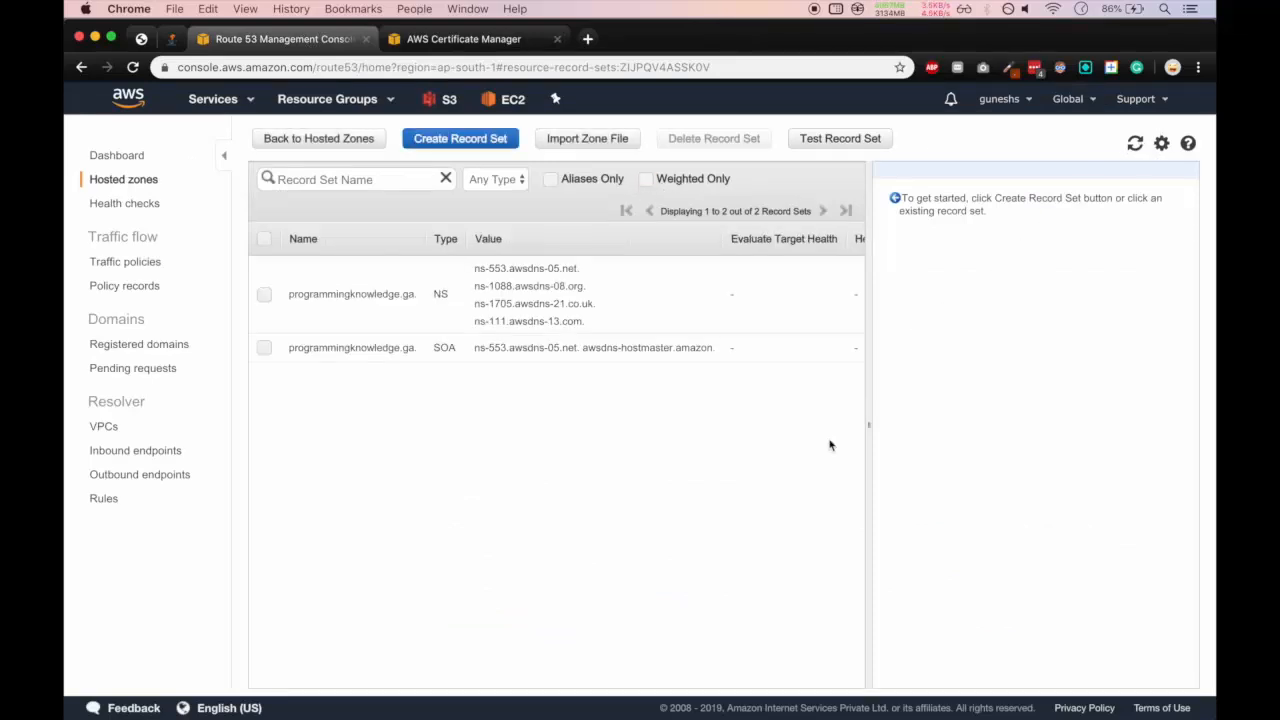
{"action": "scroll", "scroll_direction": "right", "scroll_amount": 3}
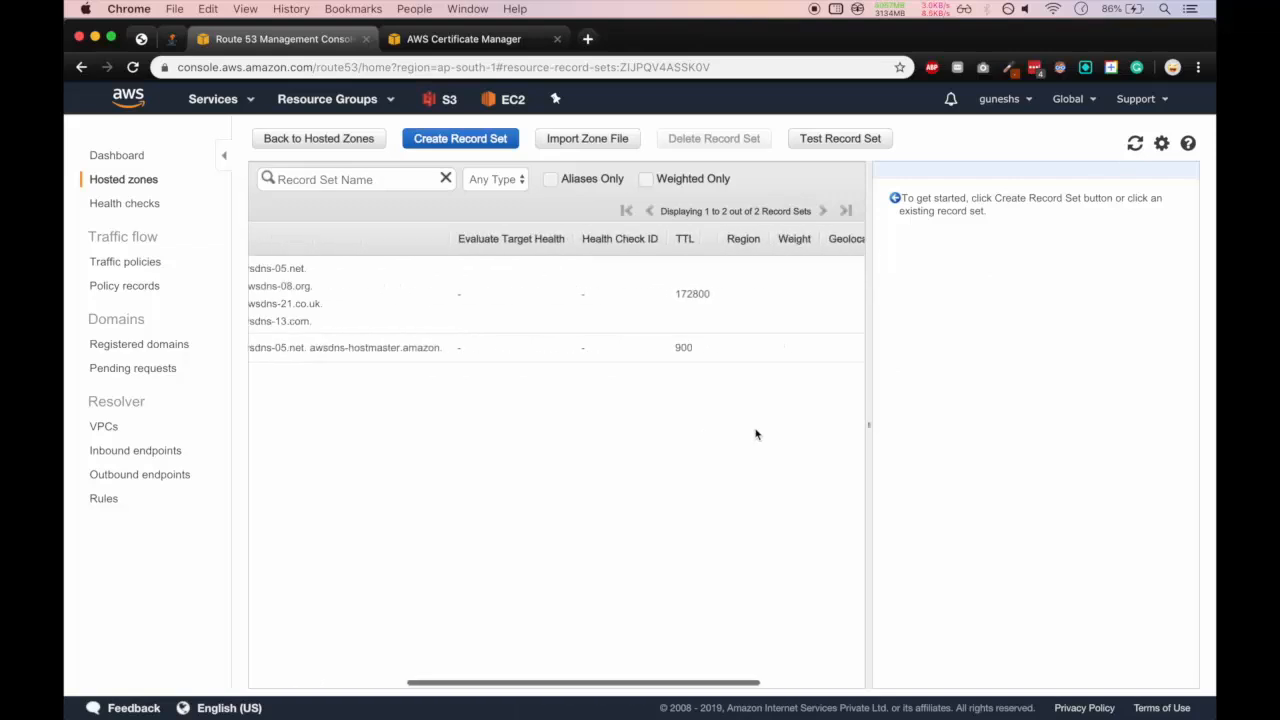
Have ACM create the validation CNAME record in the Route 53 hosted zone.
{"action": "left_click", "coordinate": [472, 40]}
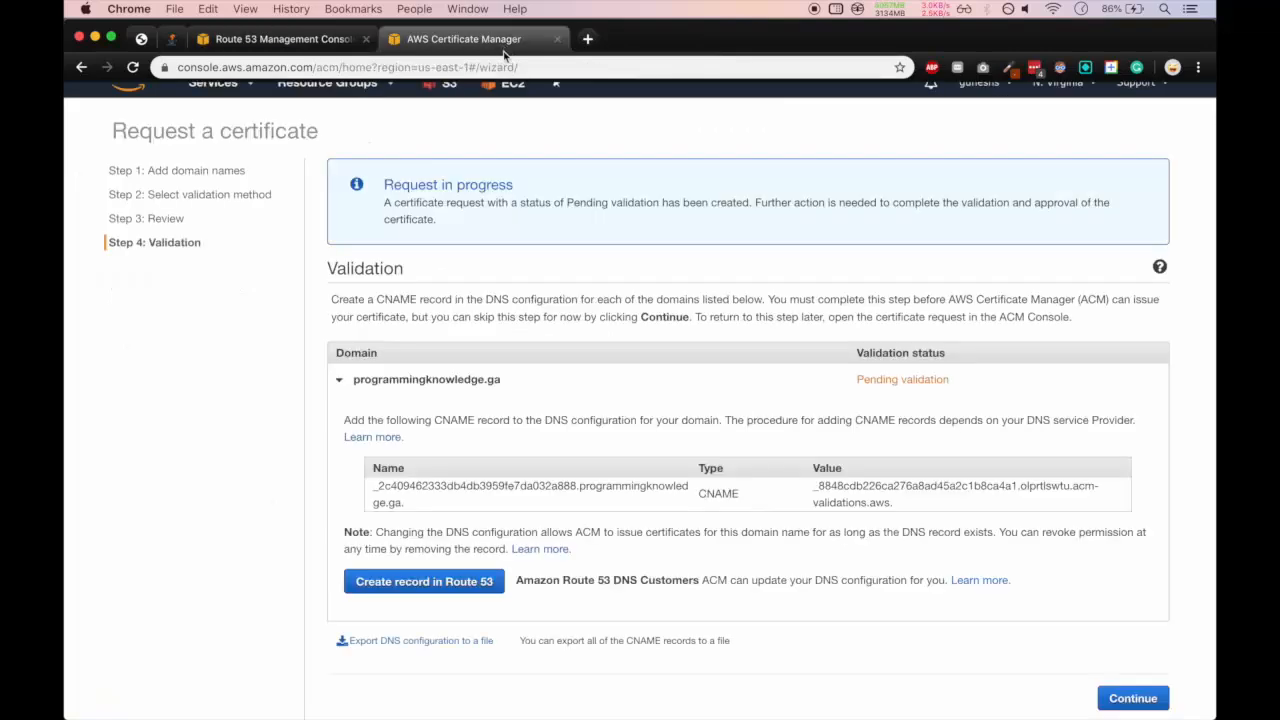
{"action": "left_click", "coordinate": [424, 580]}
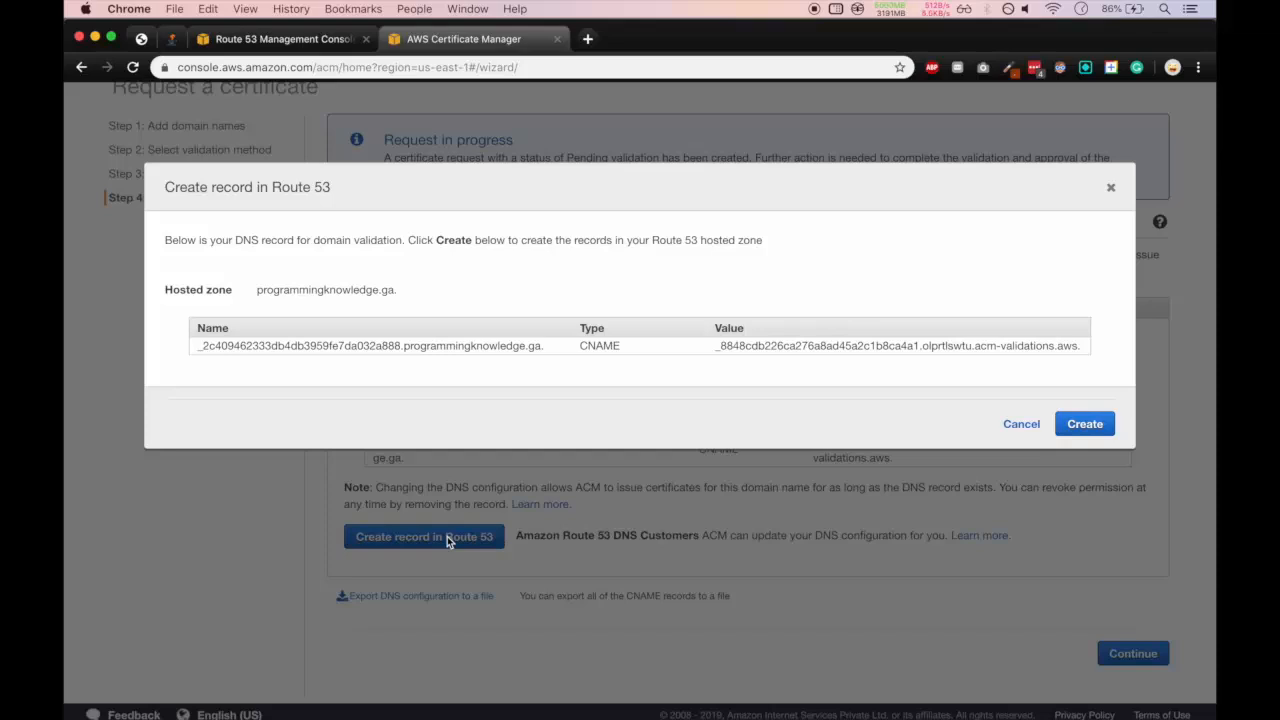
{"action": "mouse_move", "coordinate": [822, 308]}
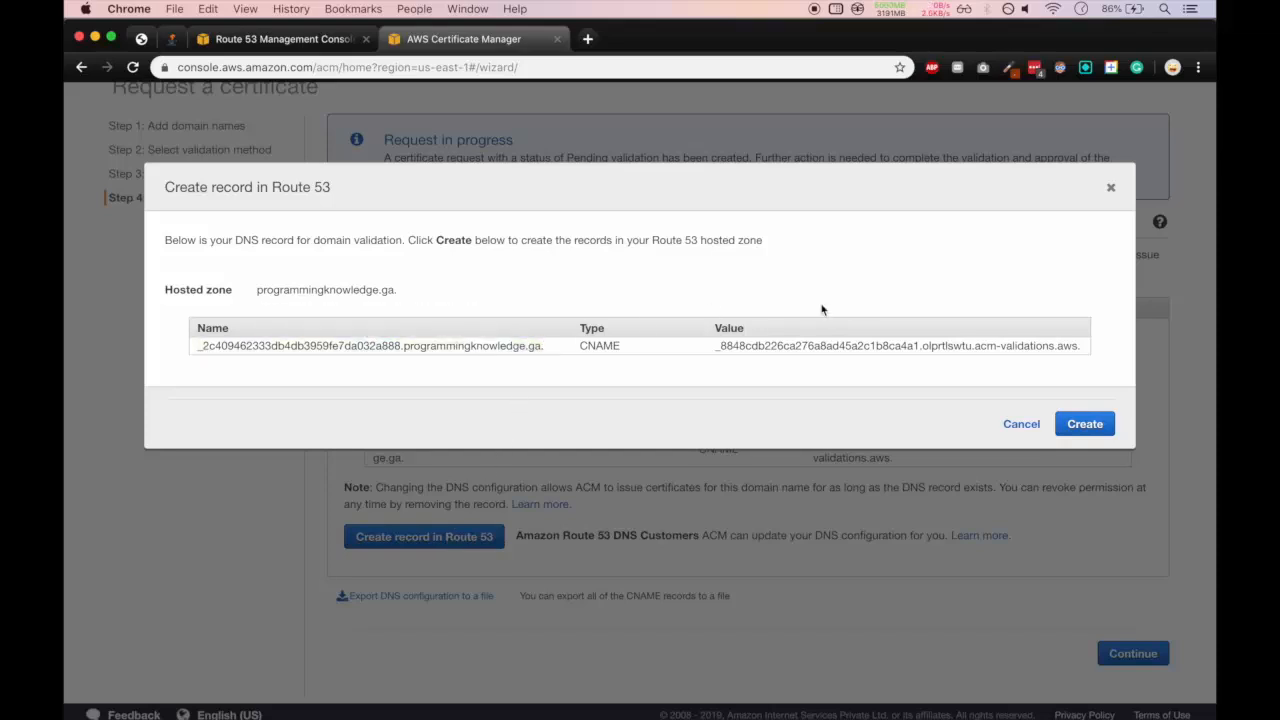
{"action": "left_click", "coordinate": [1084, 424]}
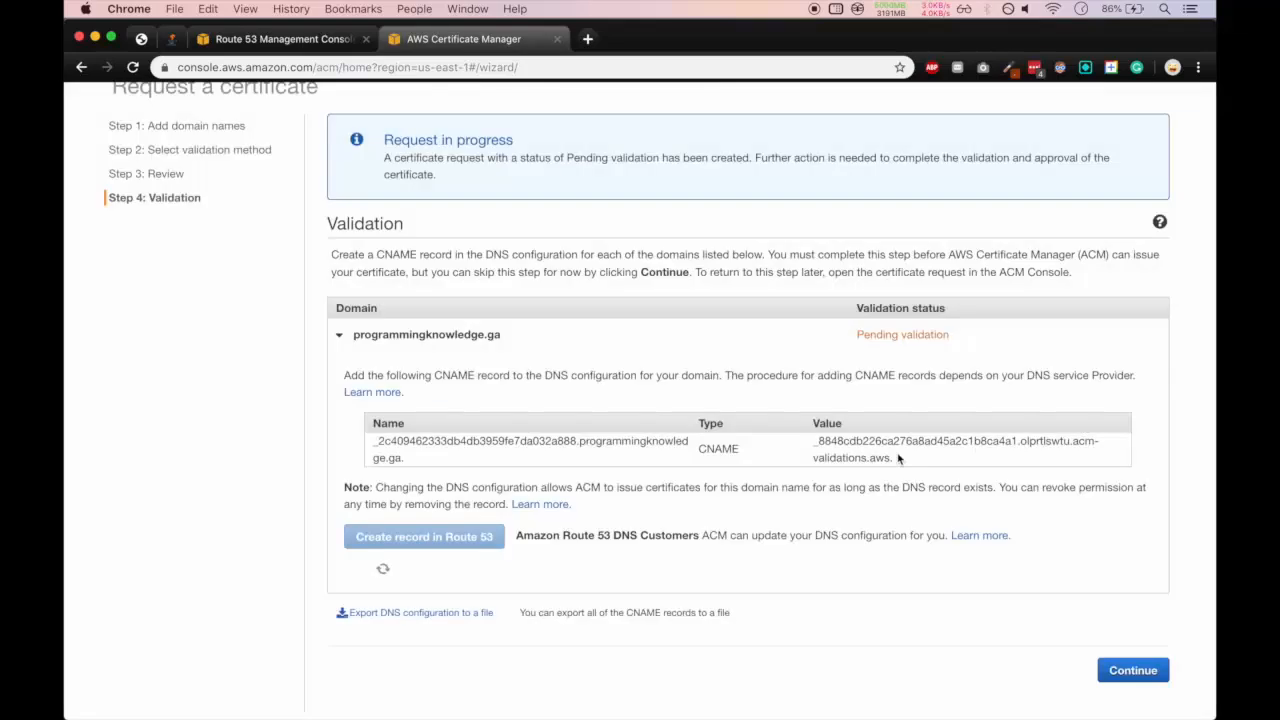
Refresh the hosted zone's record list to confirm the CNAME record now appears.
{"action": "left_click", "coordinate": [280, 40]}
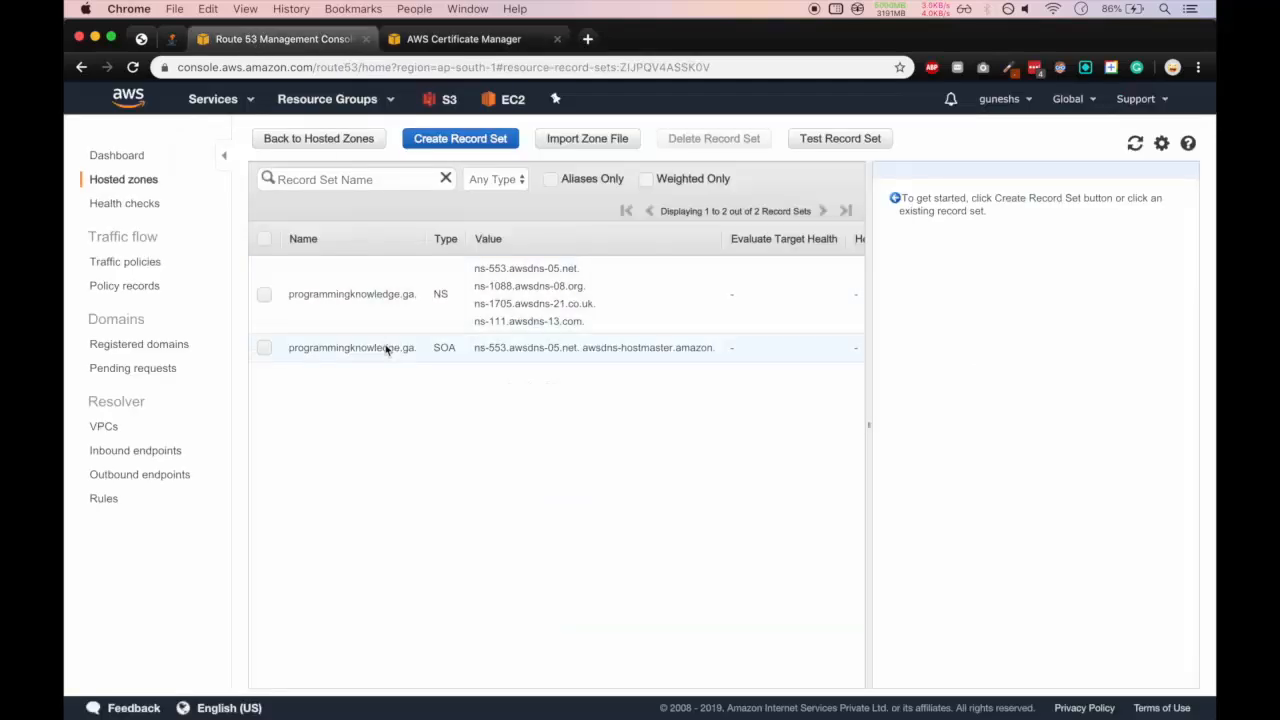
{"action": "left_click", "coordinate": [1134, 144]}
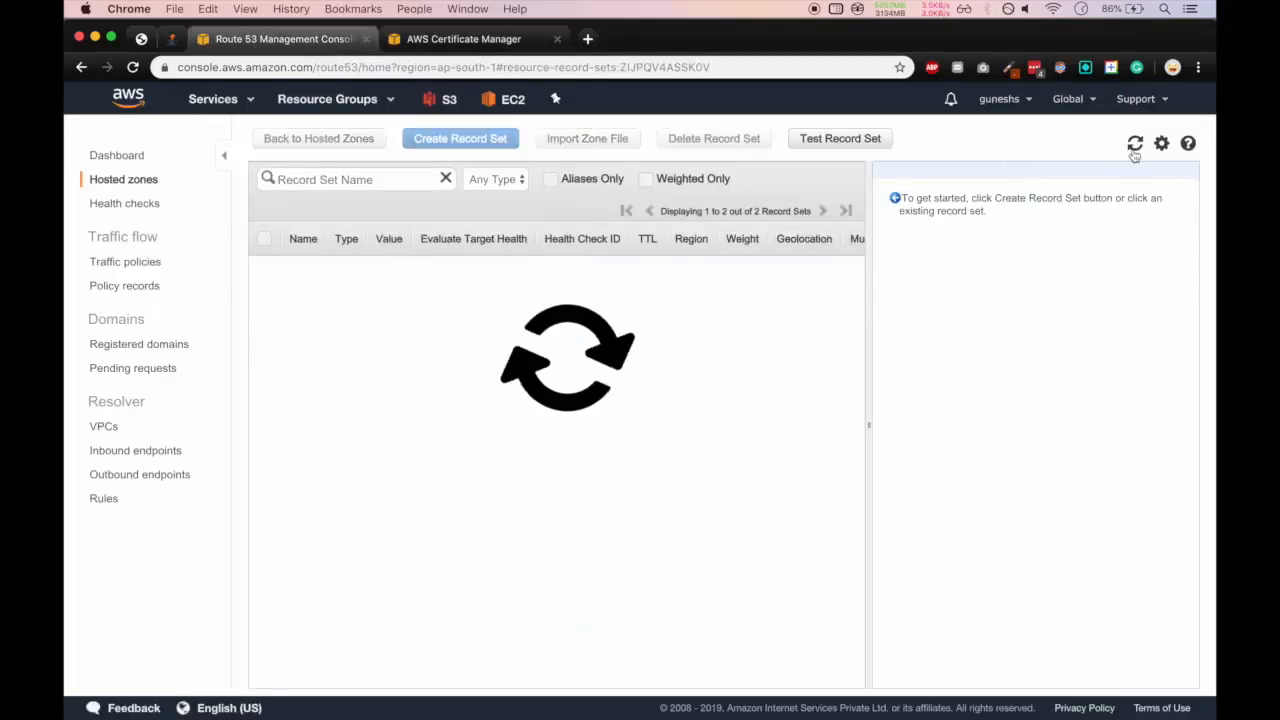
{"action": "left_click", "coordinate": [1134, 144]}
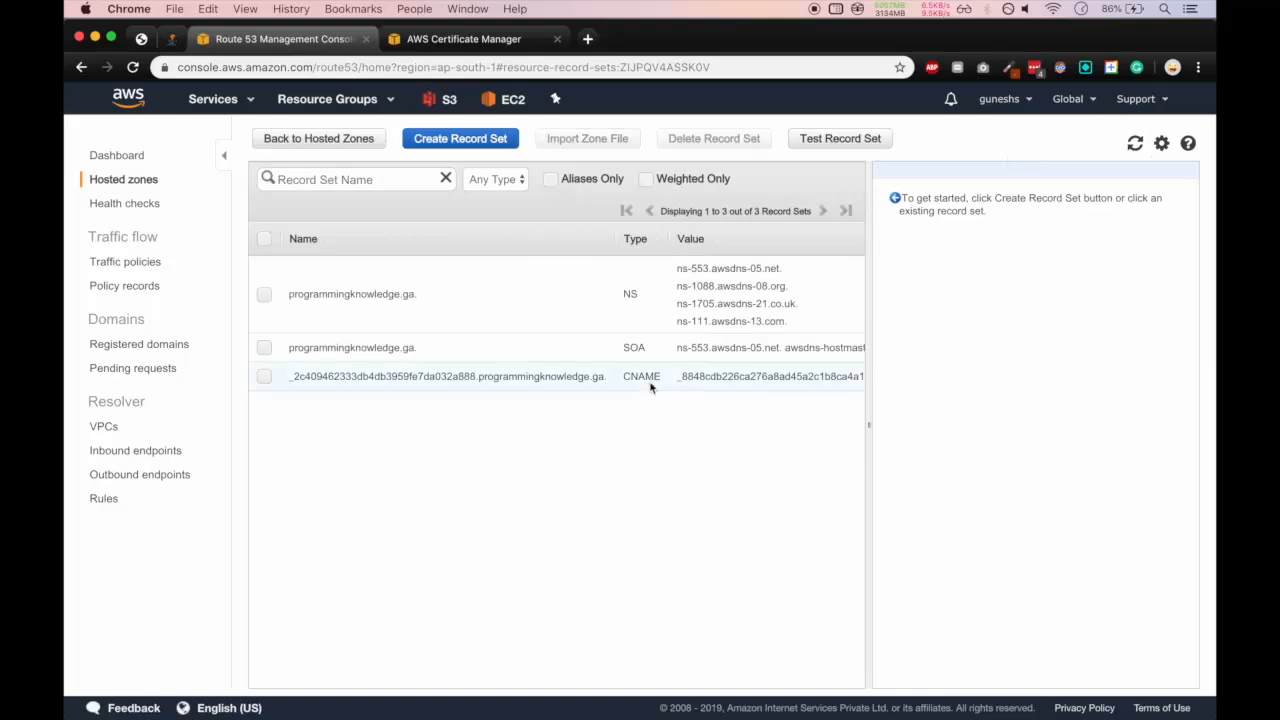
{"action": "left_click", "coordinate": [444, 376]}
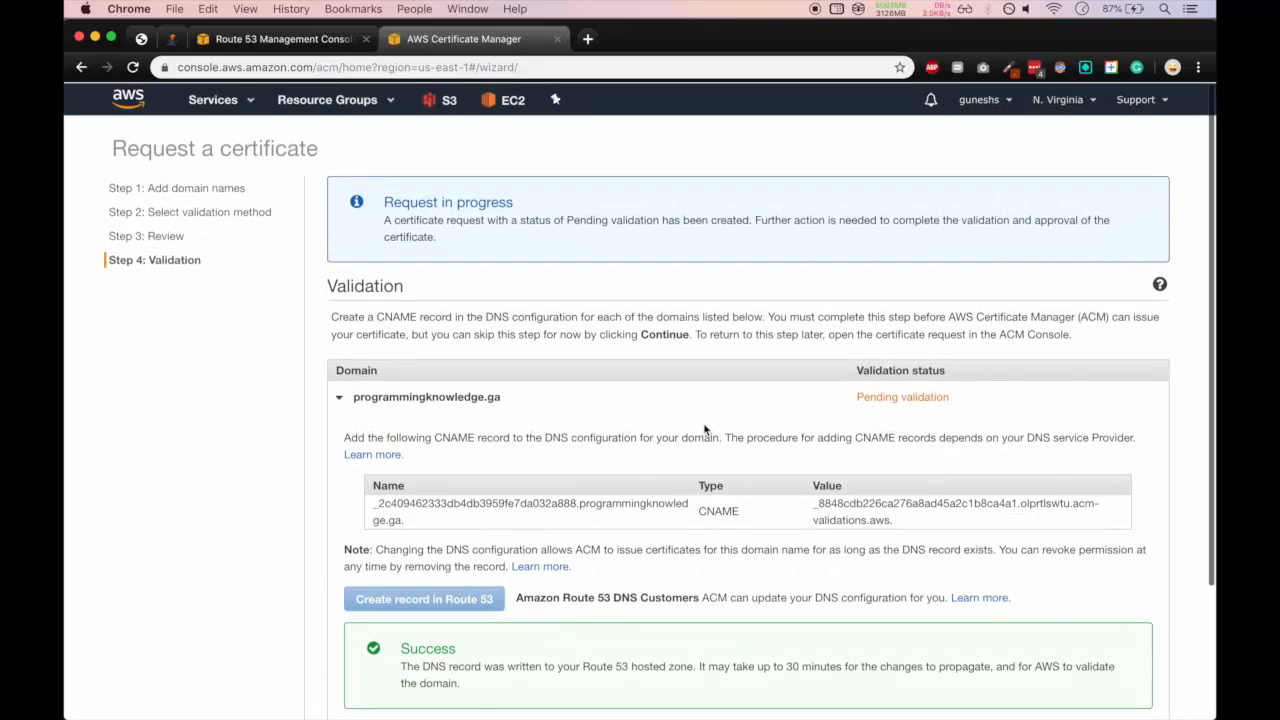
Start entering programmingknowledge.ga into a new tab's address bar.
{"action": "type", "text": "programmingknowledge.ga"}
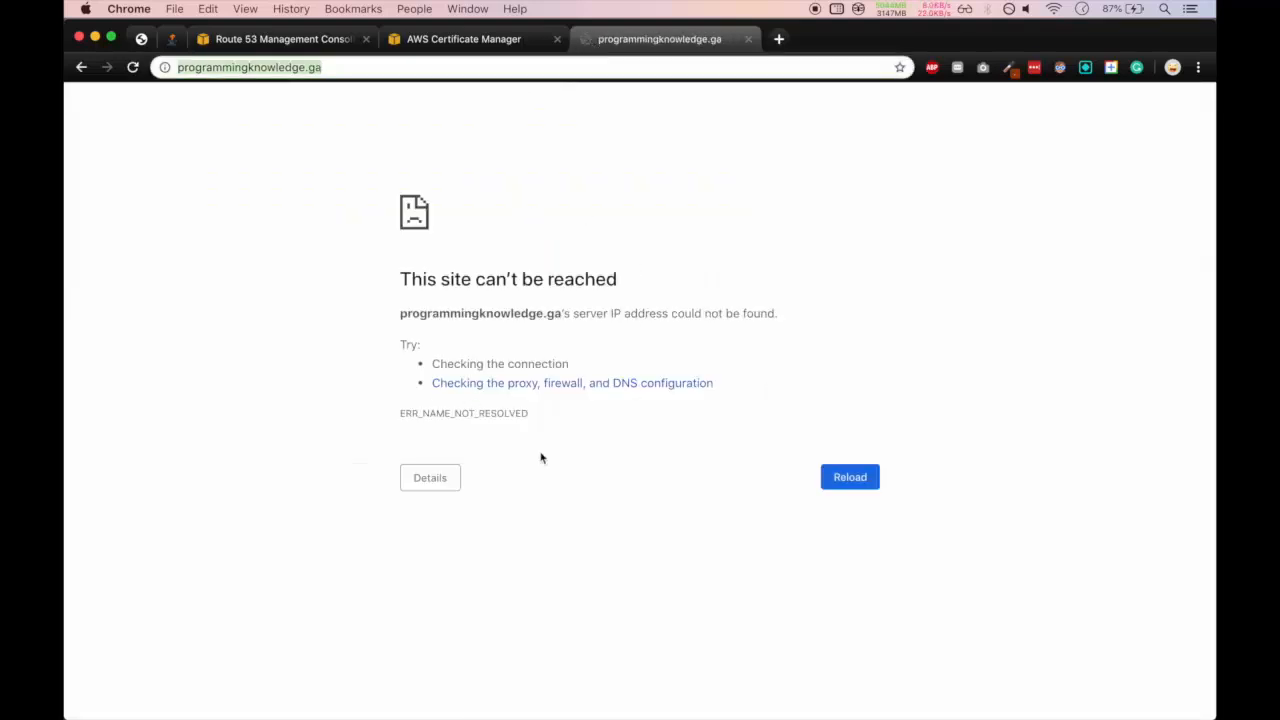
Review the site-can't-be-reached troubleshooting details for programmingknowledge.ga, then collapse the domain's validation row in ACM.
{"action": "left_click", "coordinate": [430, 476]}
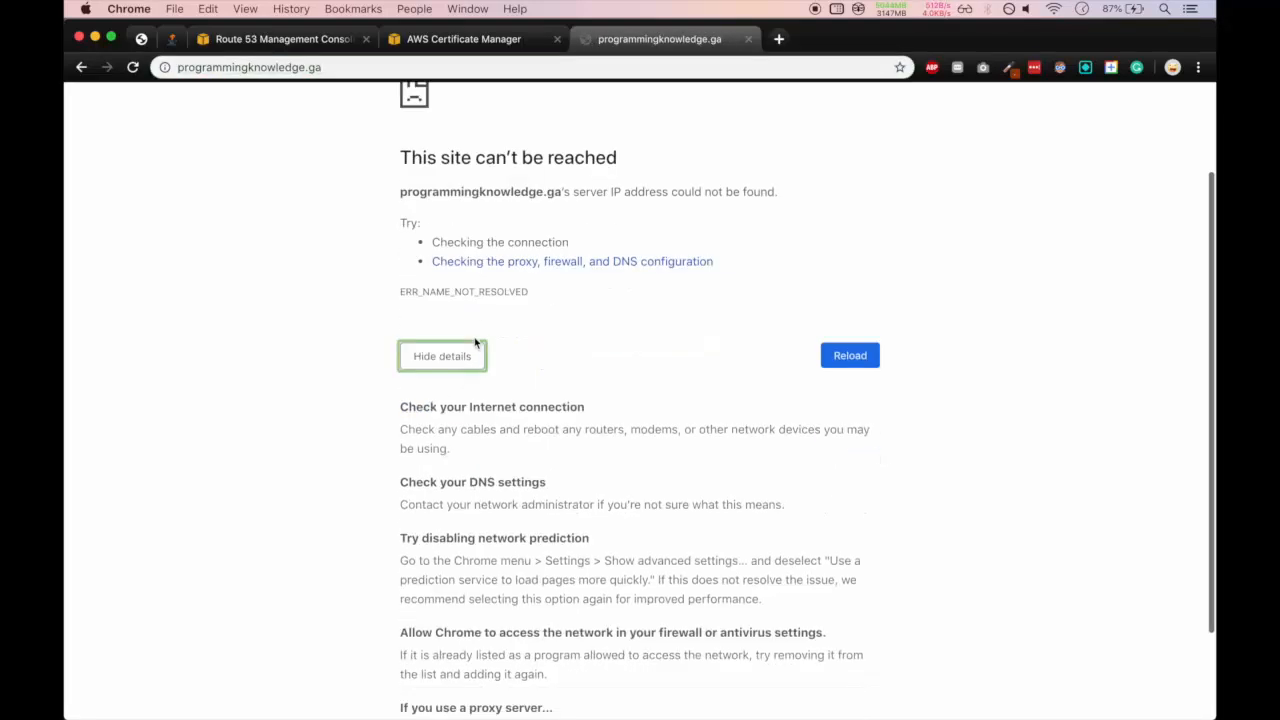
{"action": "left_click", "coordinate": [456, 40]}
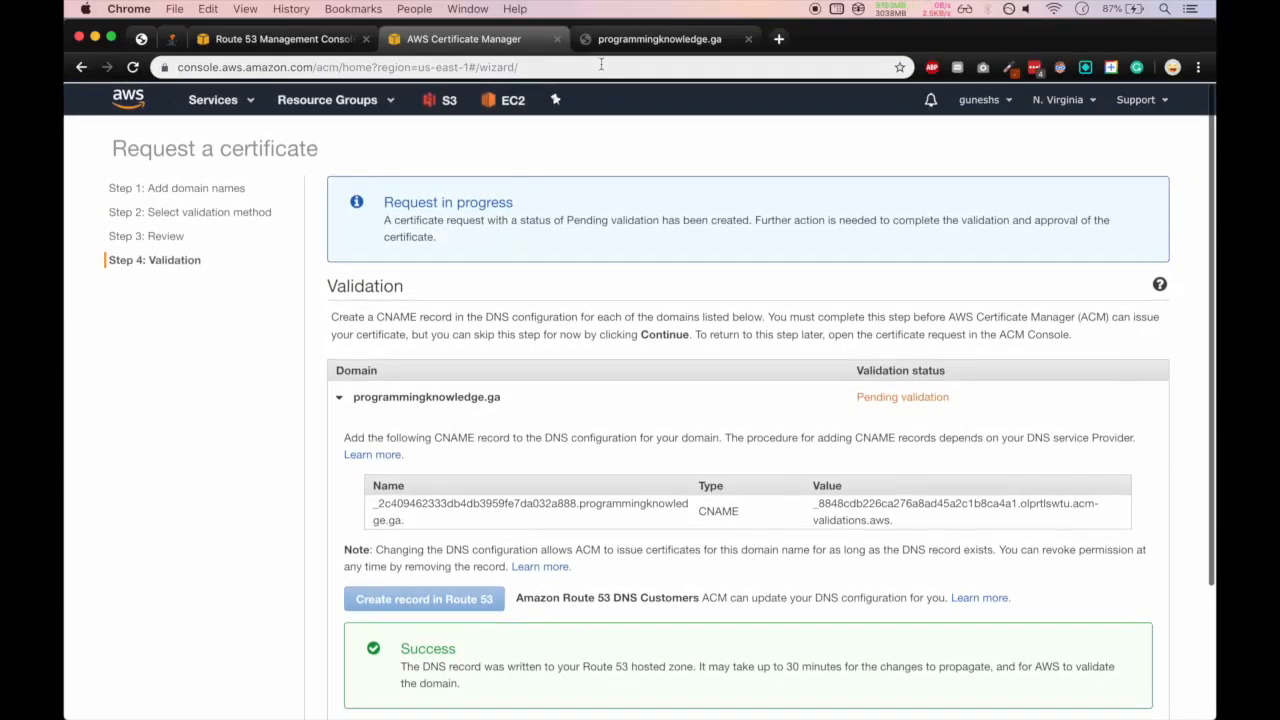
{"action": "left_click", "coordinate": [668, 40]}
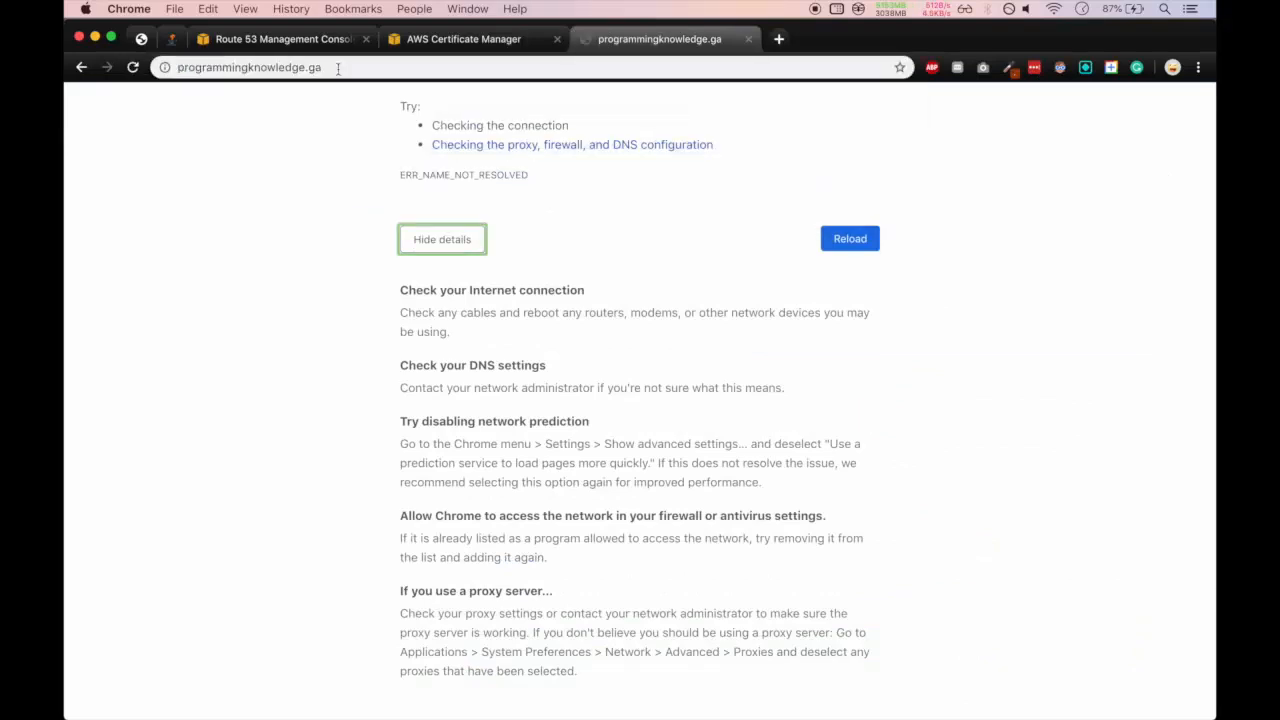
{"action": "left_click", "coordinate": [456, 40]}
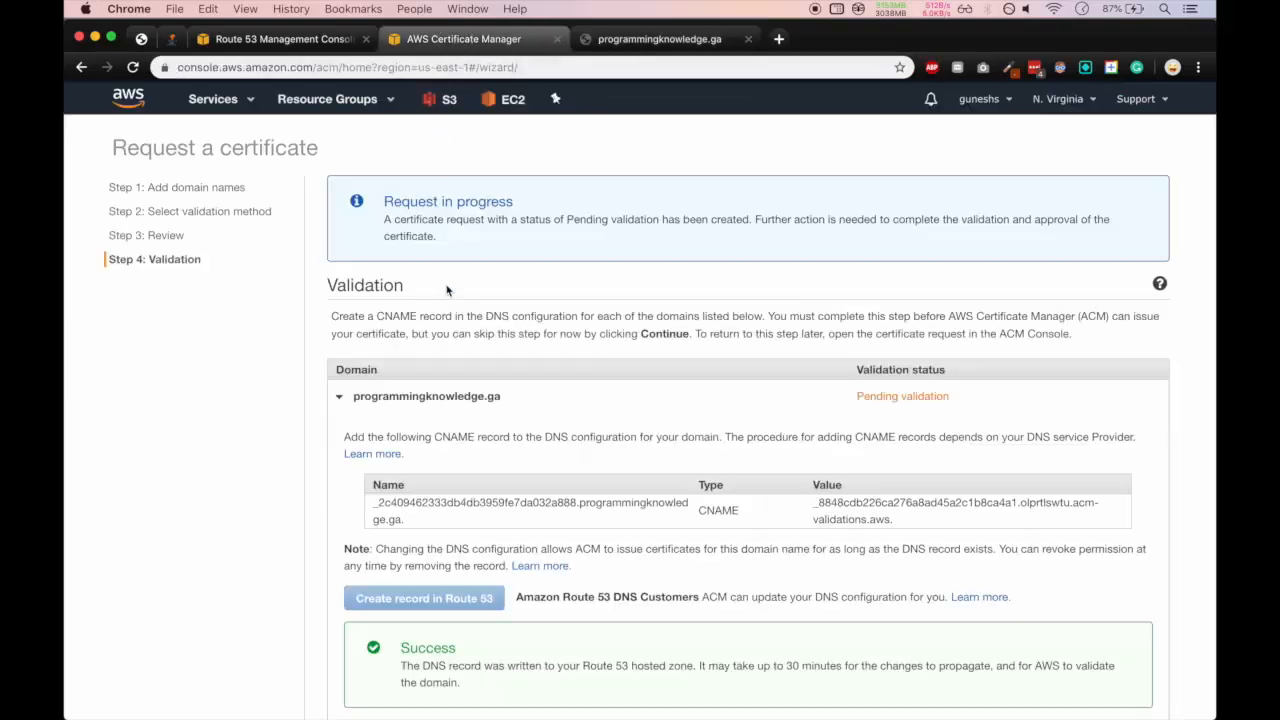
{"action": "left_click", "coordinate": [340, 396]}
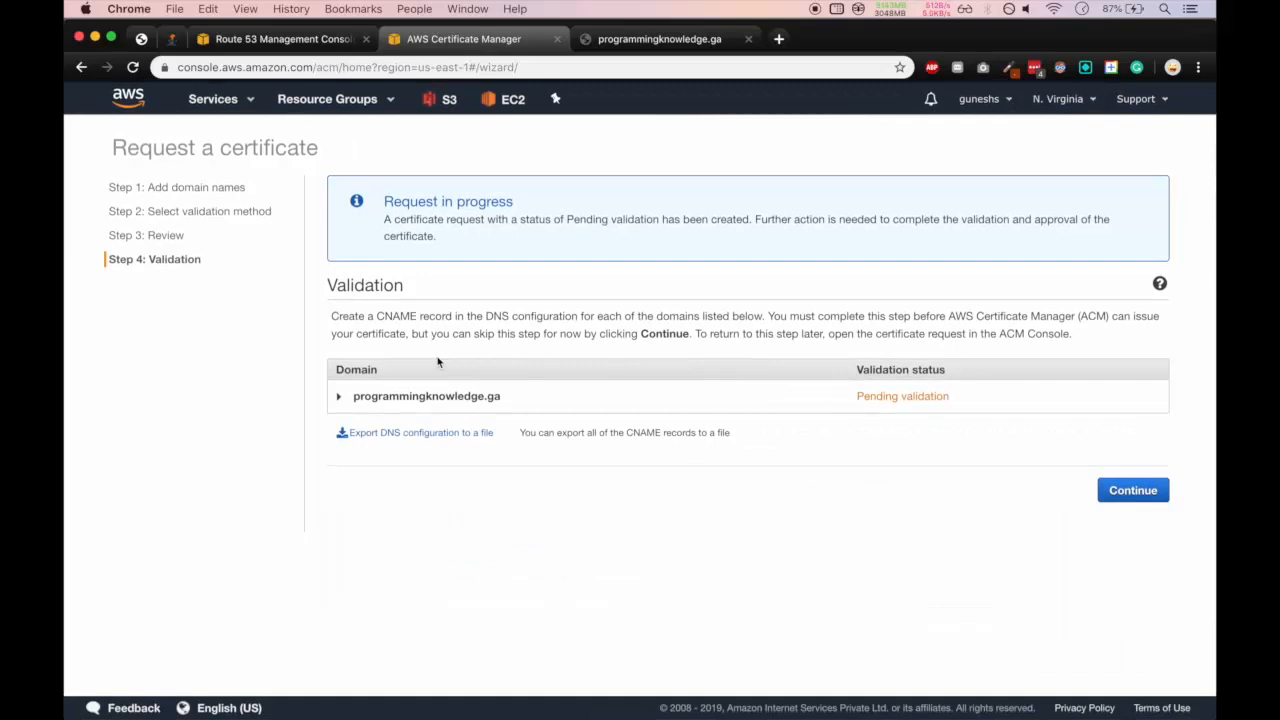
{"action": "mouse_move", "coordinate": [466, 292]}
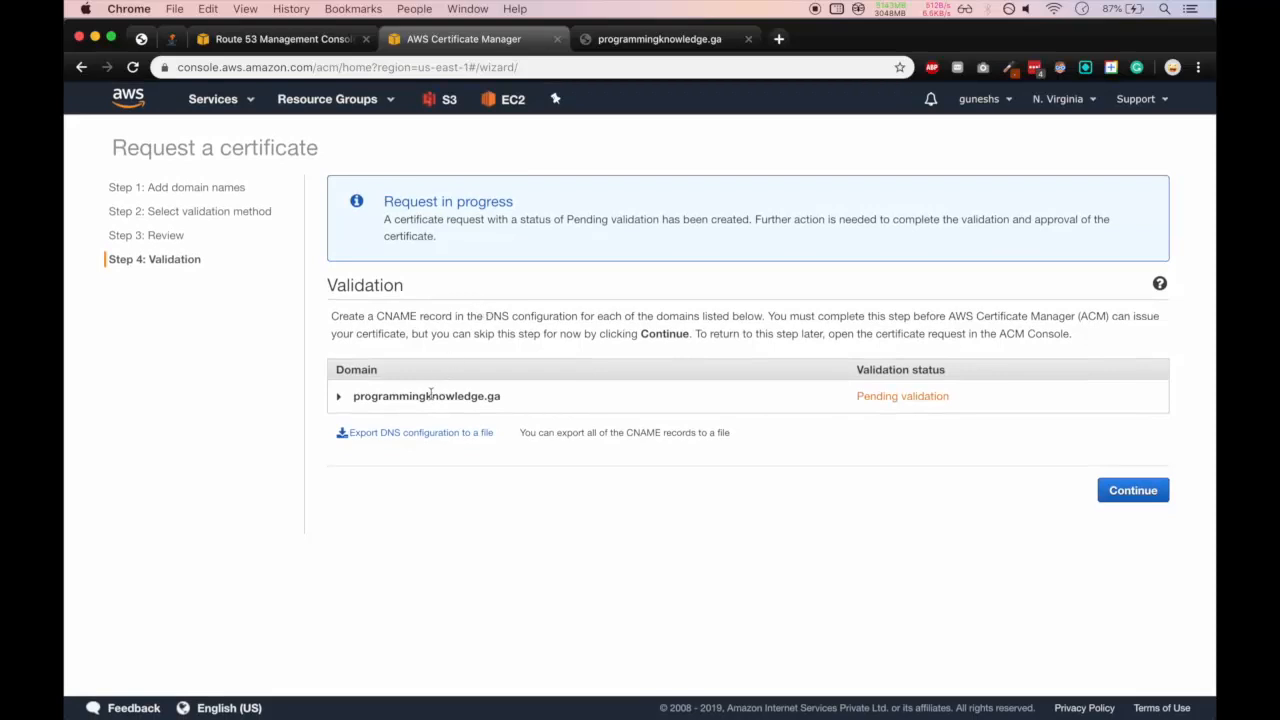
Confirm programmingknowledge.ga validation shows Success and continue to list the certificate as Issued.
{"action": "left_click", "coordinate": [340, 396]}
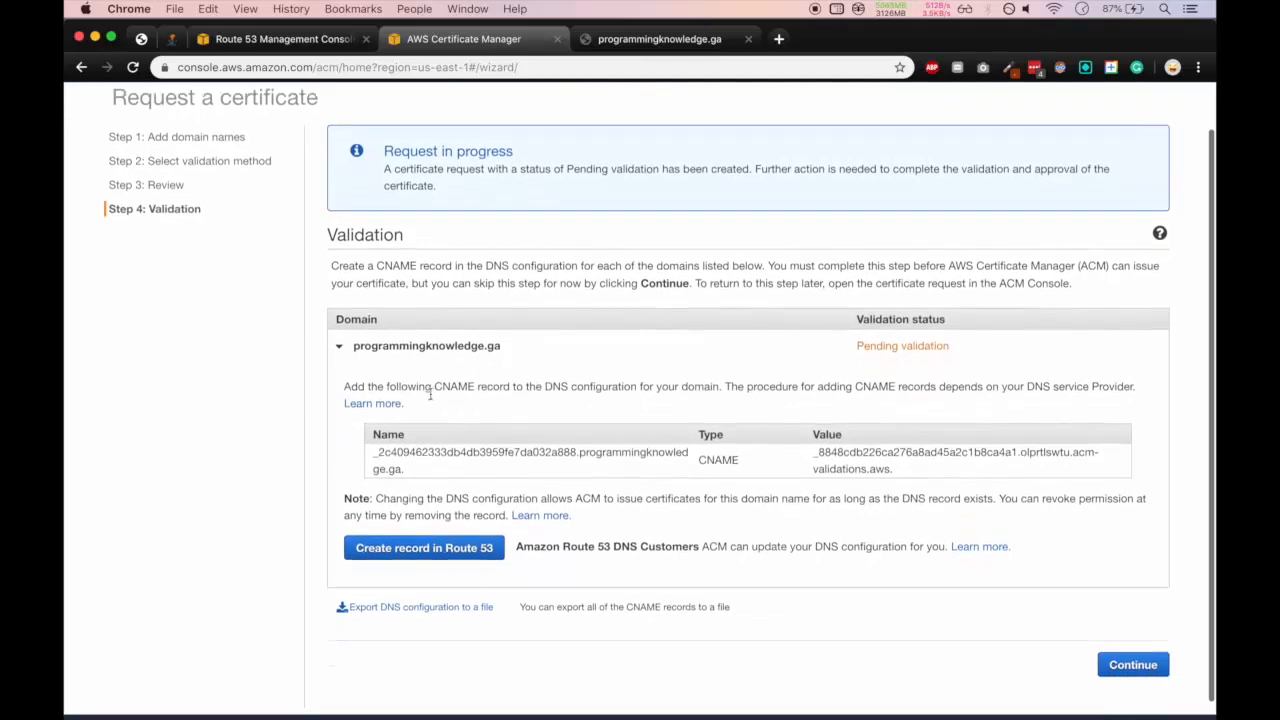
{"action": "scroll", "scroll_direction": "down", "scroll_amount": 3}
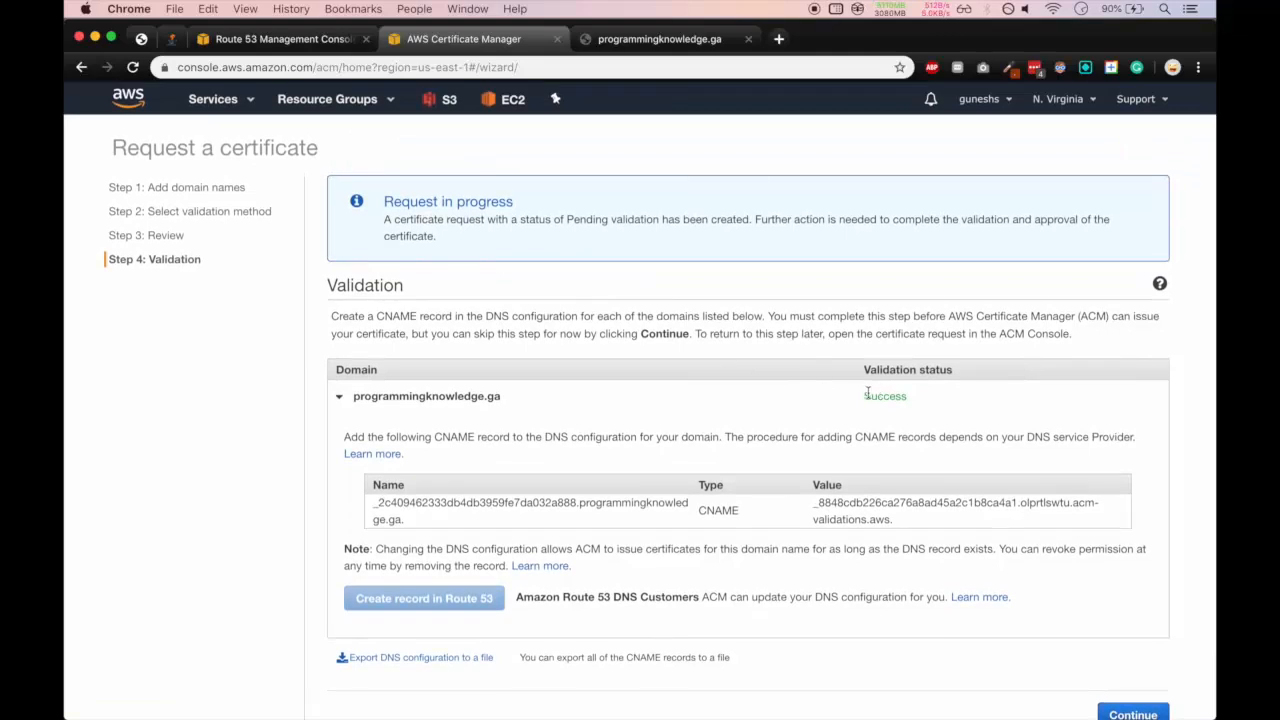
{"action": "scroll", "scroll_direction": "down", "scroll_amount": 3}
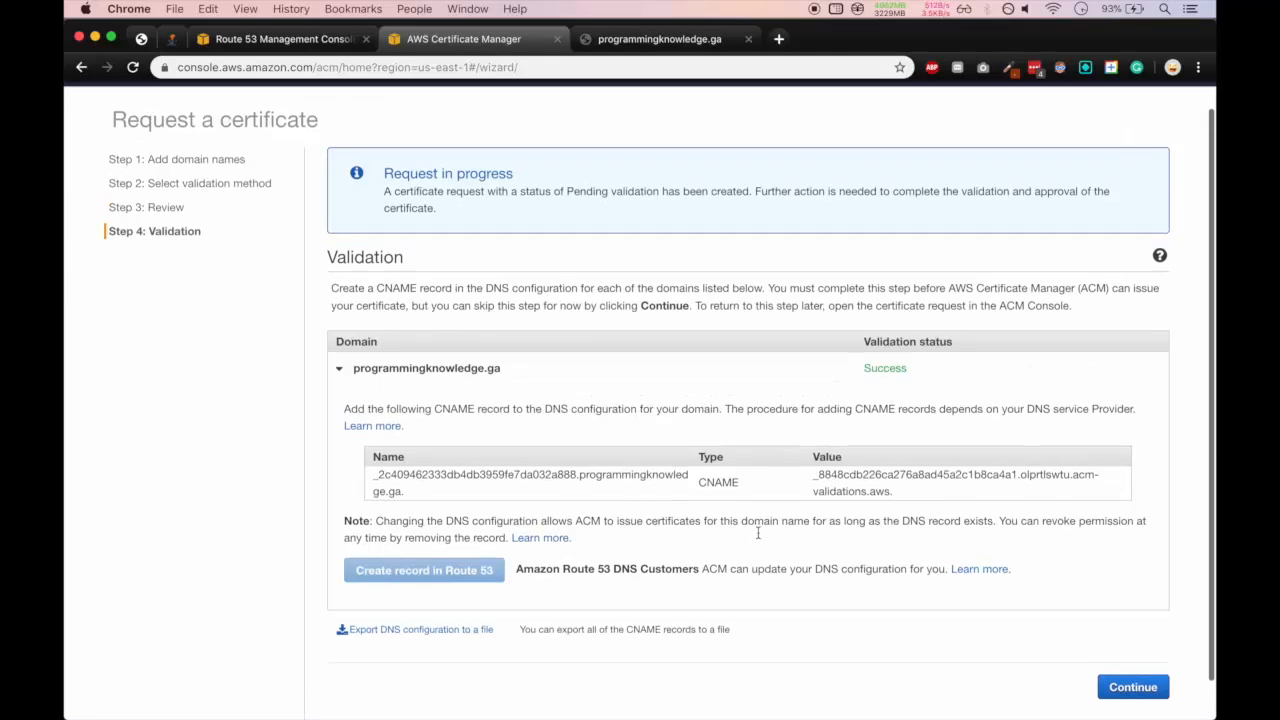
{"action": "scroll", "scroll_direction": "down", "scroll_amount": 3}
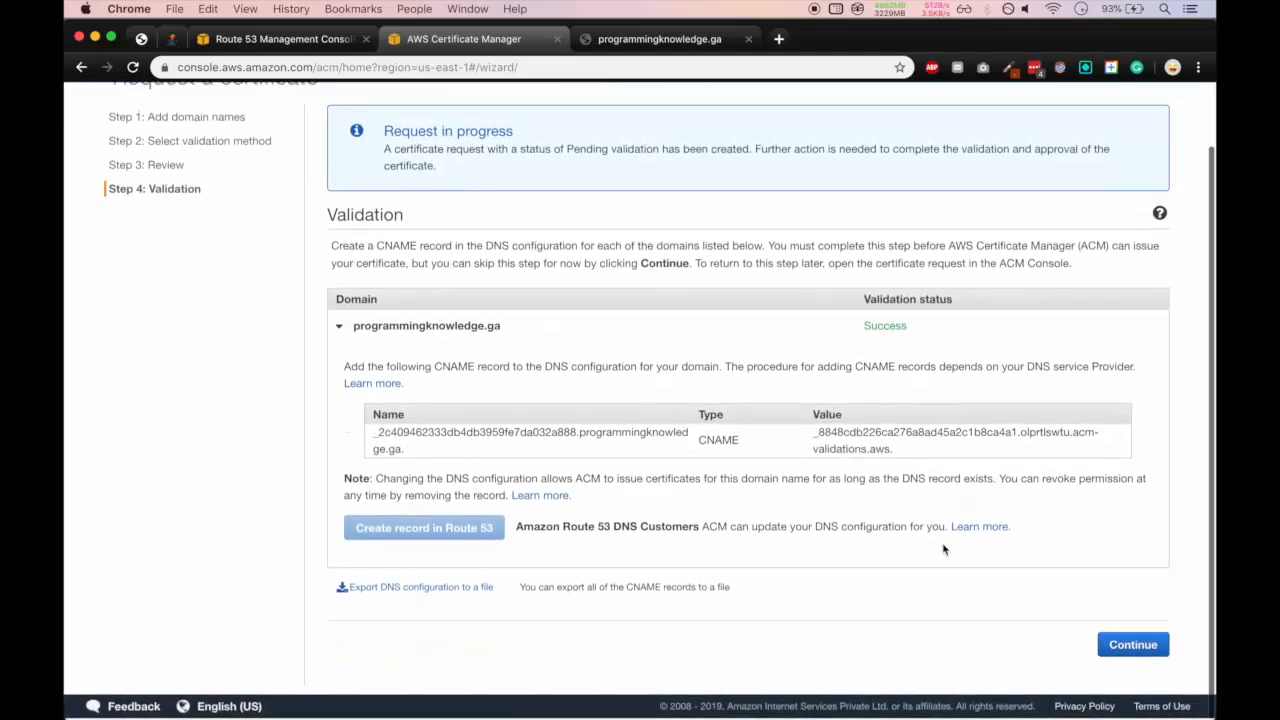
{"action": "left_click", "coordinate": [1132, 644]}
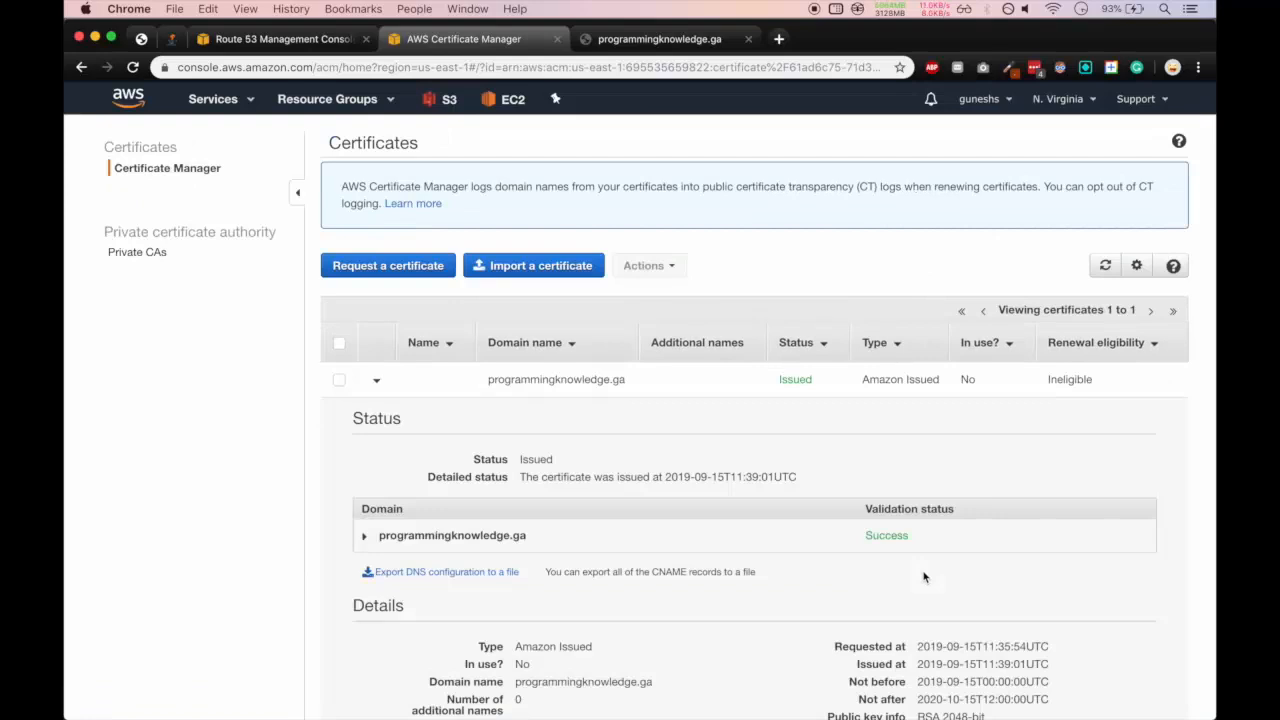
{"action": "scroll", "scroll_direction": "down", "scroll_amount": 3}
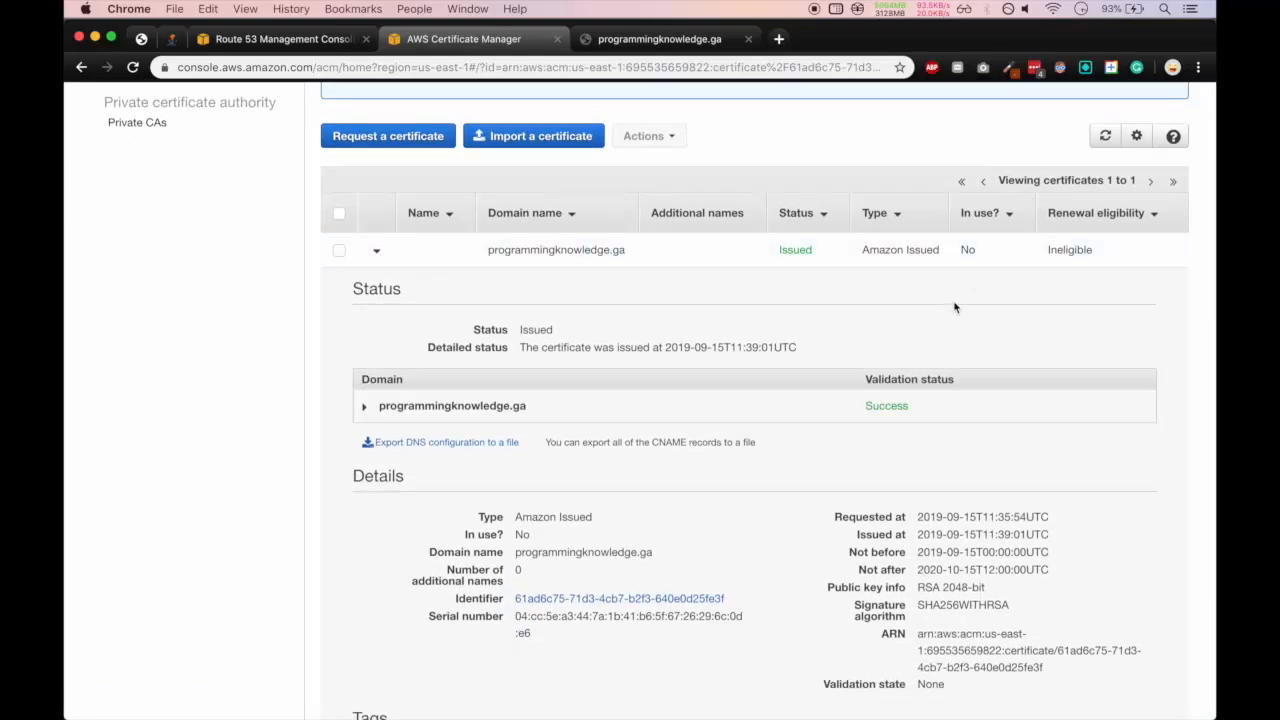
{"action": "scroll", "scroll_direction": "down", "scroll_amount": 3}
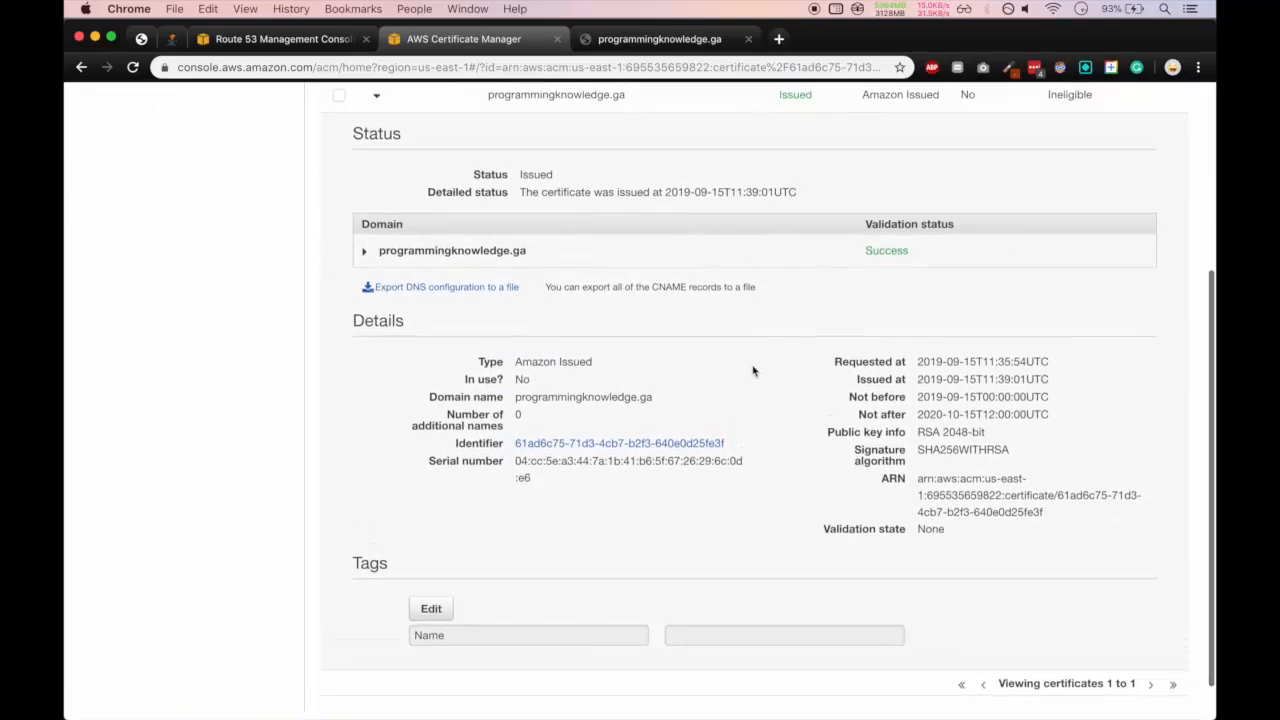